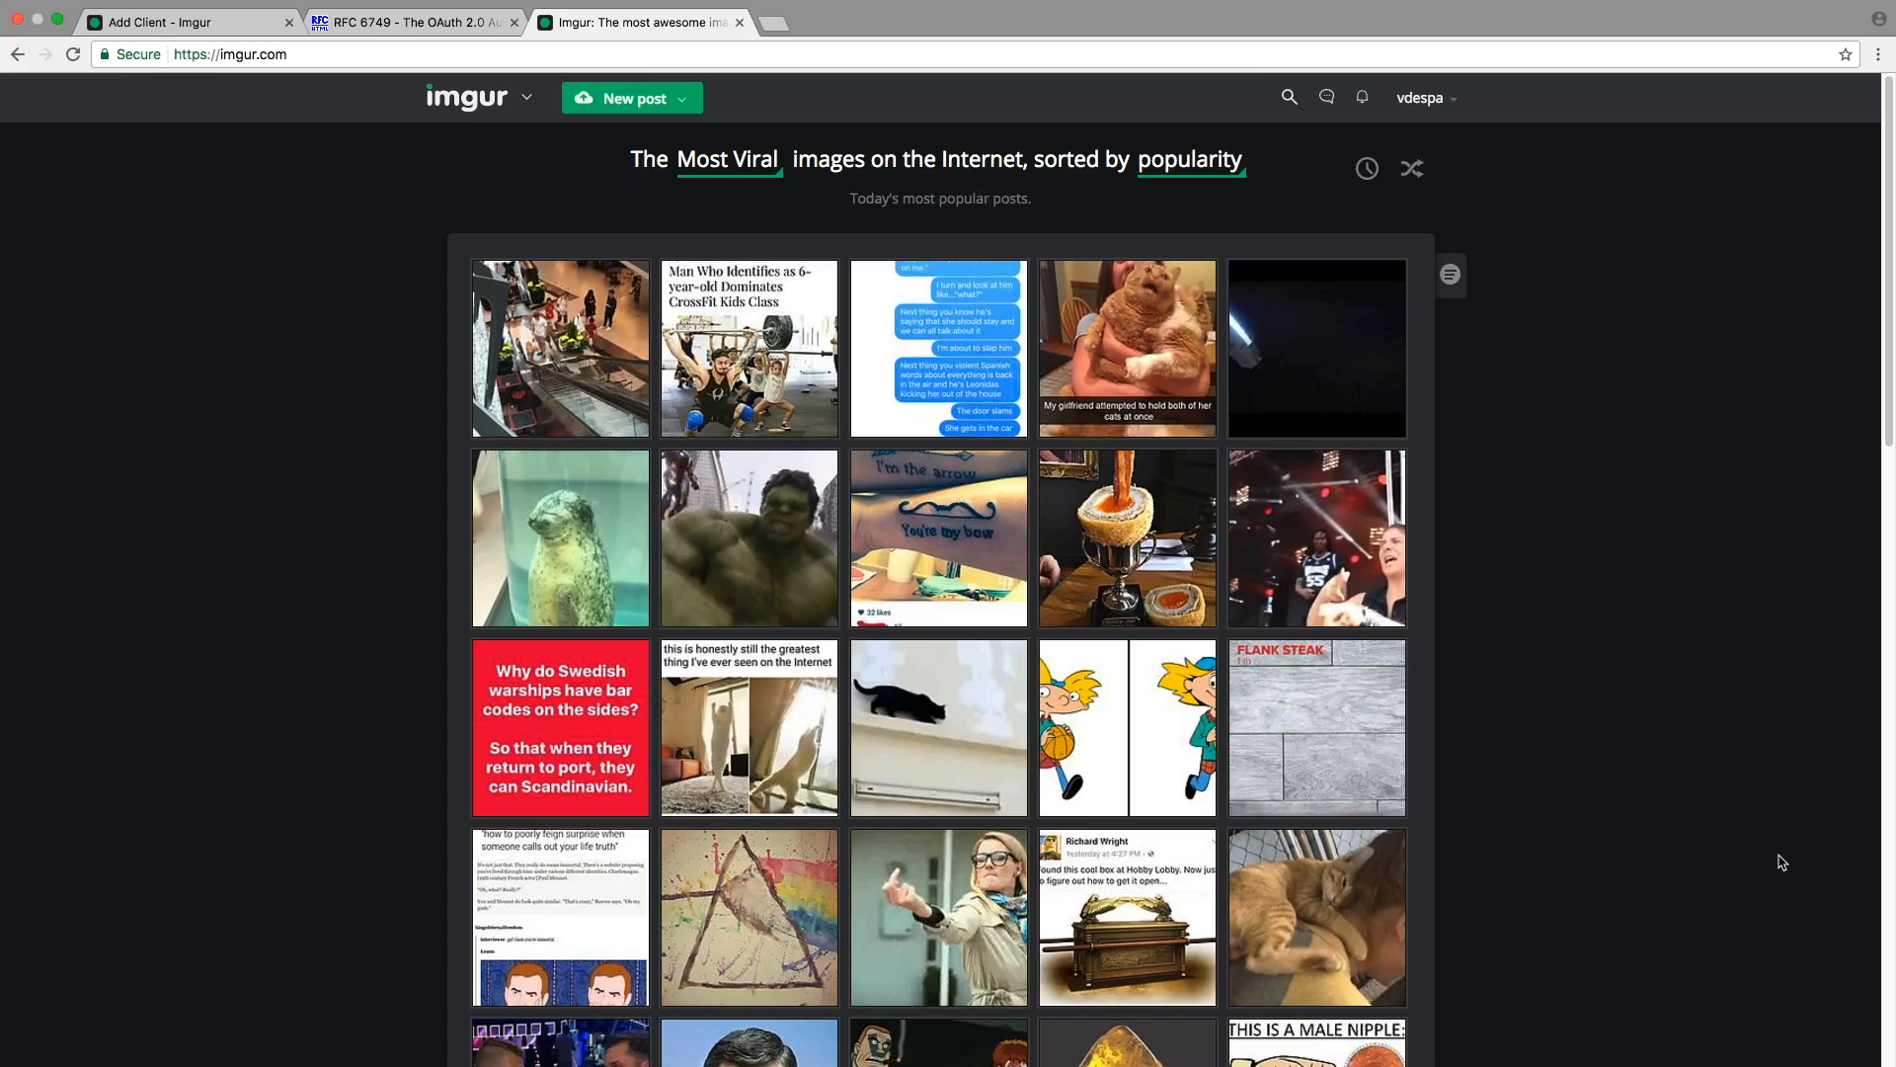
click(417, 21)
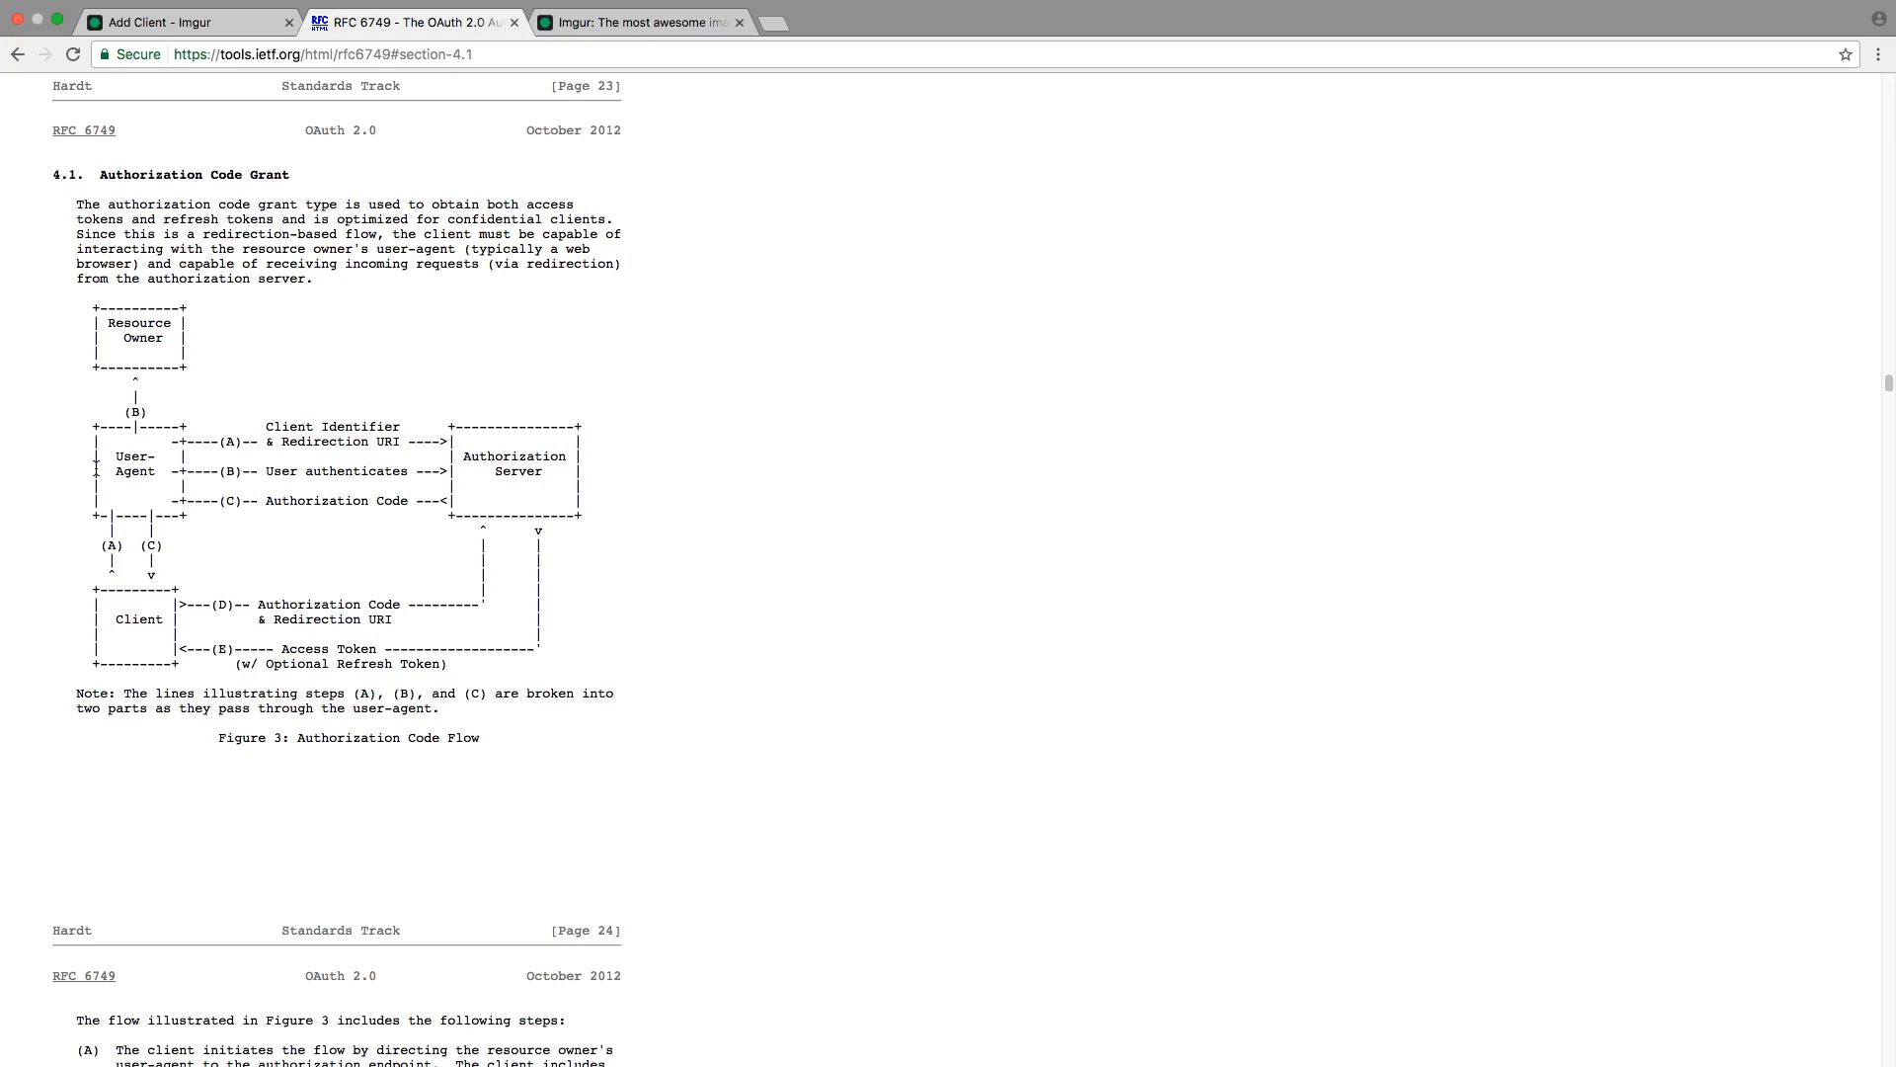
mouse_move(447, 461)
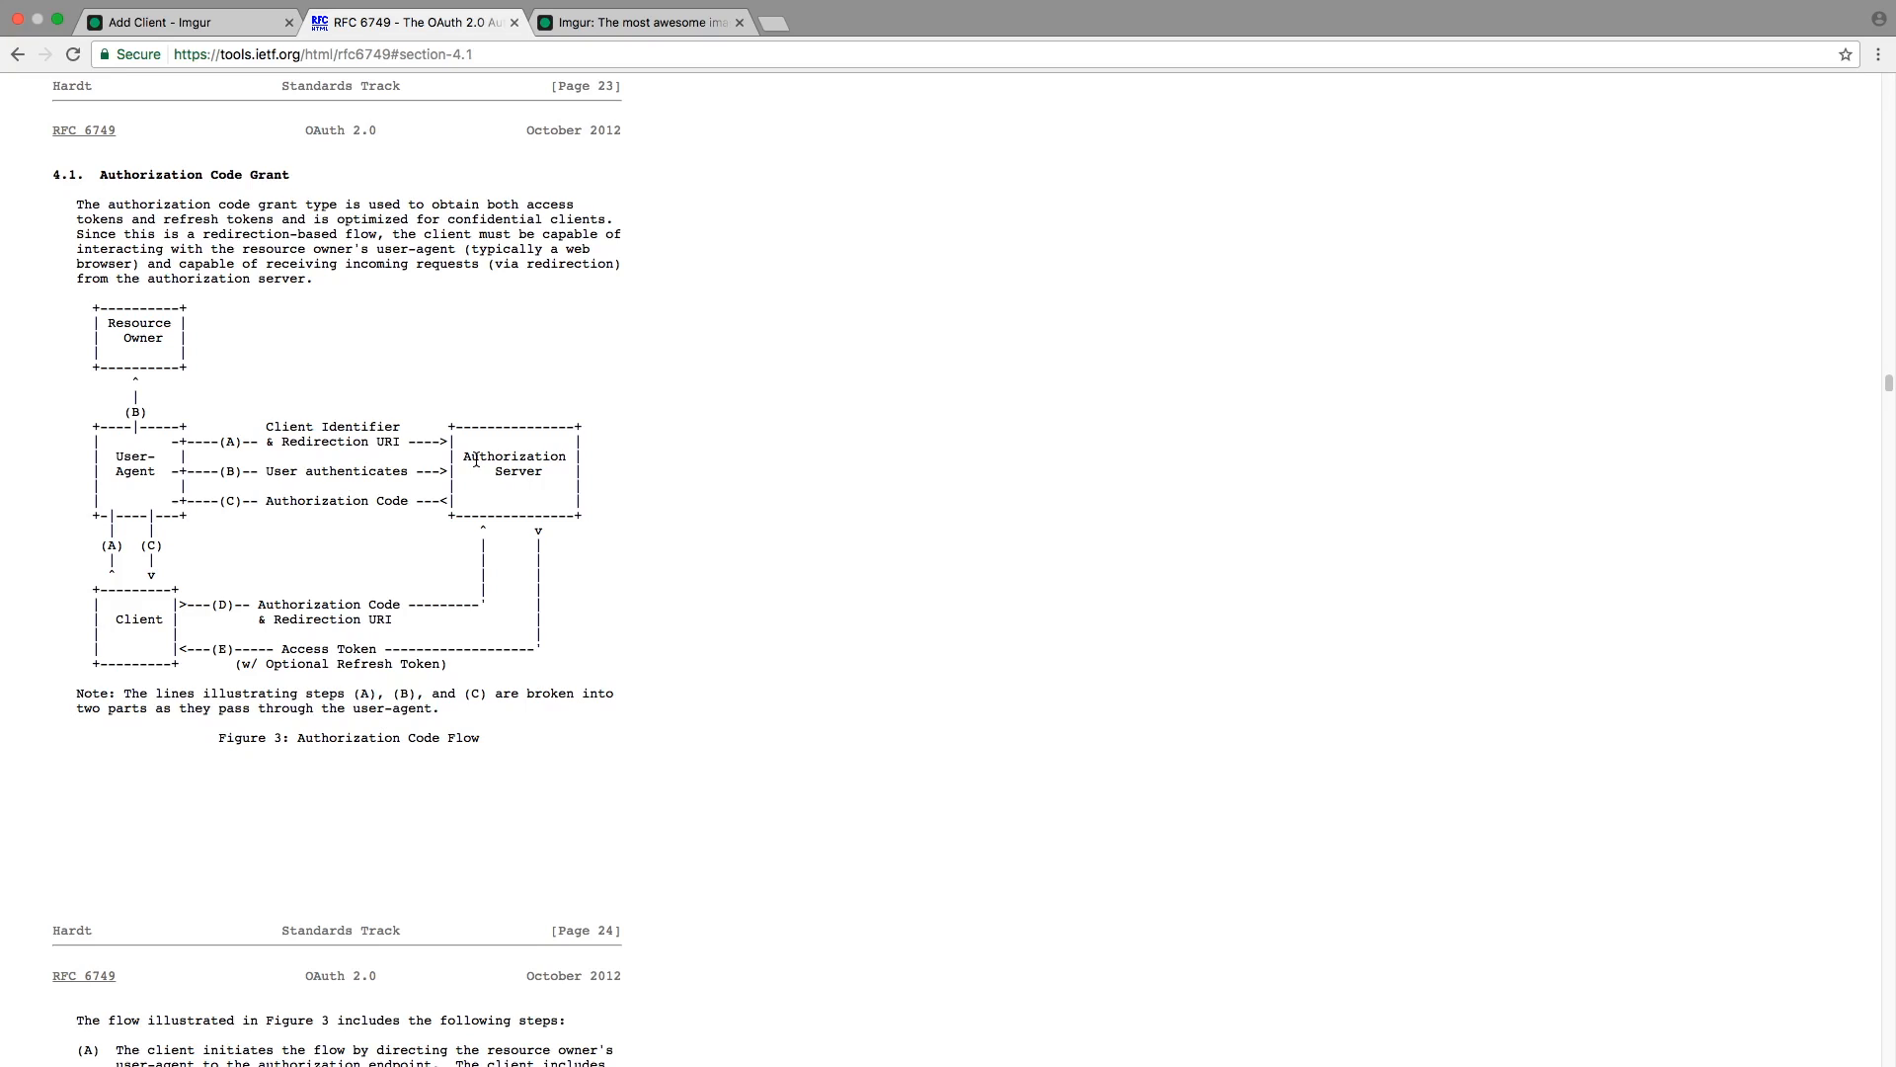
mouse_move(351, 494)
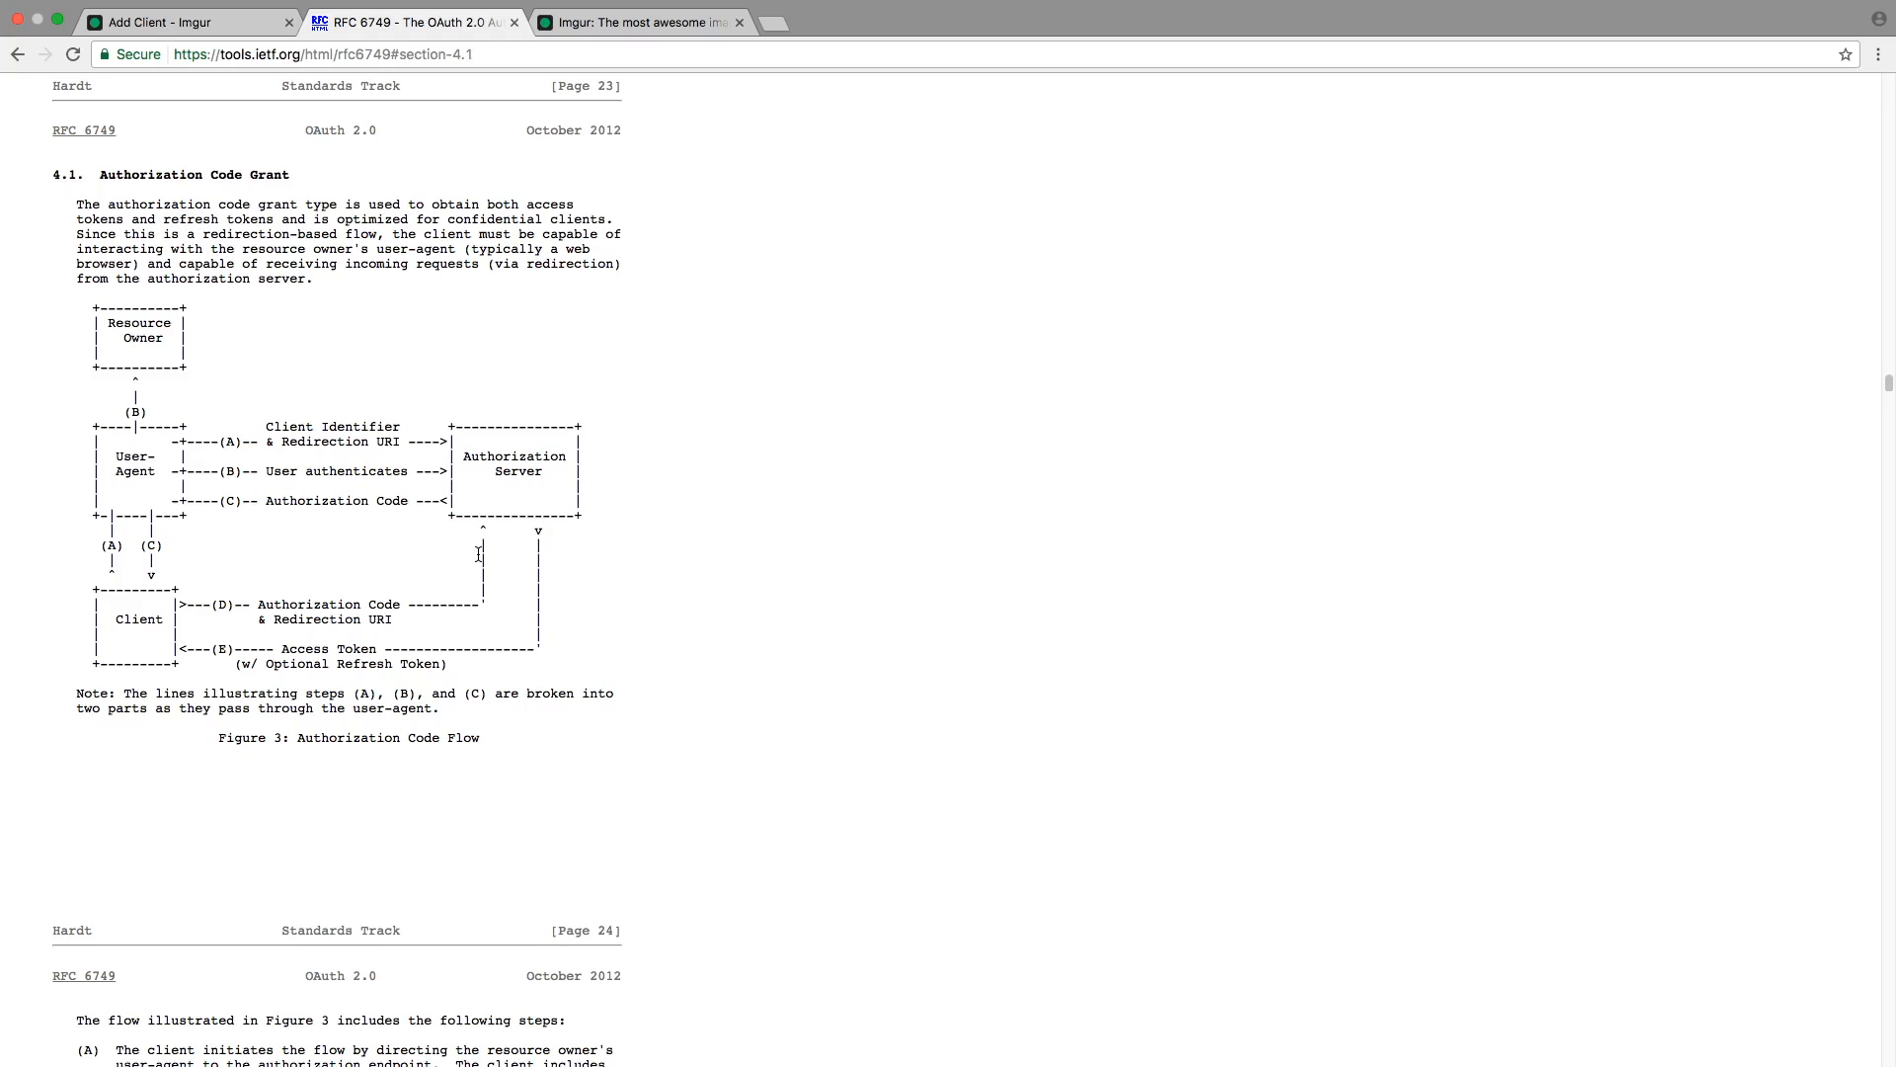
mouse_move(432, 601)
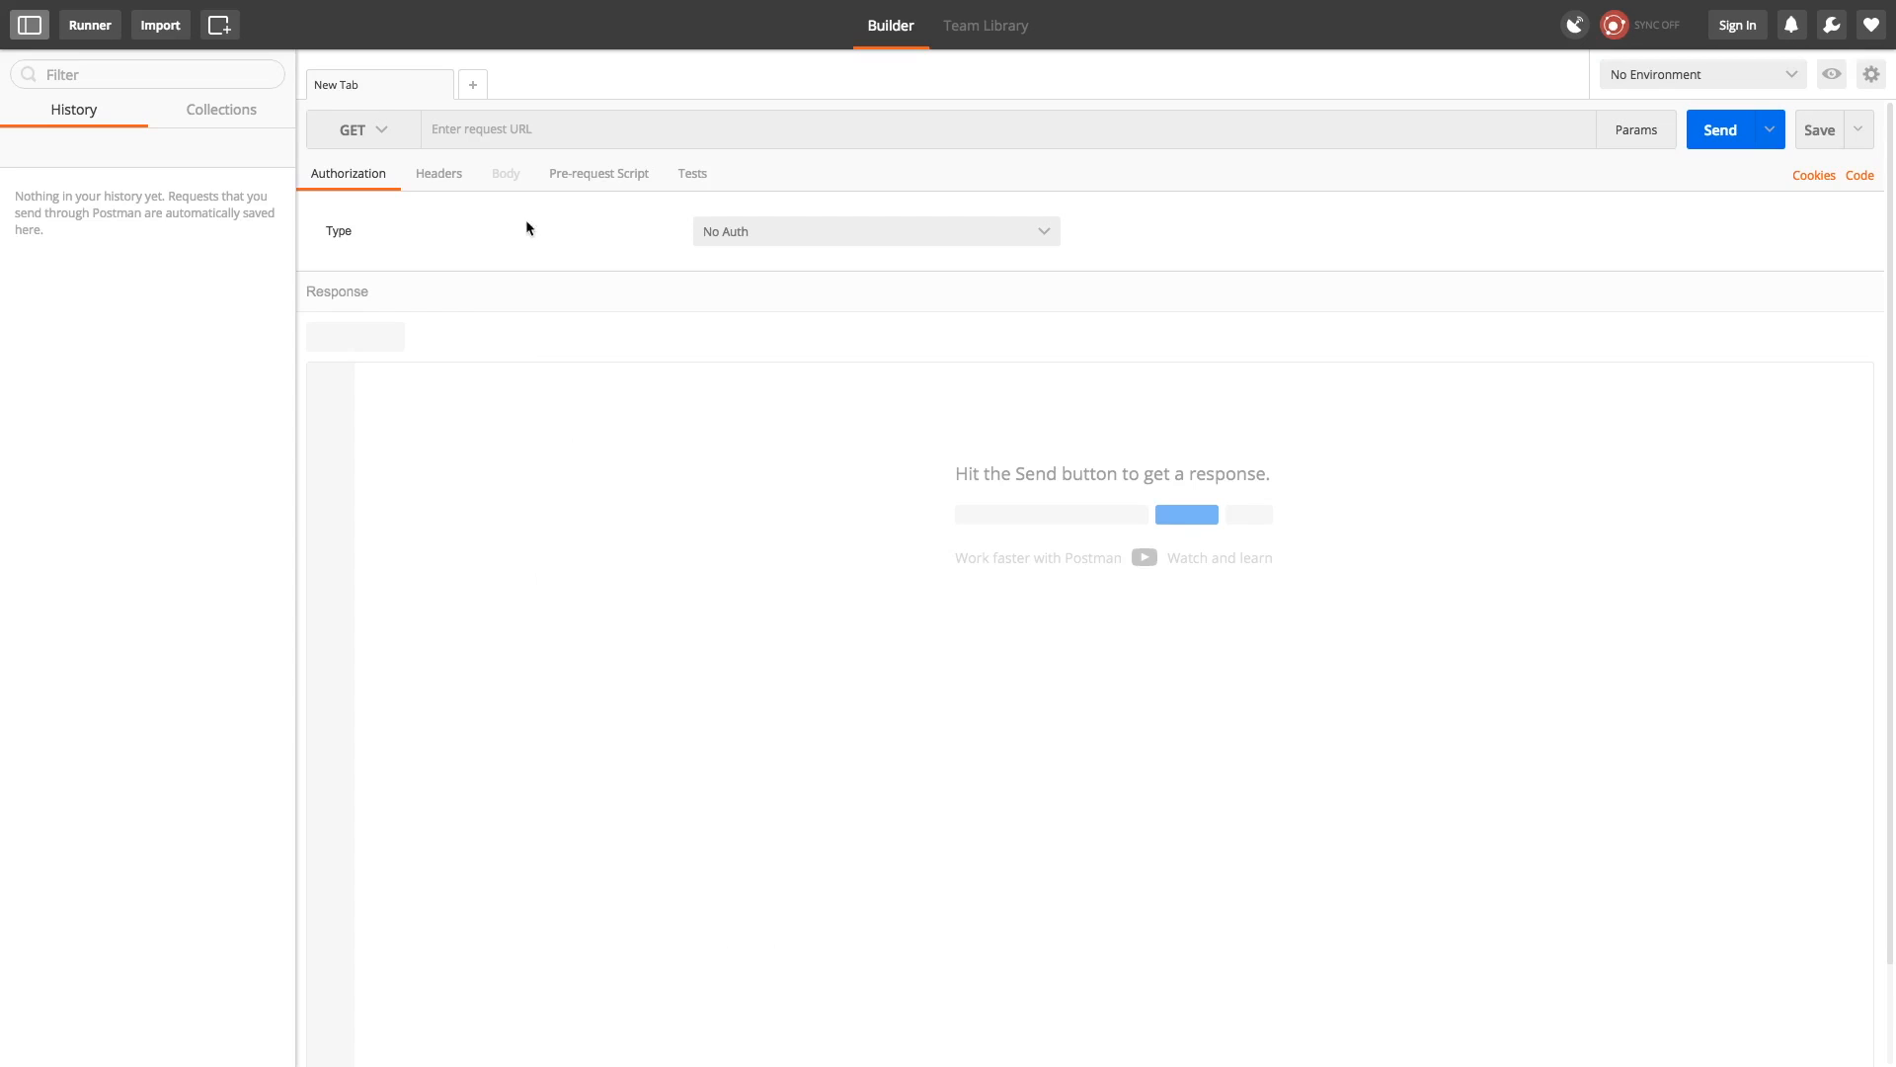
text(https://api.imgur.com/3/account/me/images)
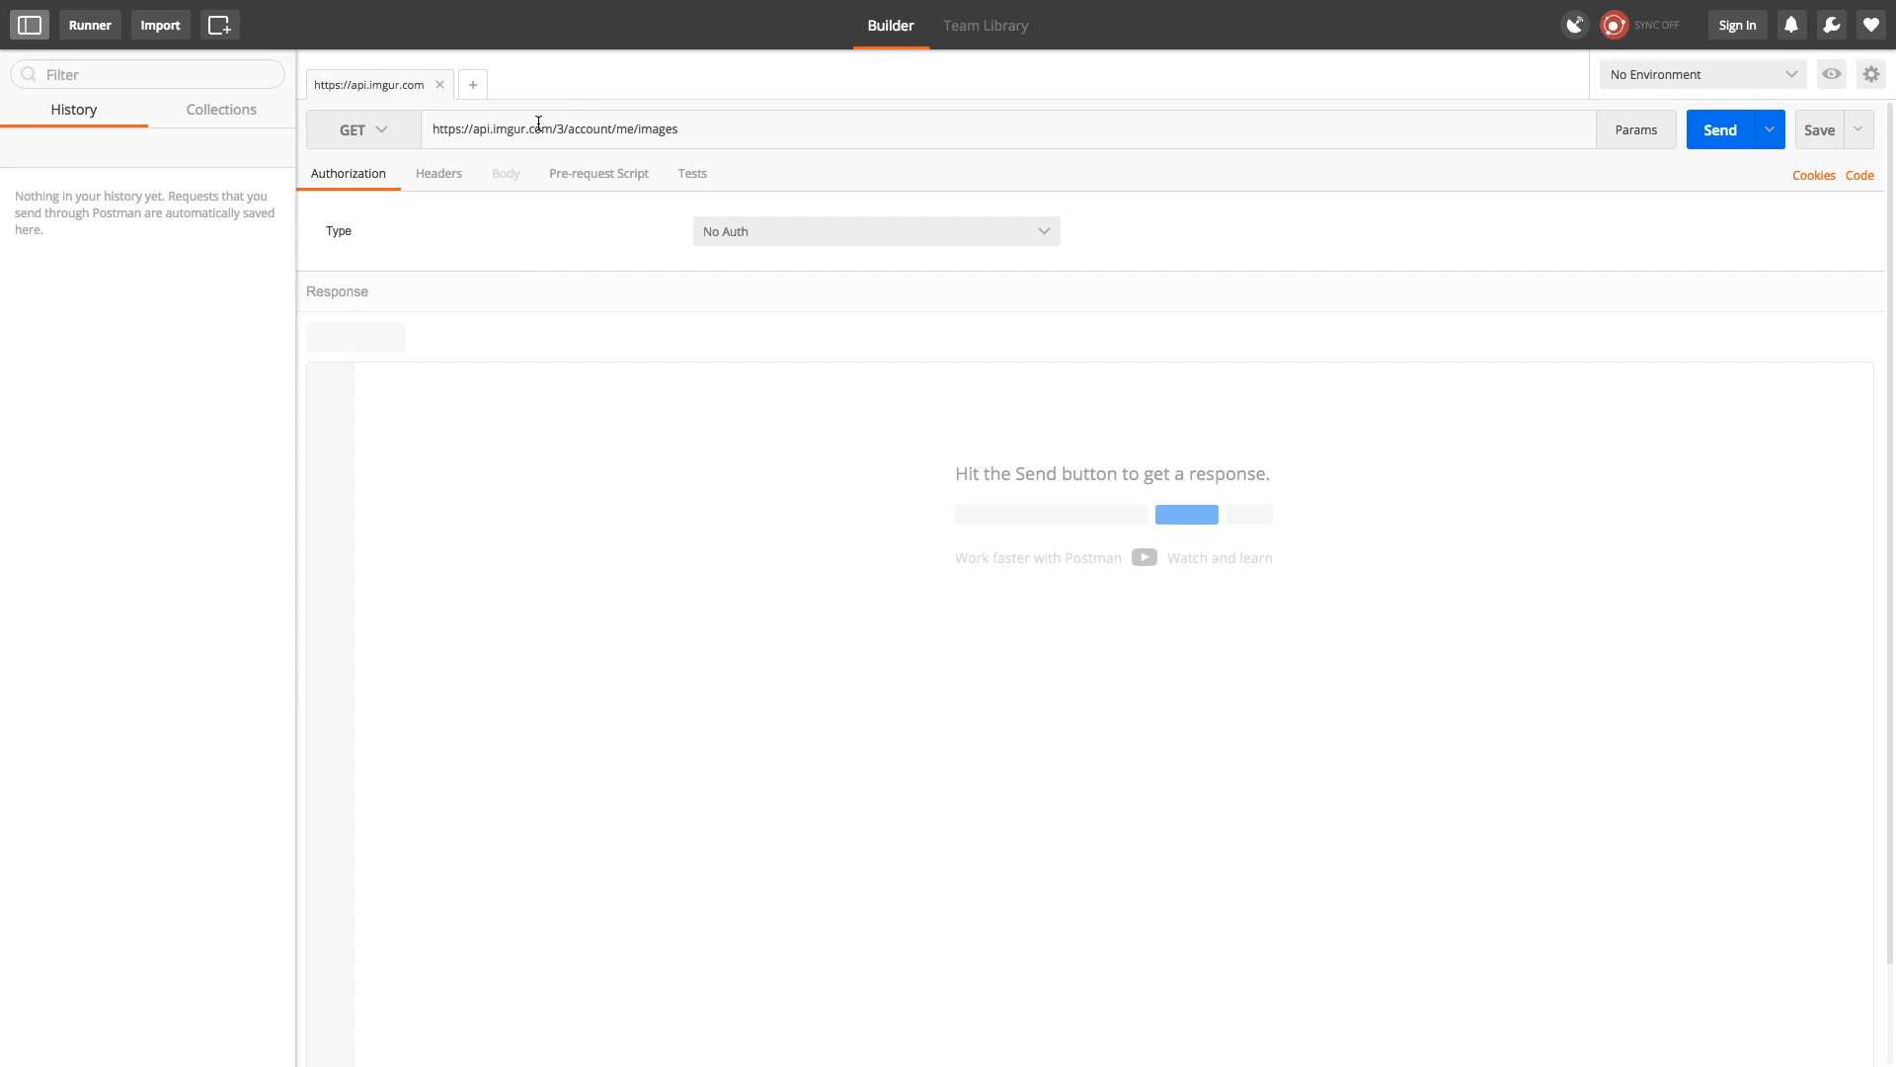
mouse_move(770, 126)
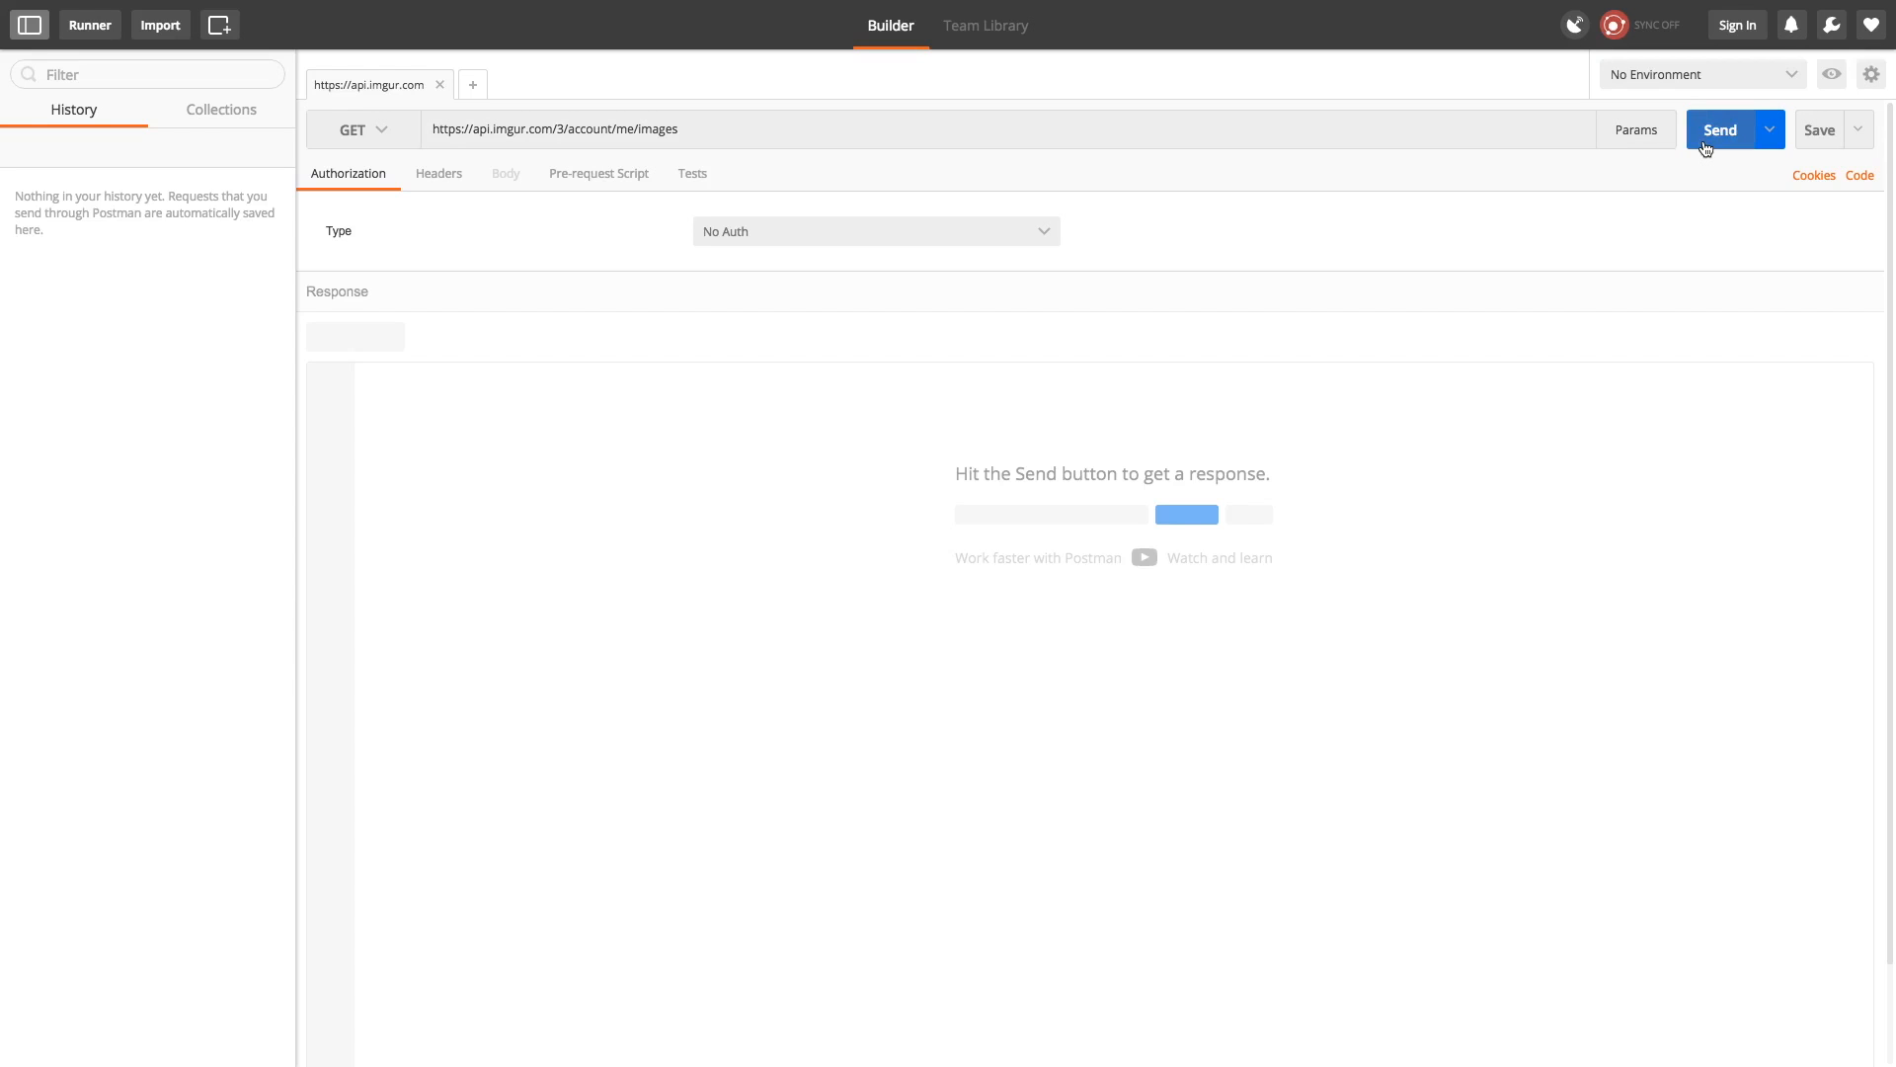
click(1719, 130)
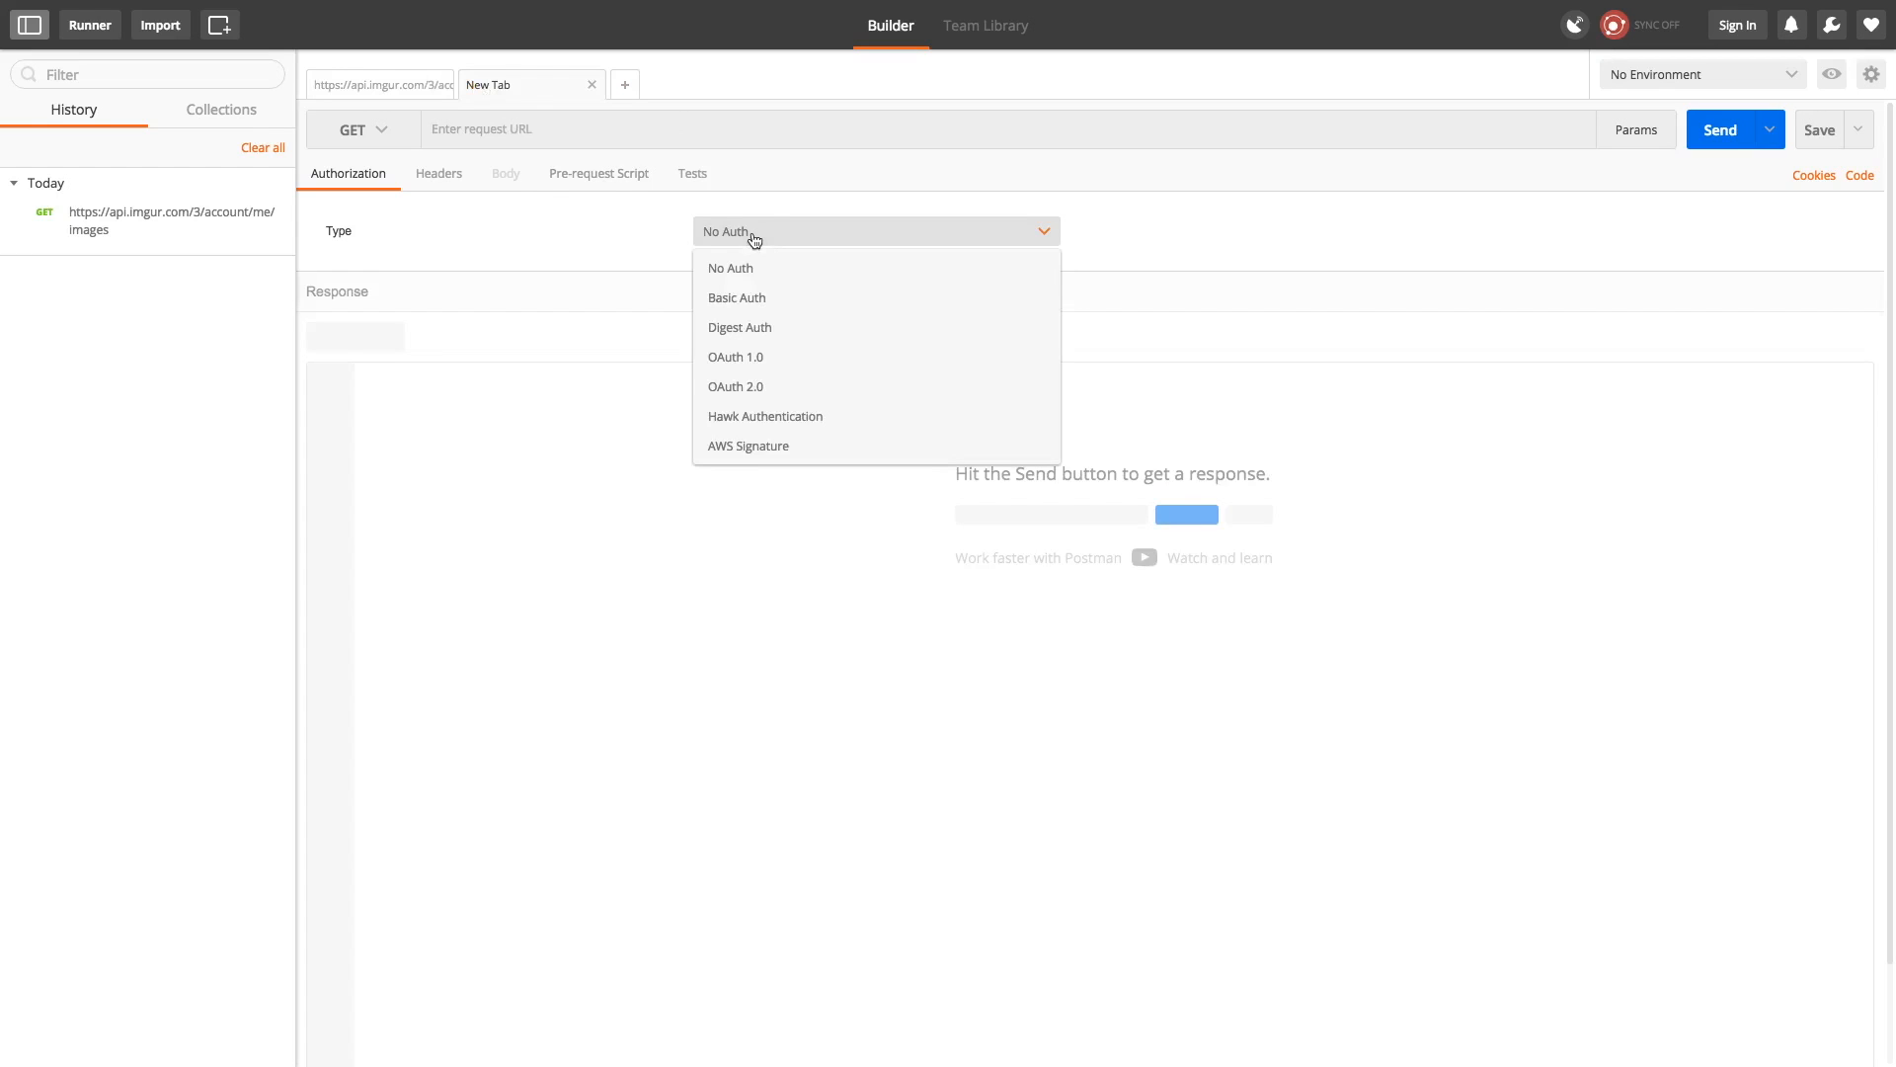
mouse_move(536, 265)
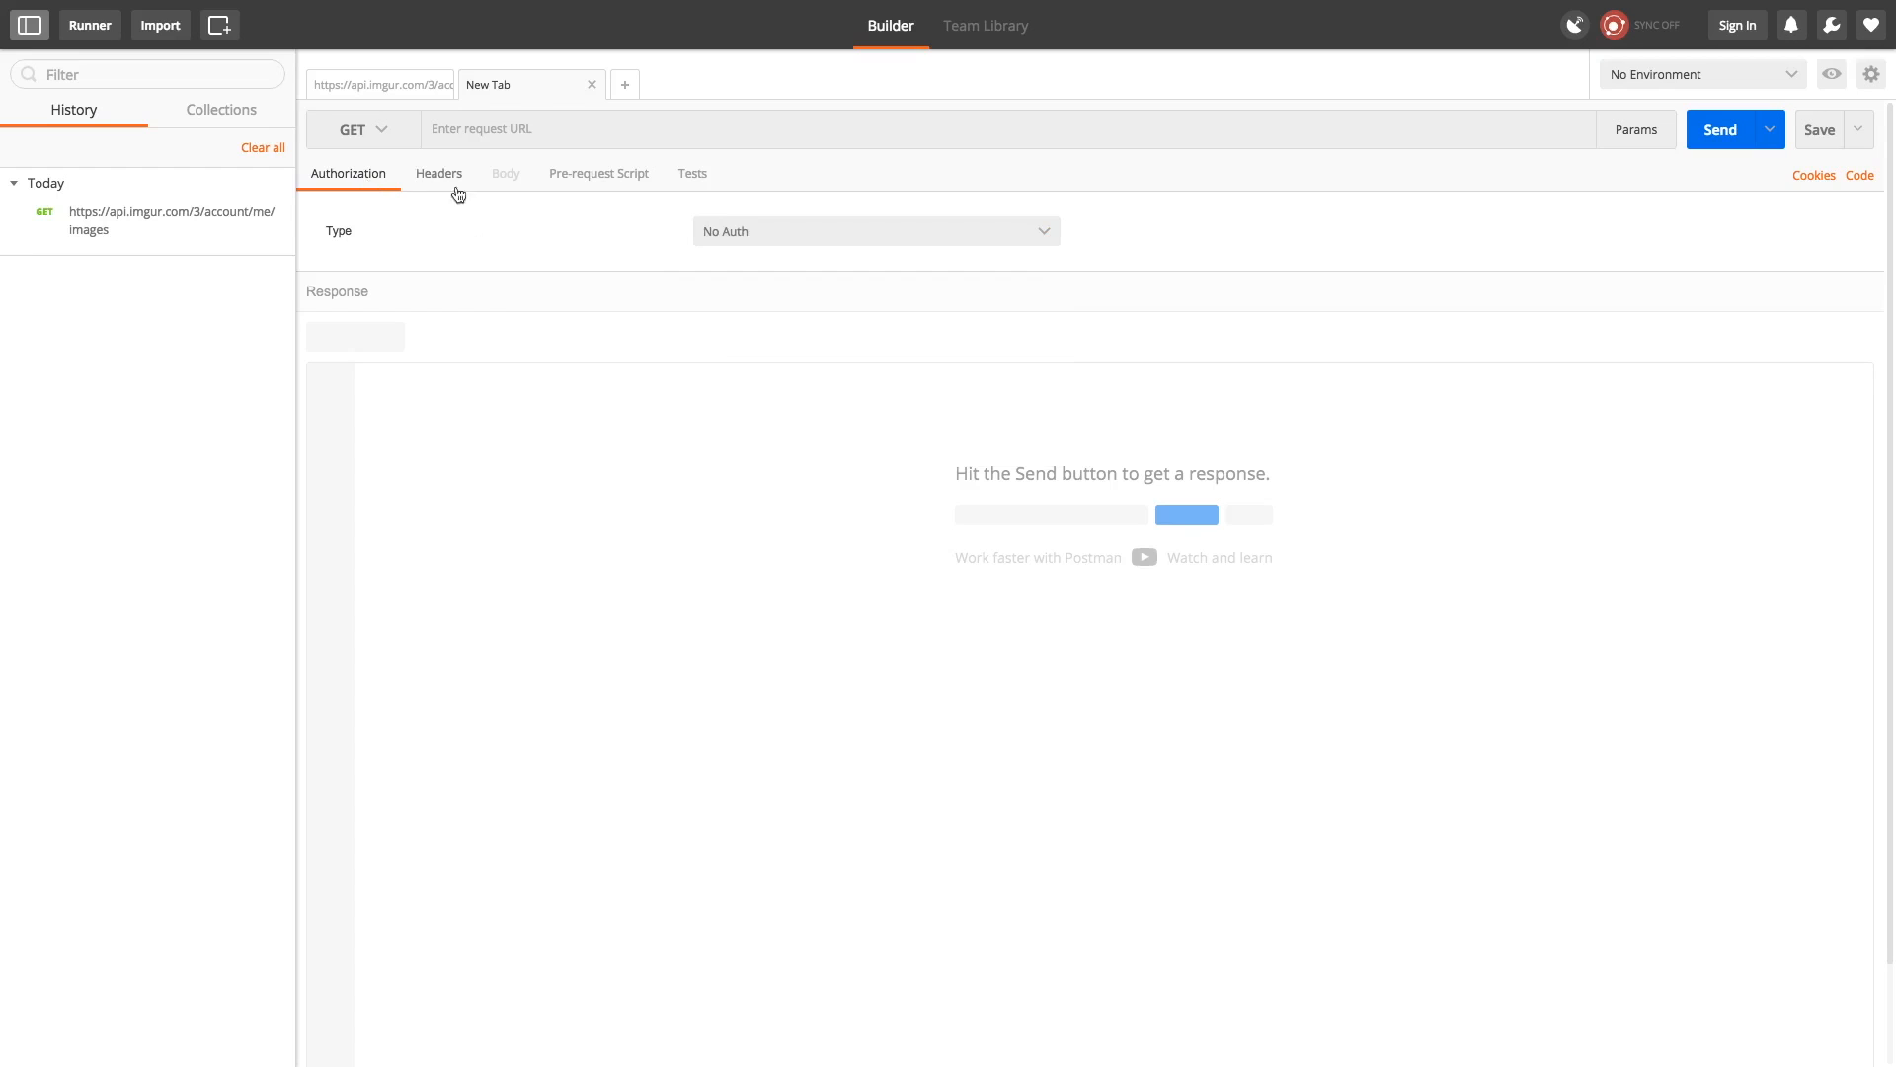
Set the new request's authorization type to OAuth 2.0.
click(873, 231)
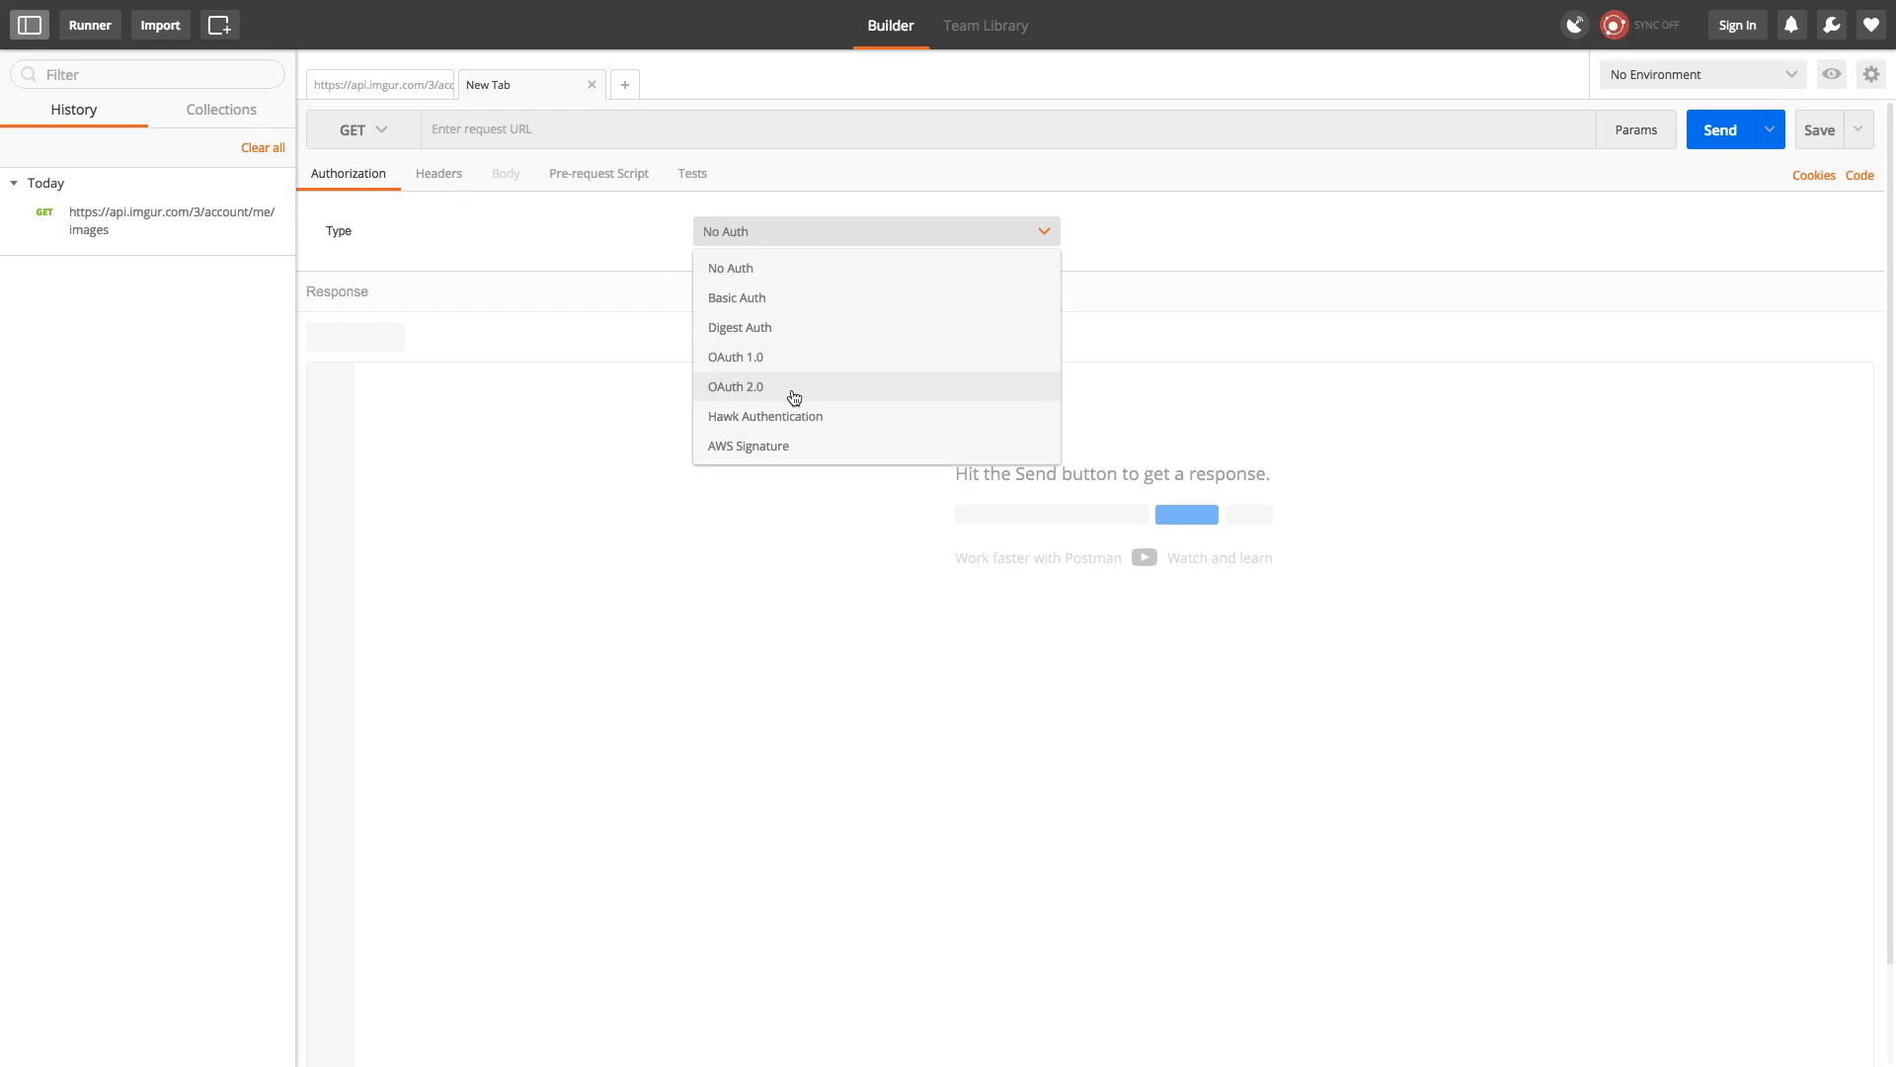
click(734, 387)
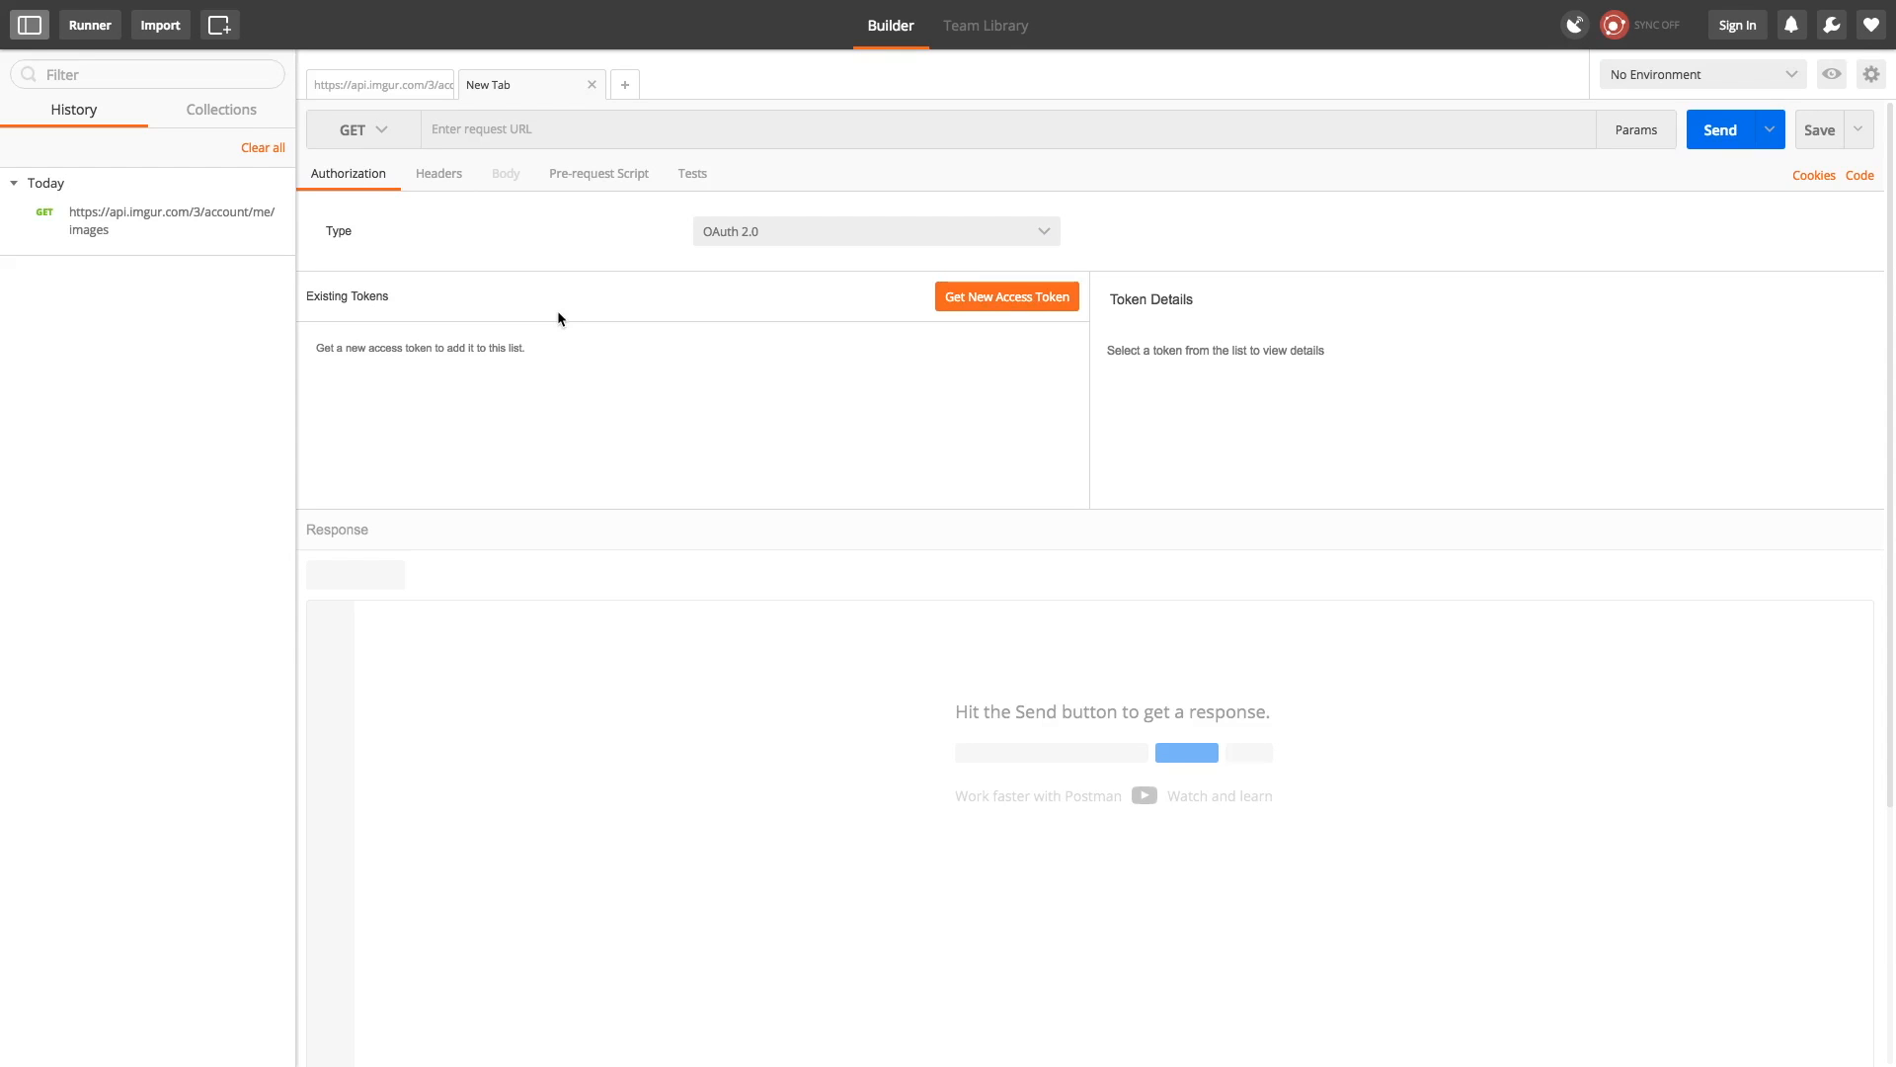
mouse_move(861, 314)
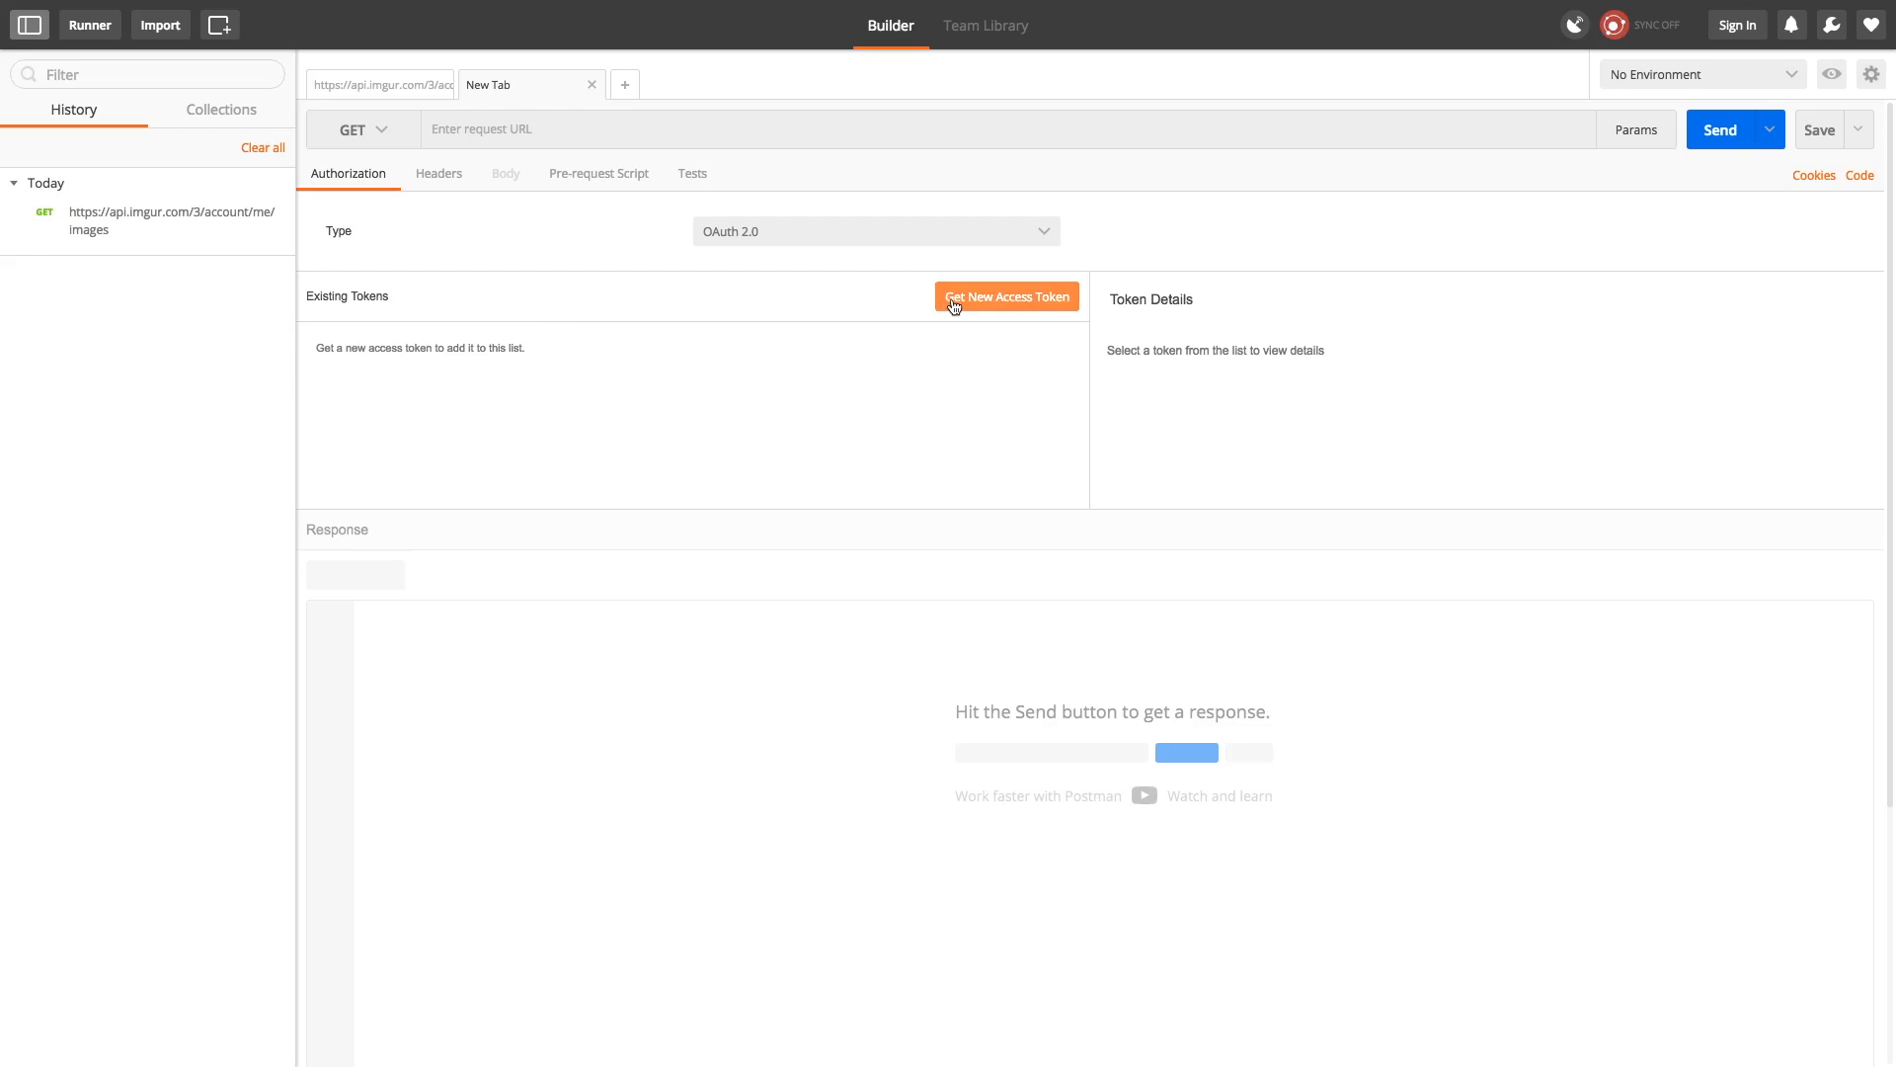
Open the Get New Access Token form and review its token name and Grant Type options.
click(1005, 296)
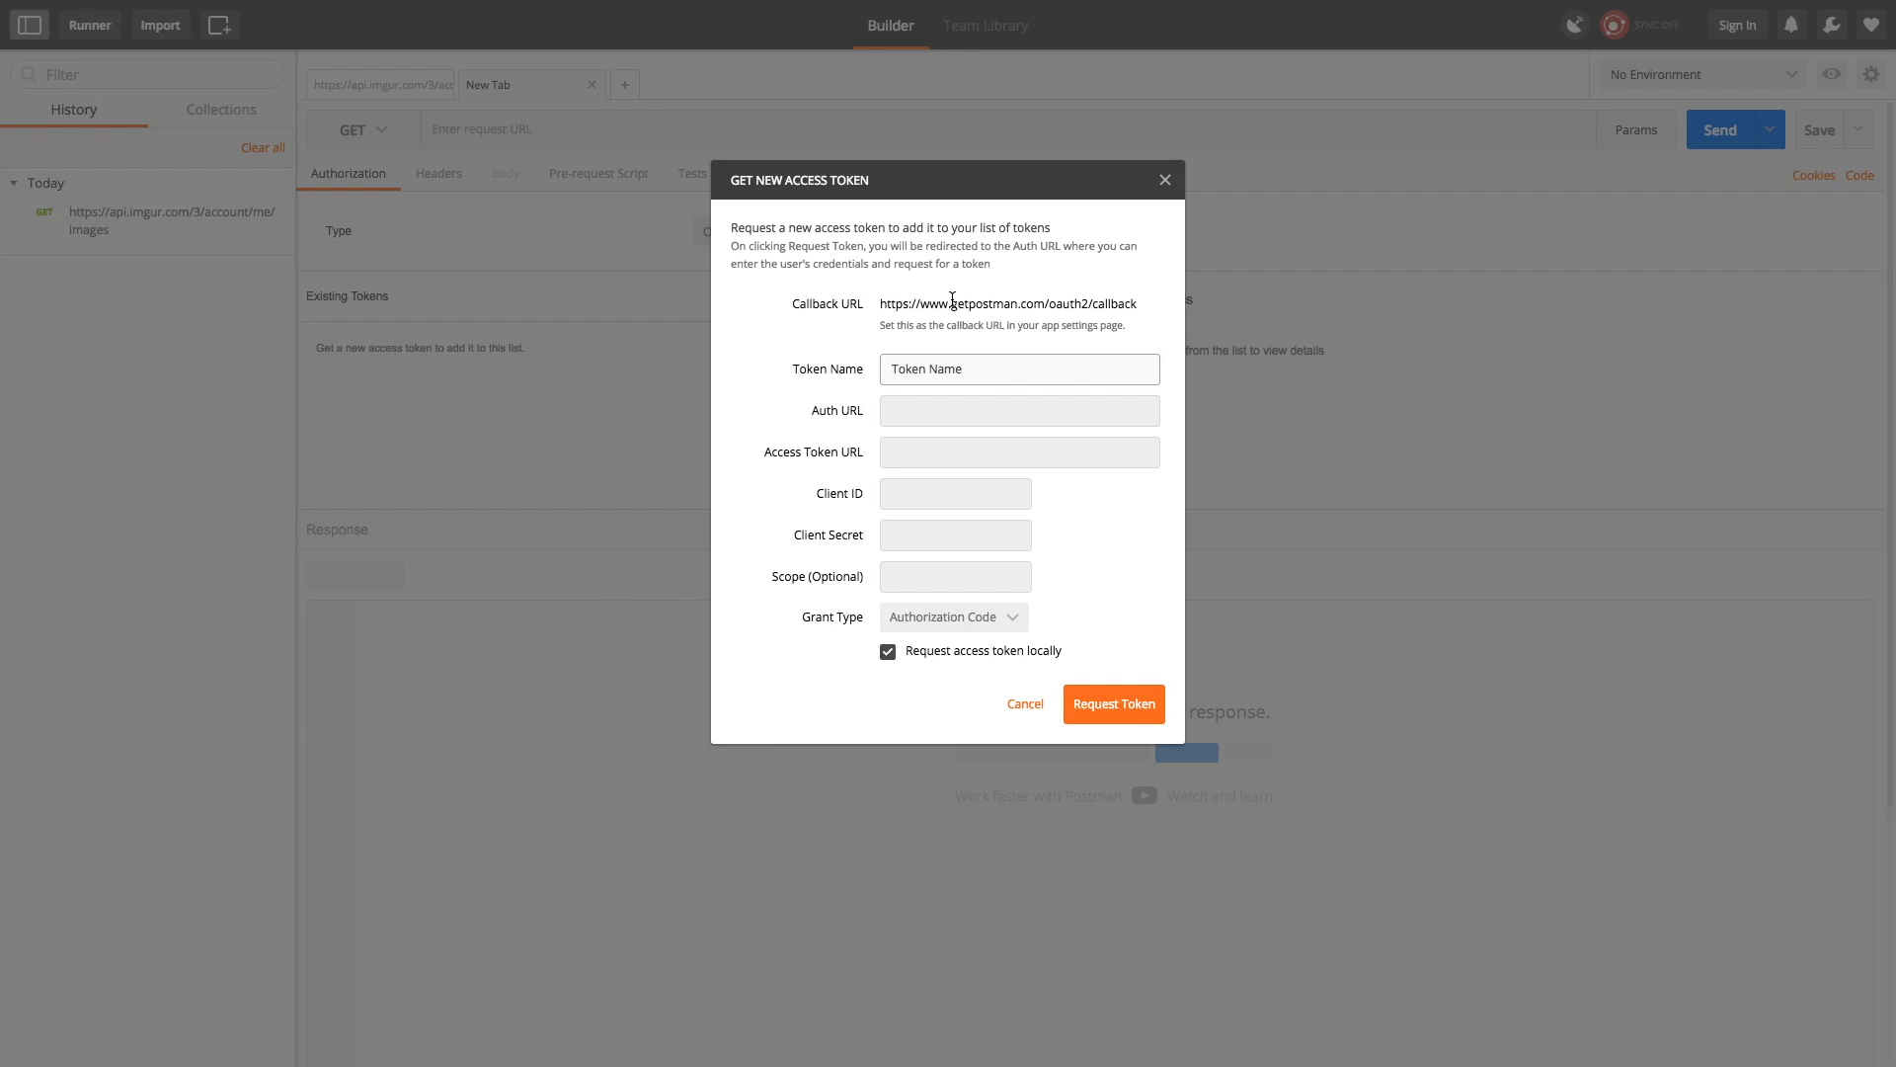
click(1018, 369)
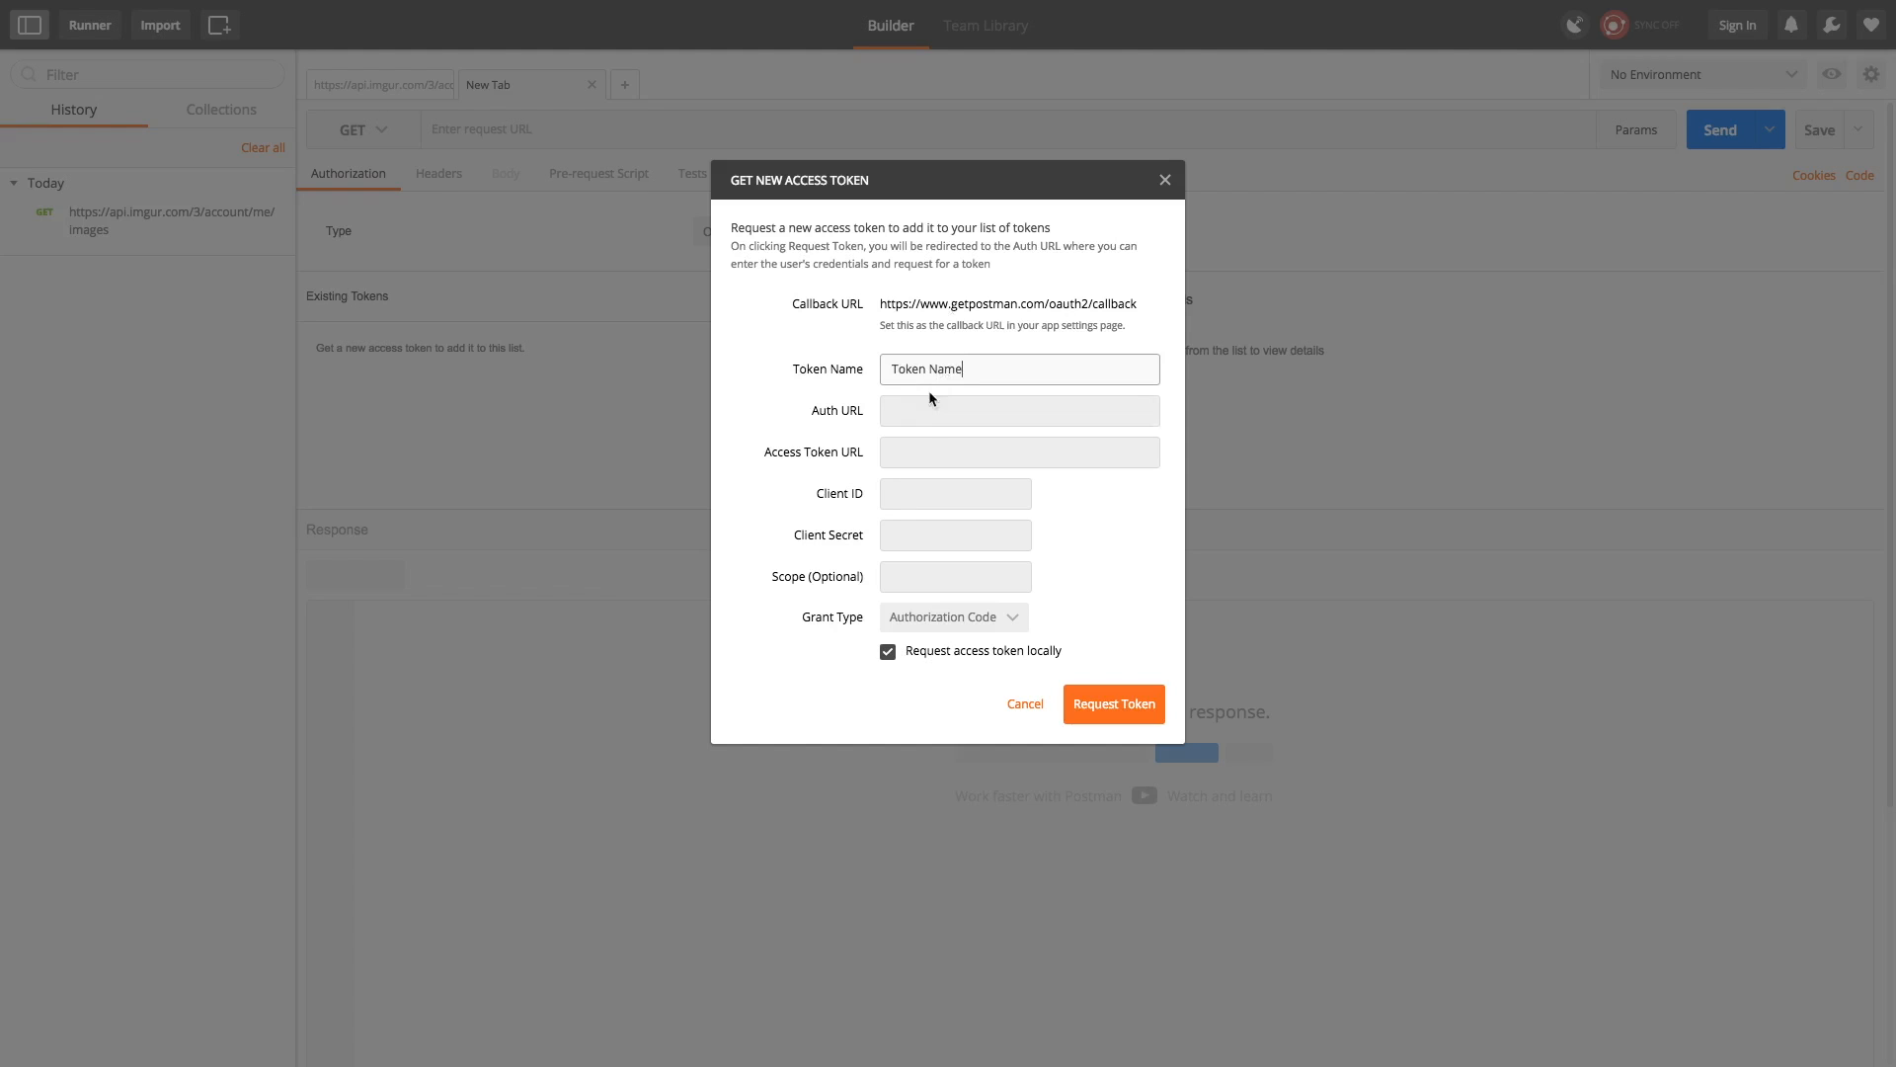
mouse_move(1060, 591)
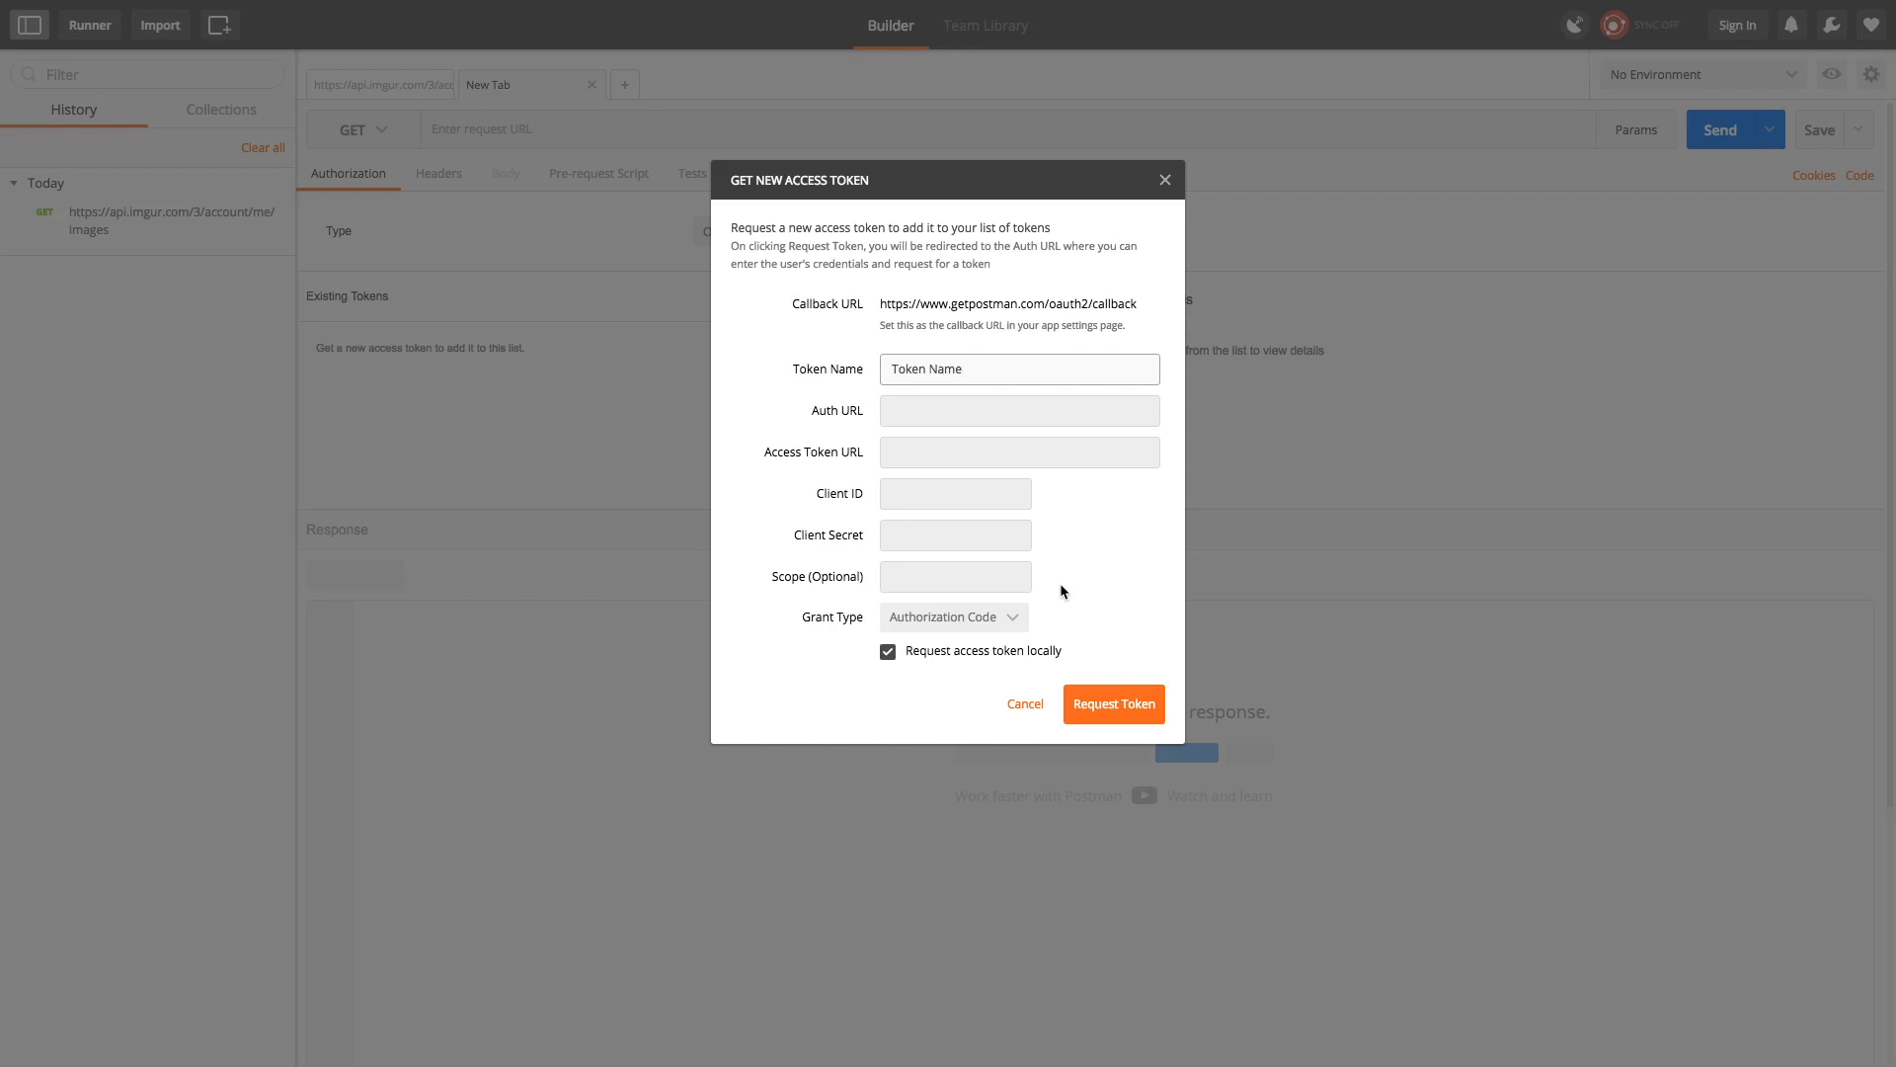
mouse_move(957, 534)
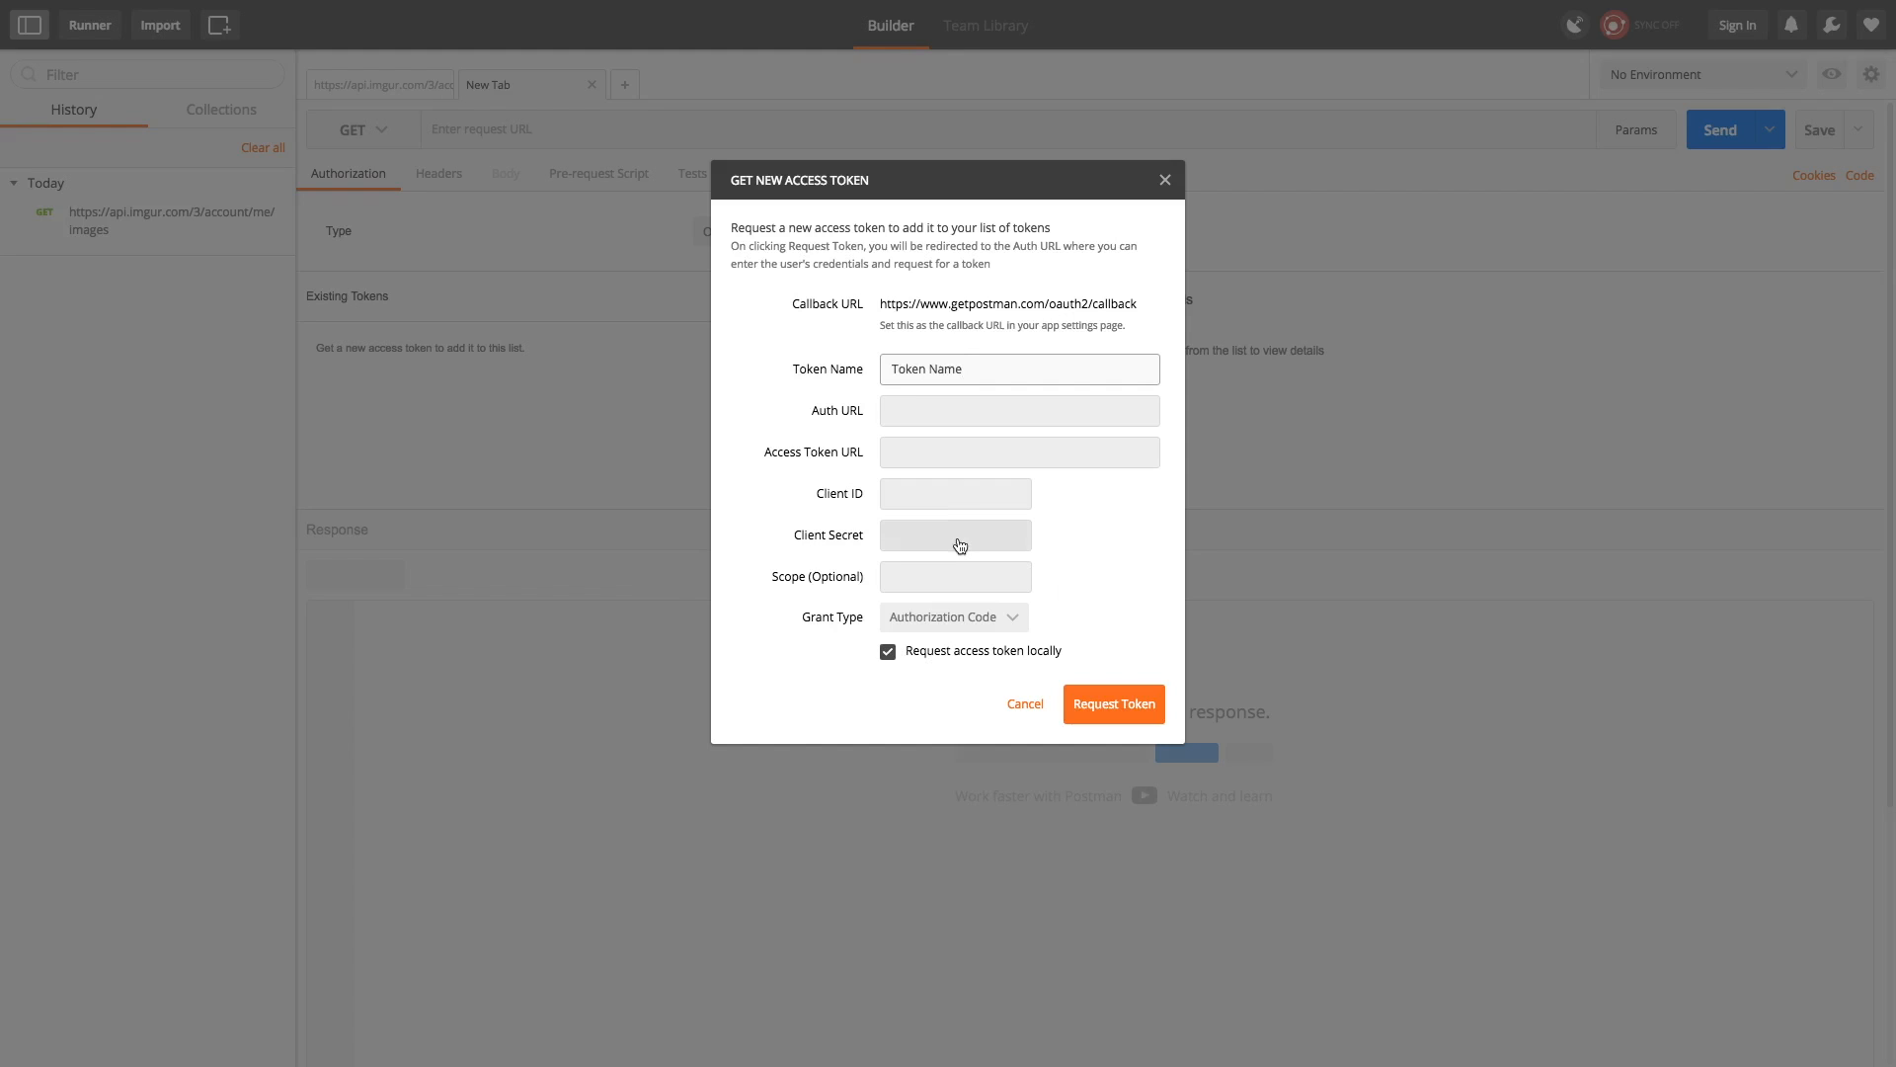
click(953, 616)
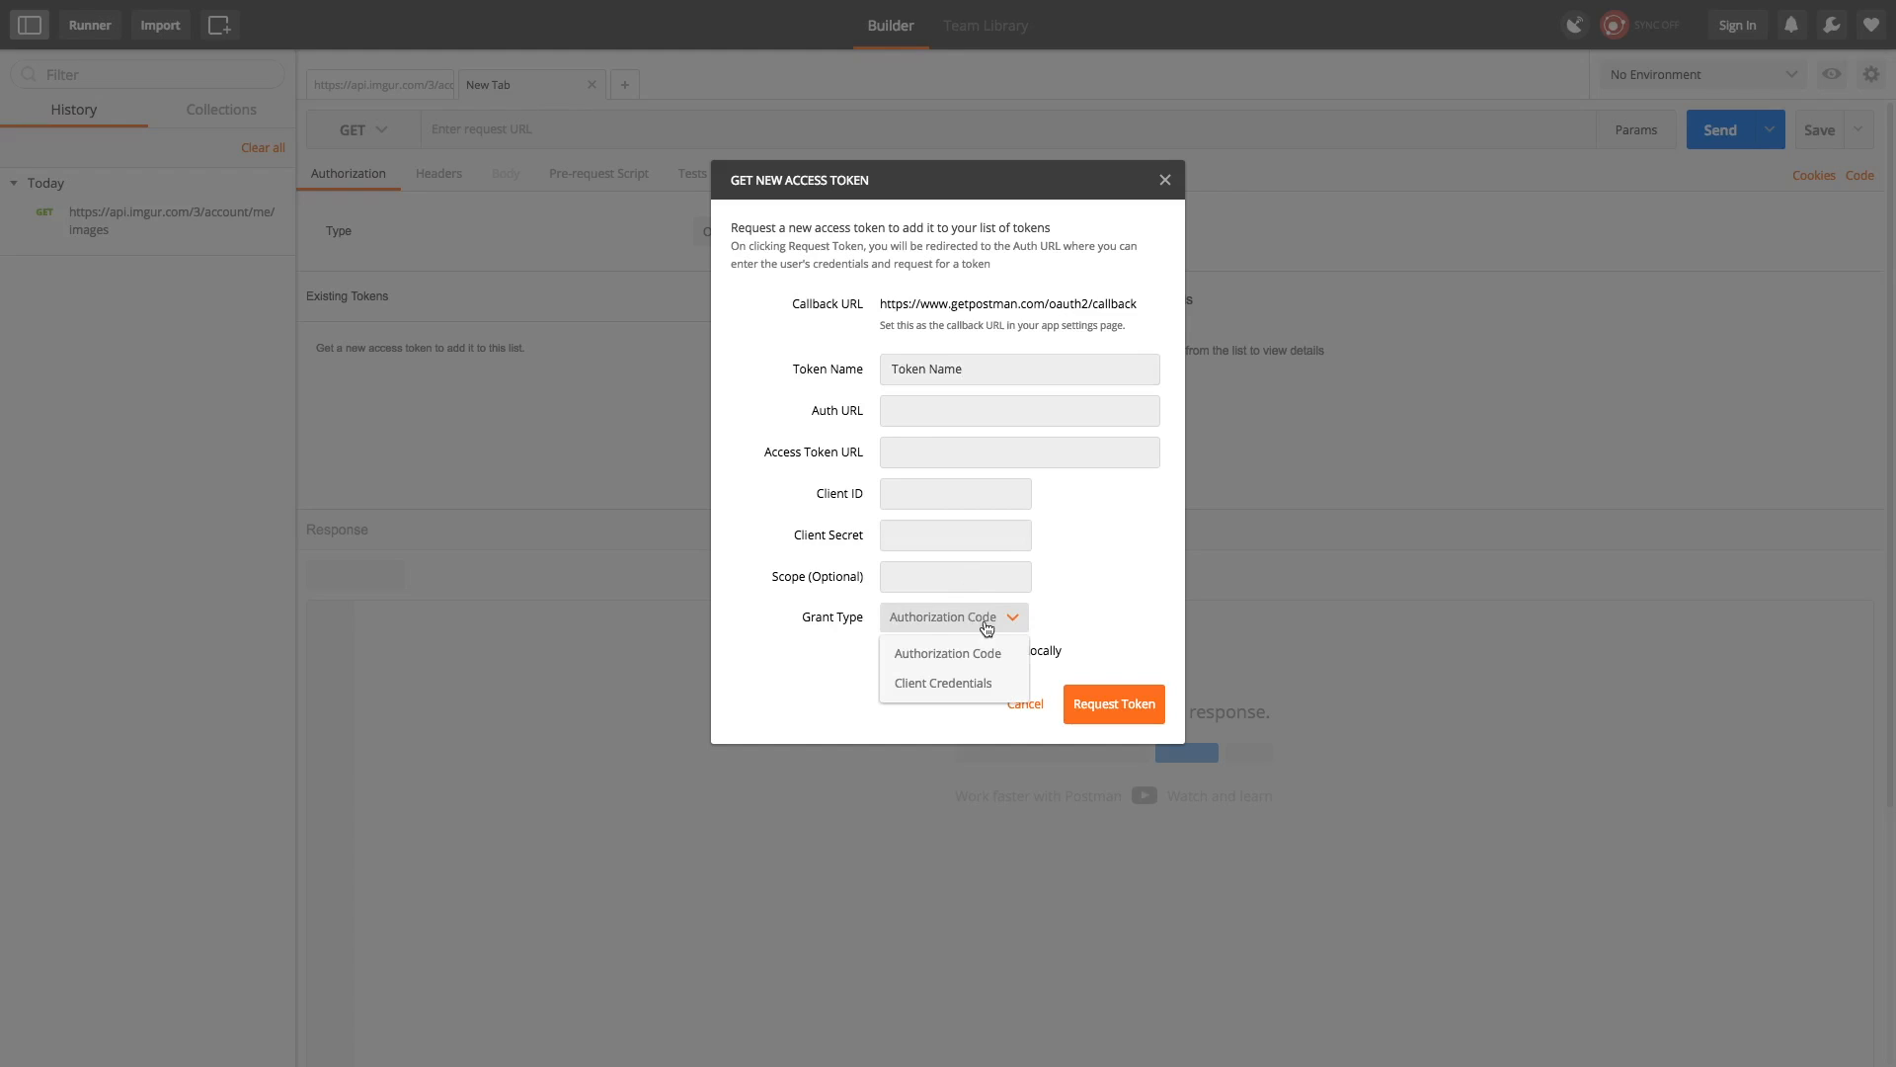
click(948, 652)
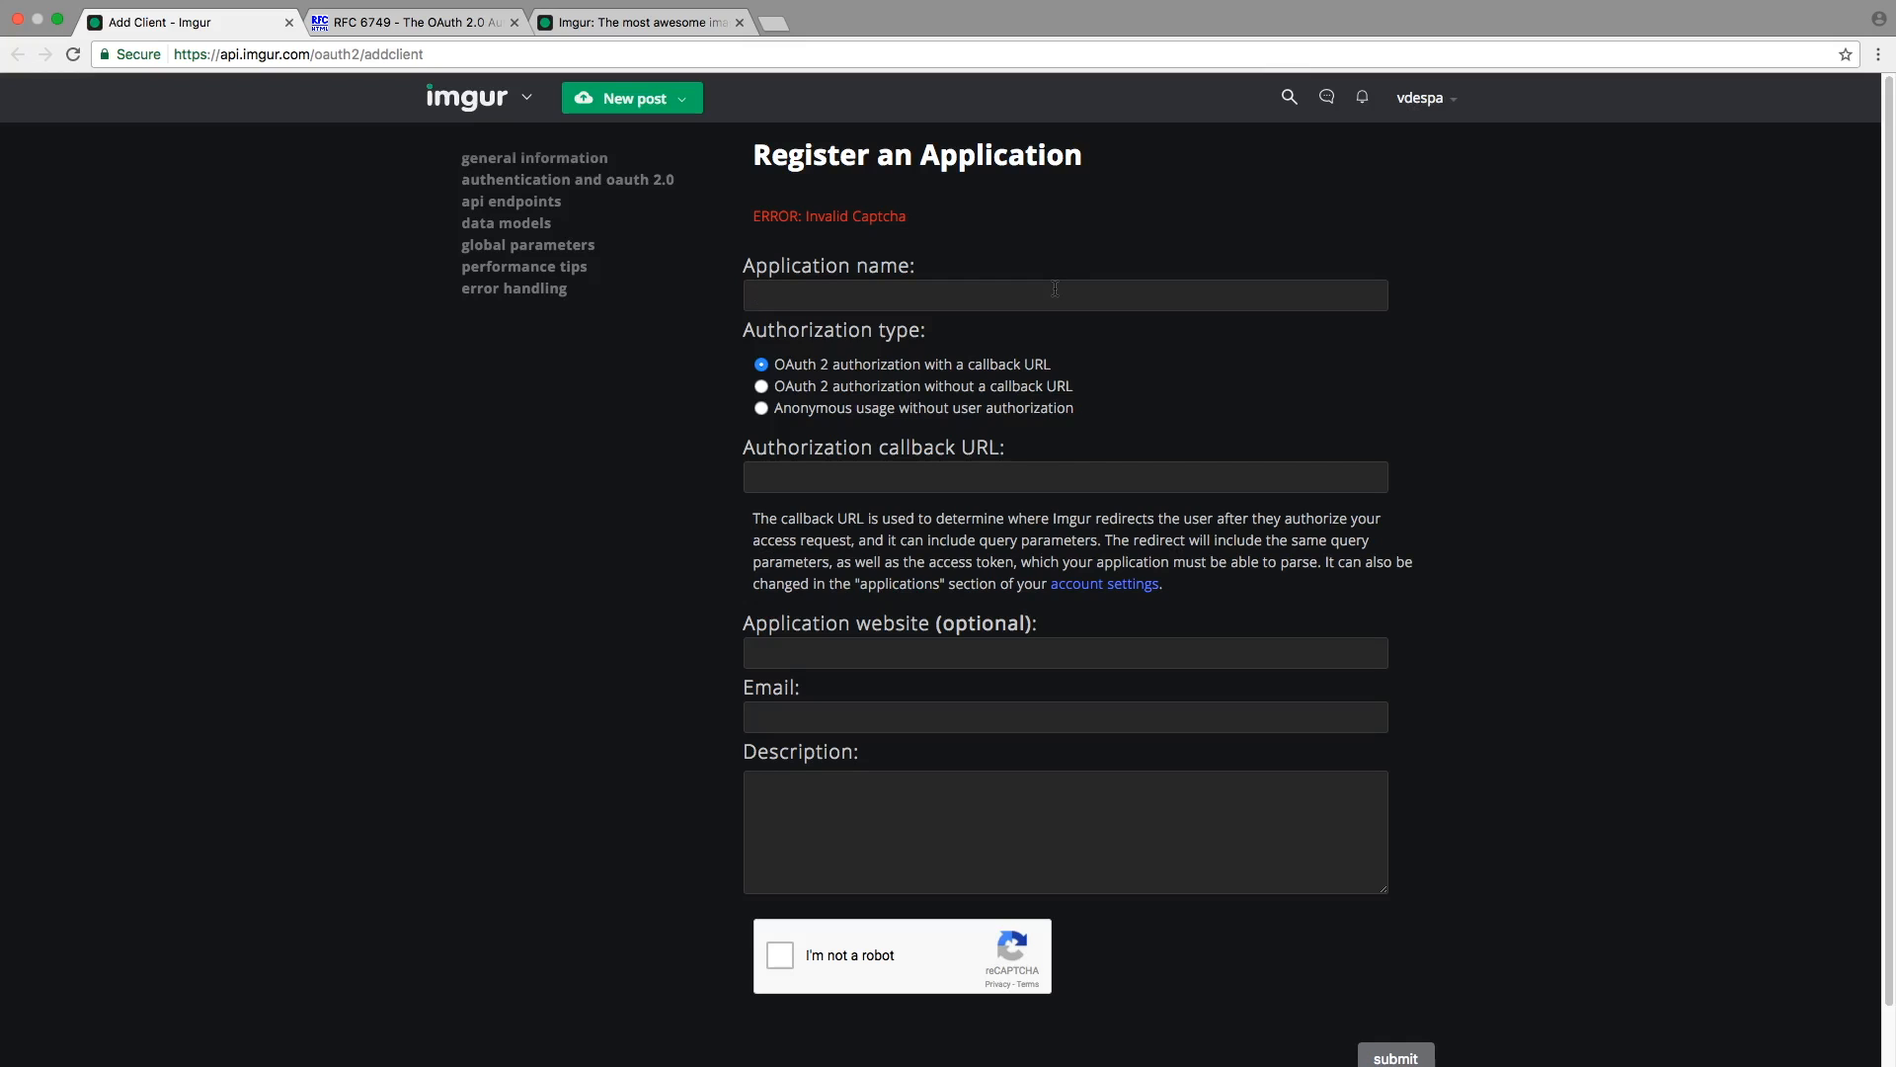
click(1064, 295)
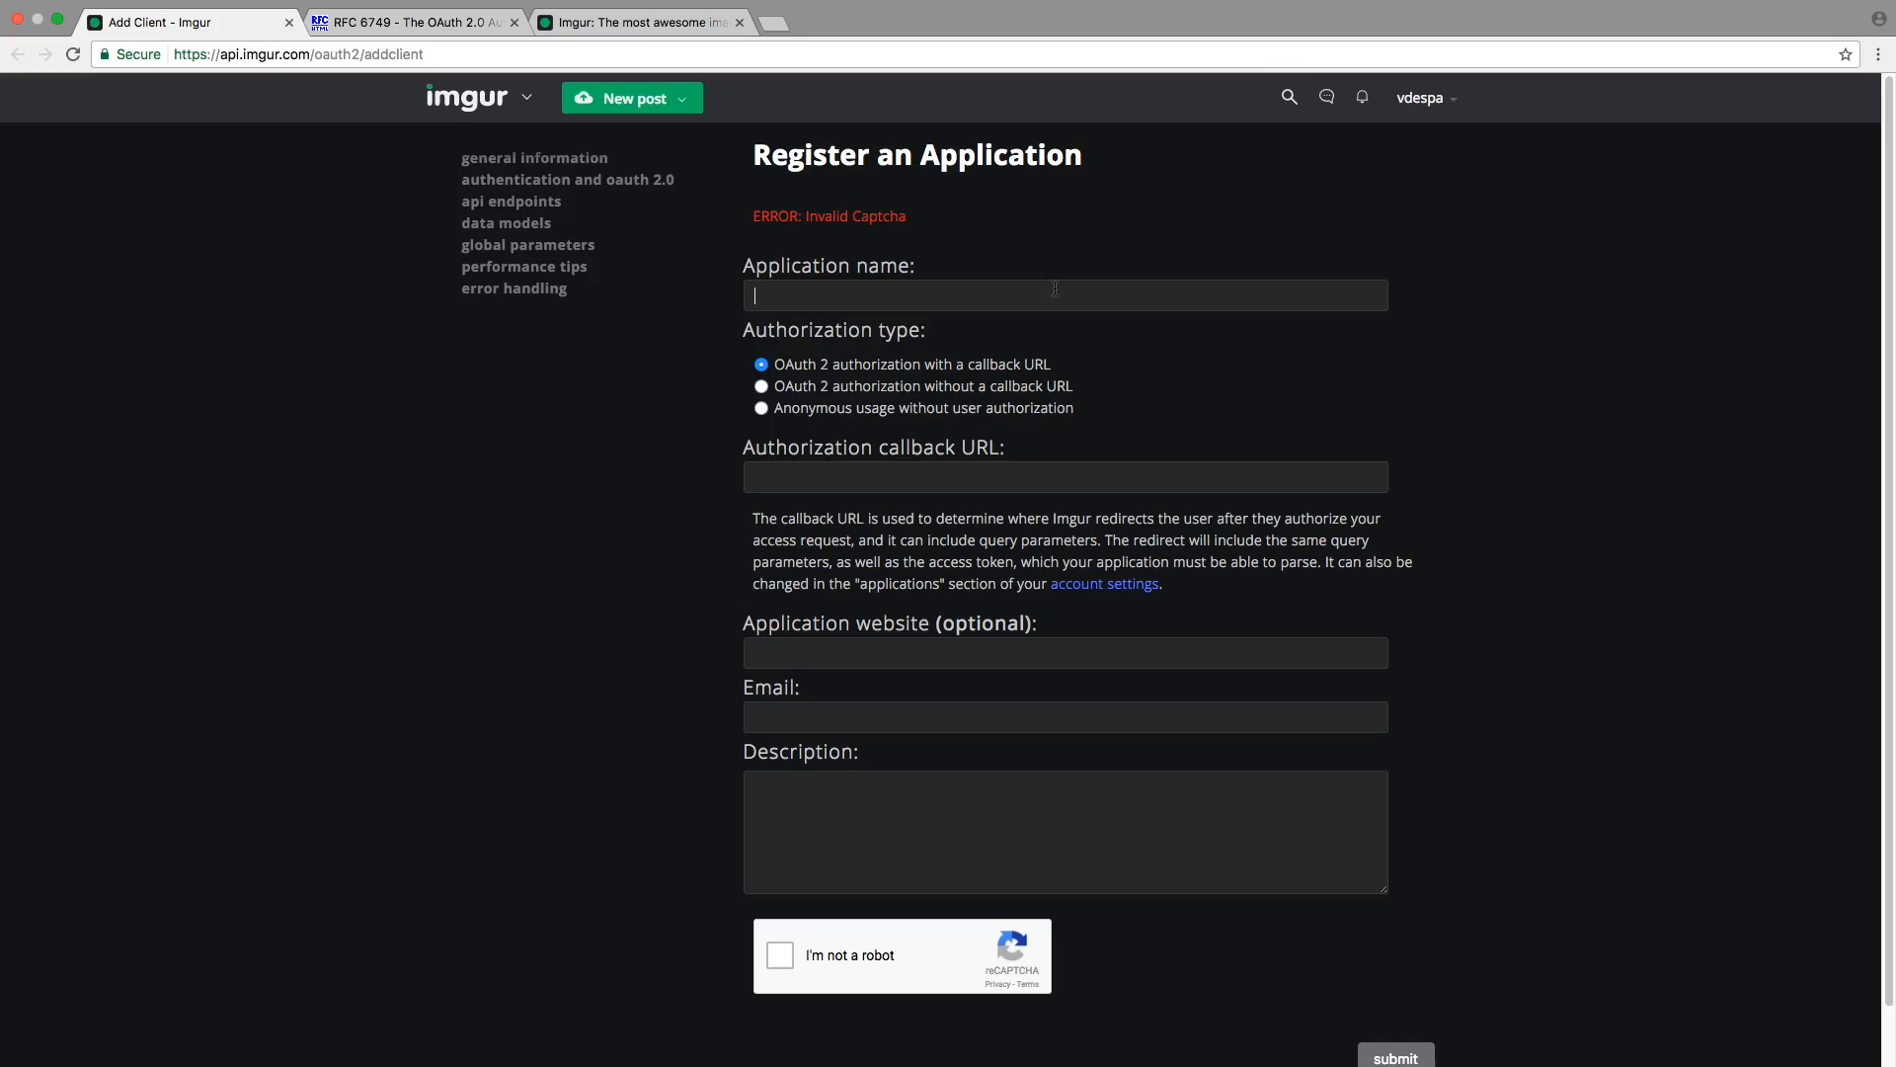
text(Postman Test)
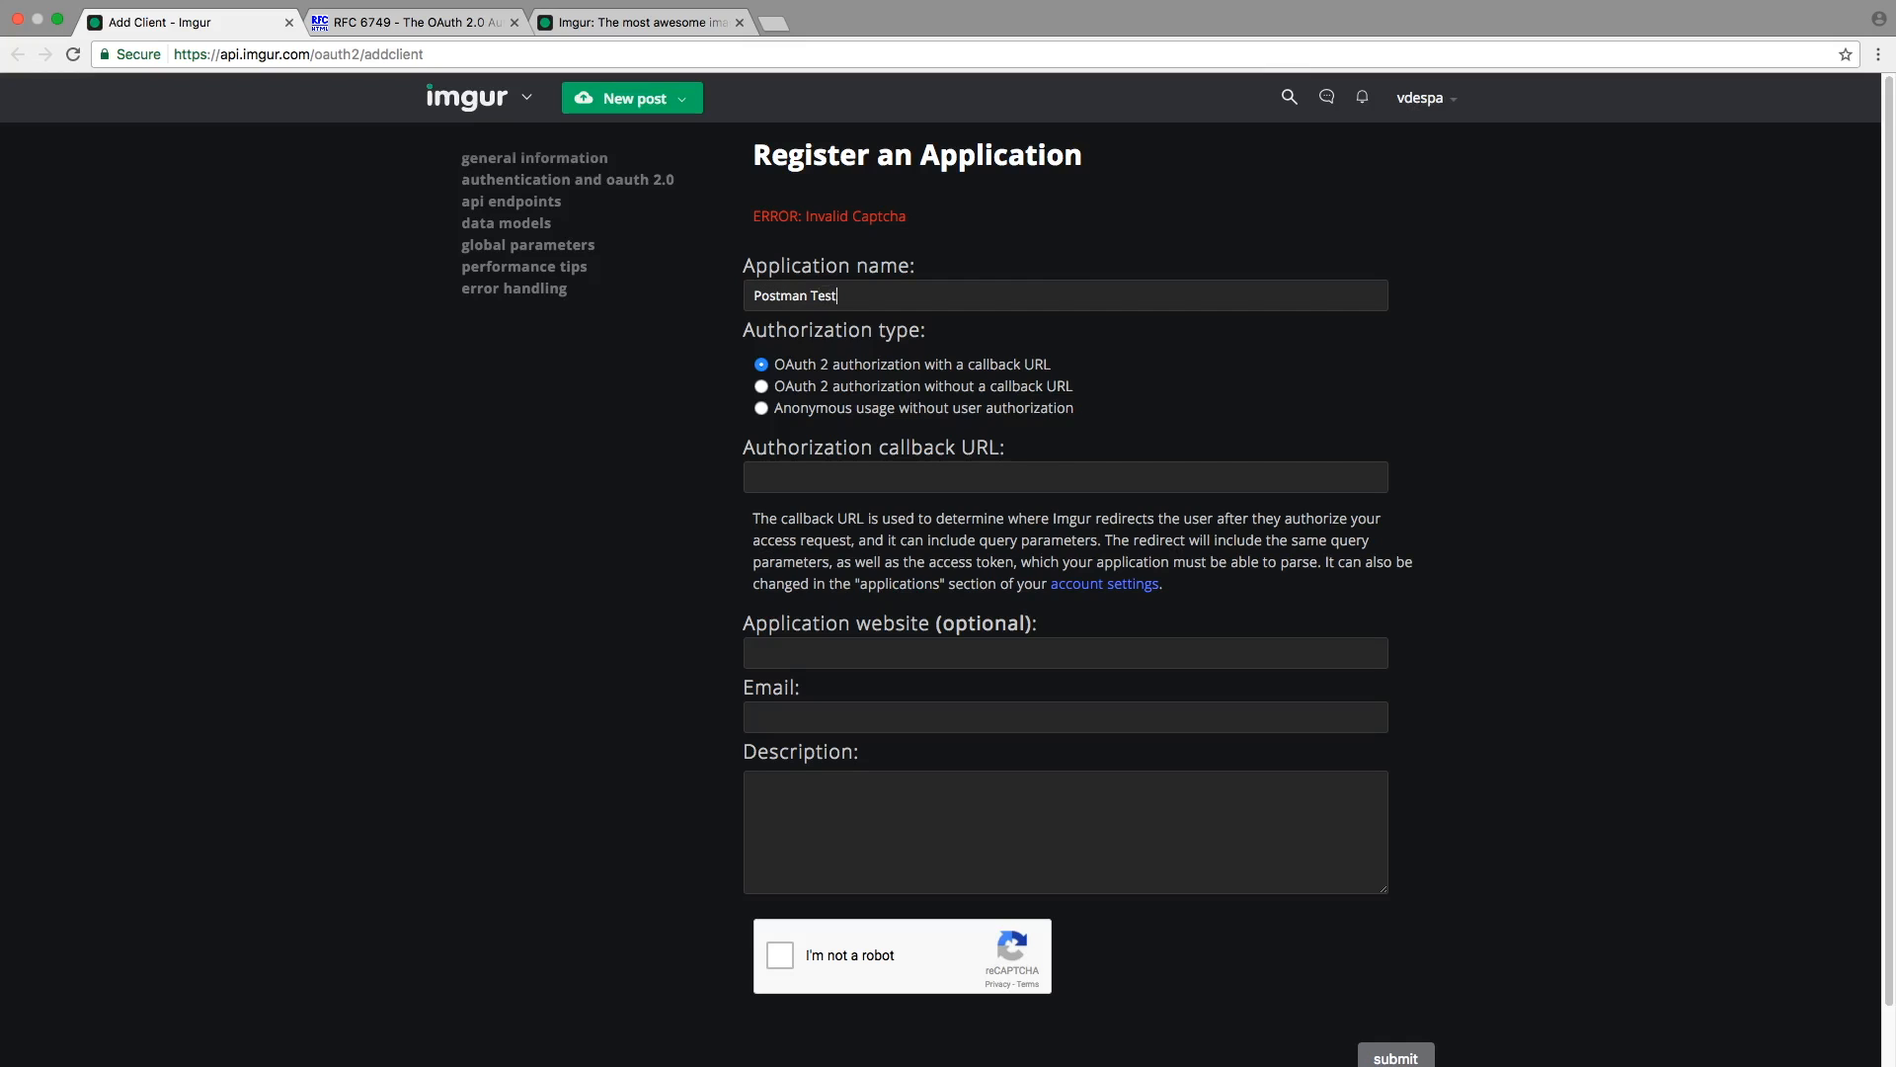
mouse_move(976, 344)
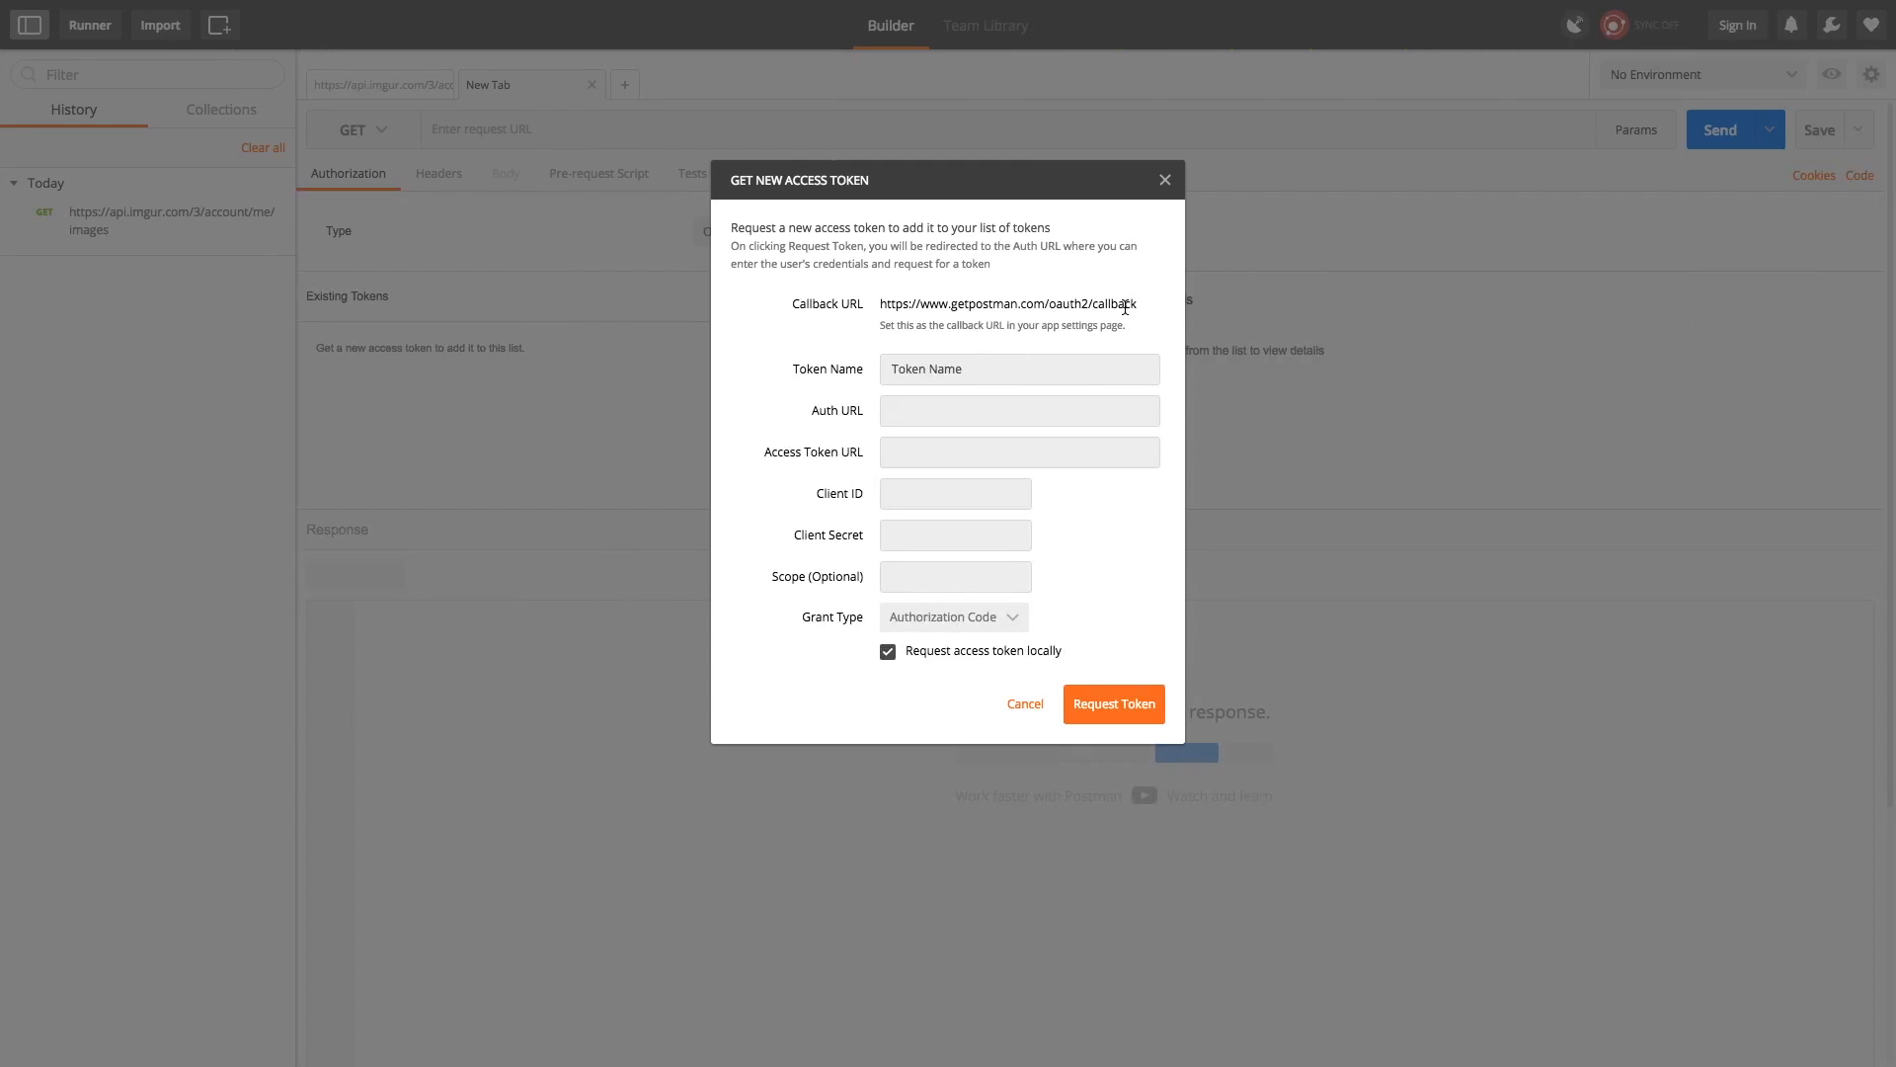
double_click(1007, 303)
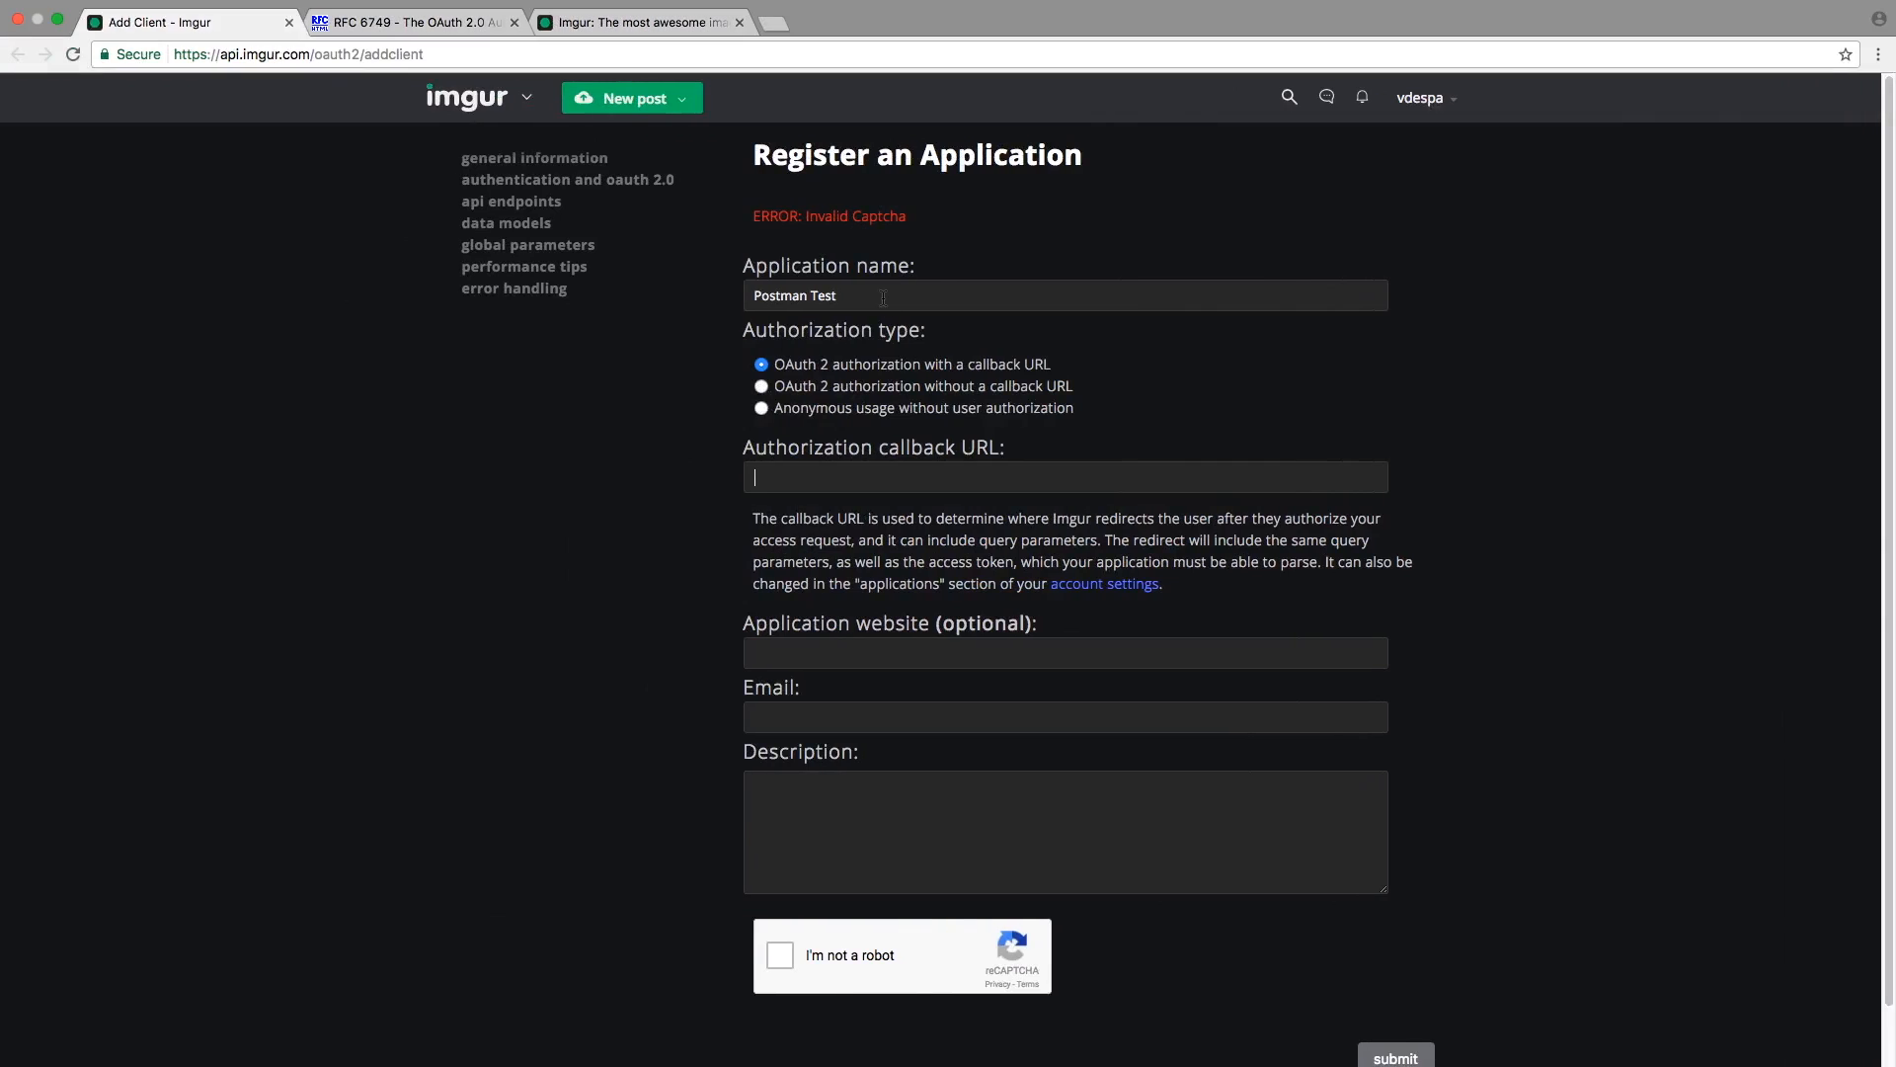
text(https://www.getpostman.com/oauth2/callback)
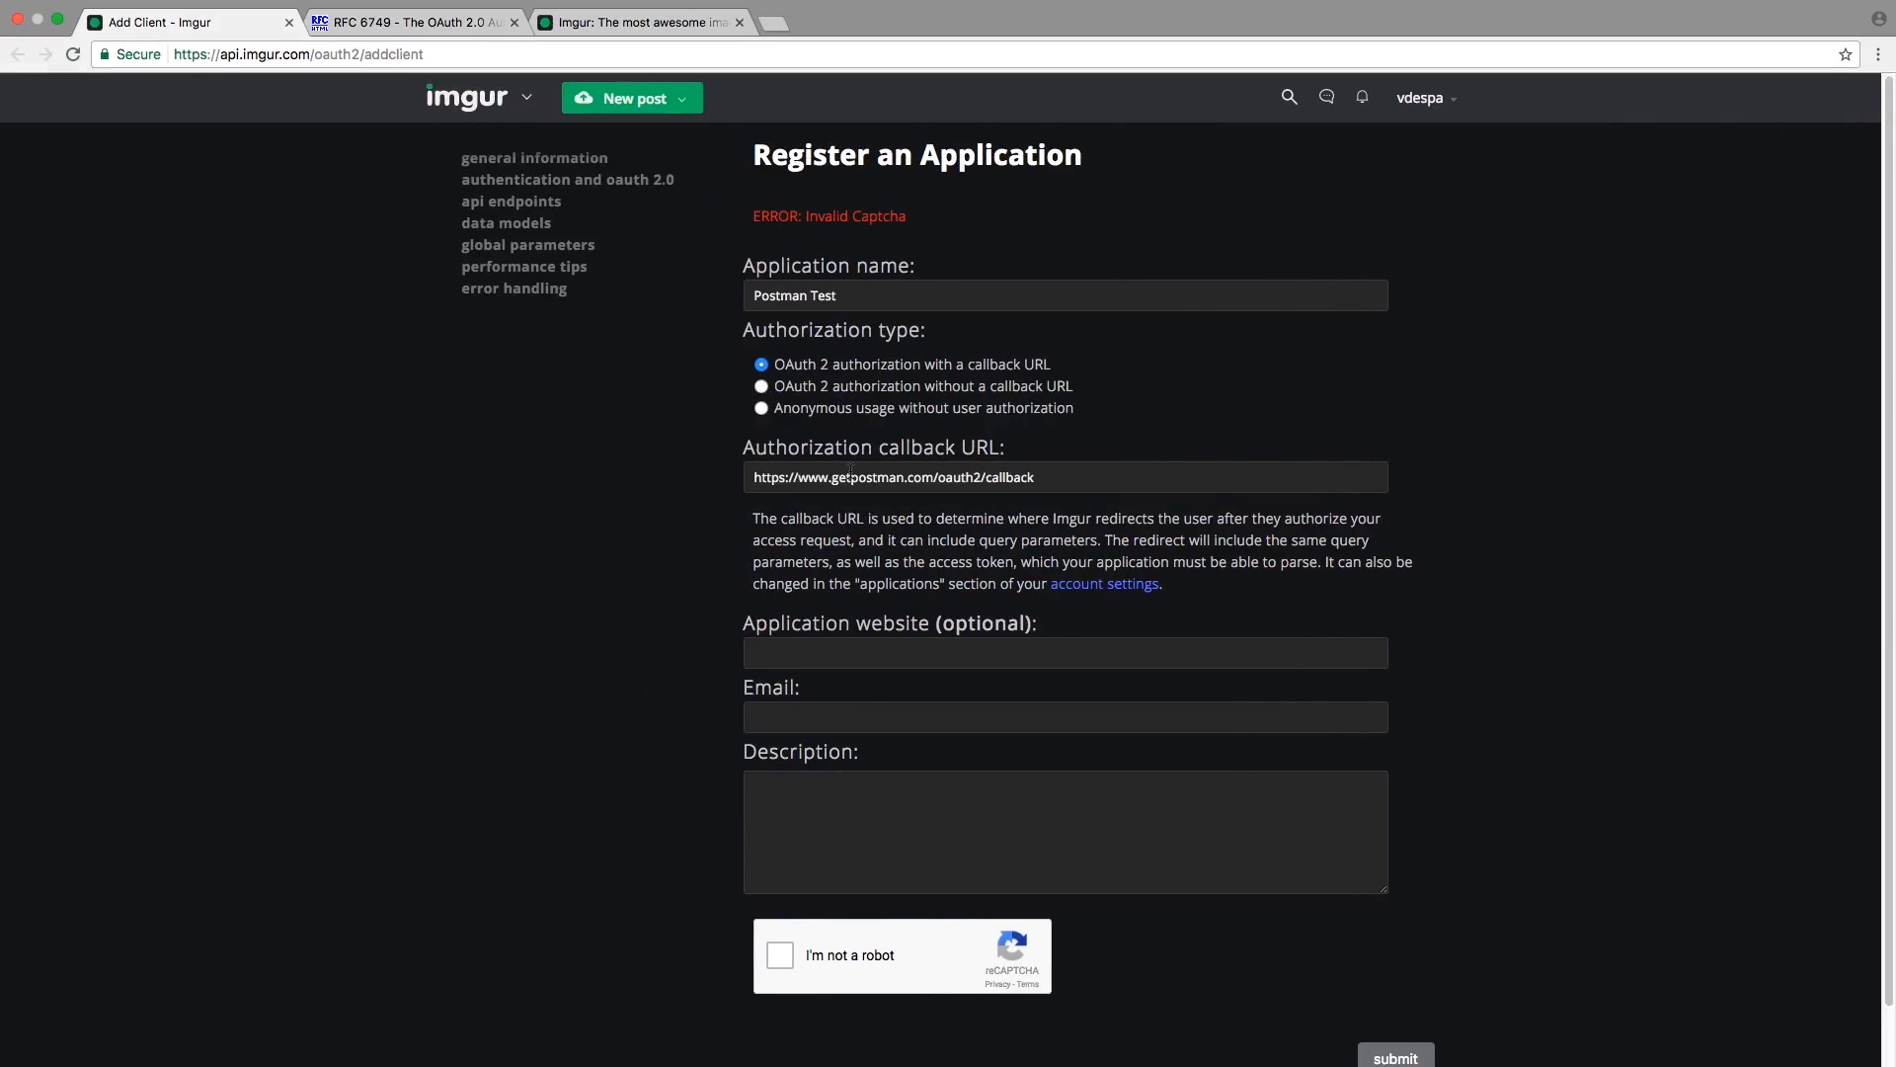
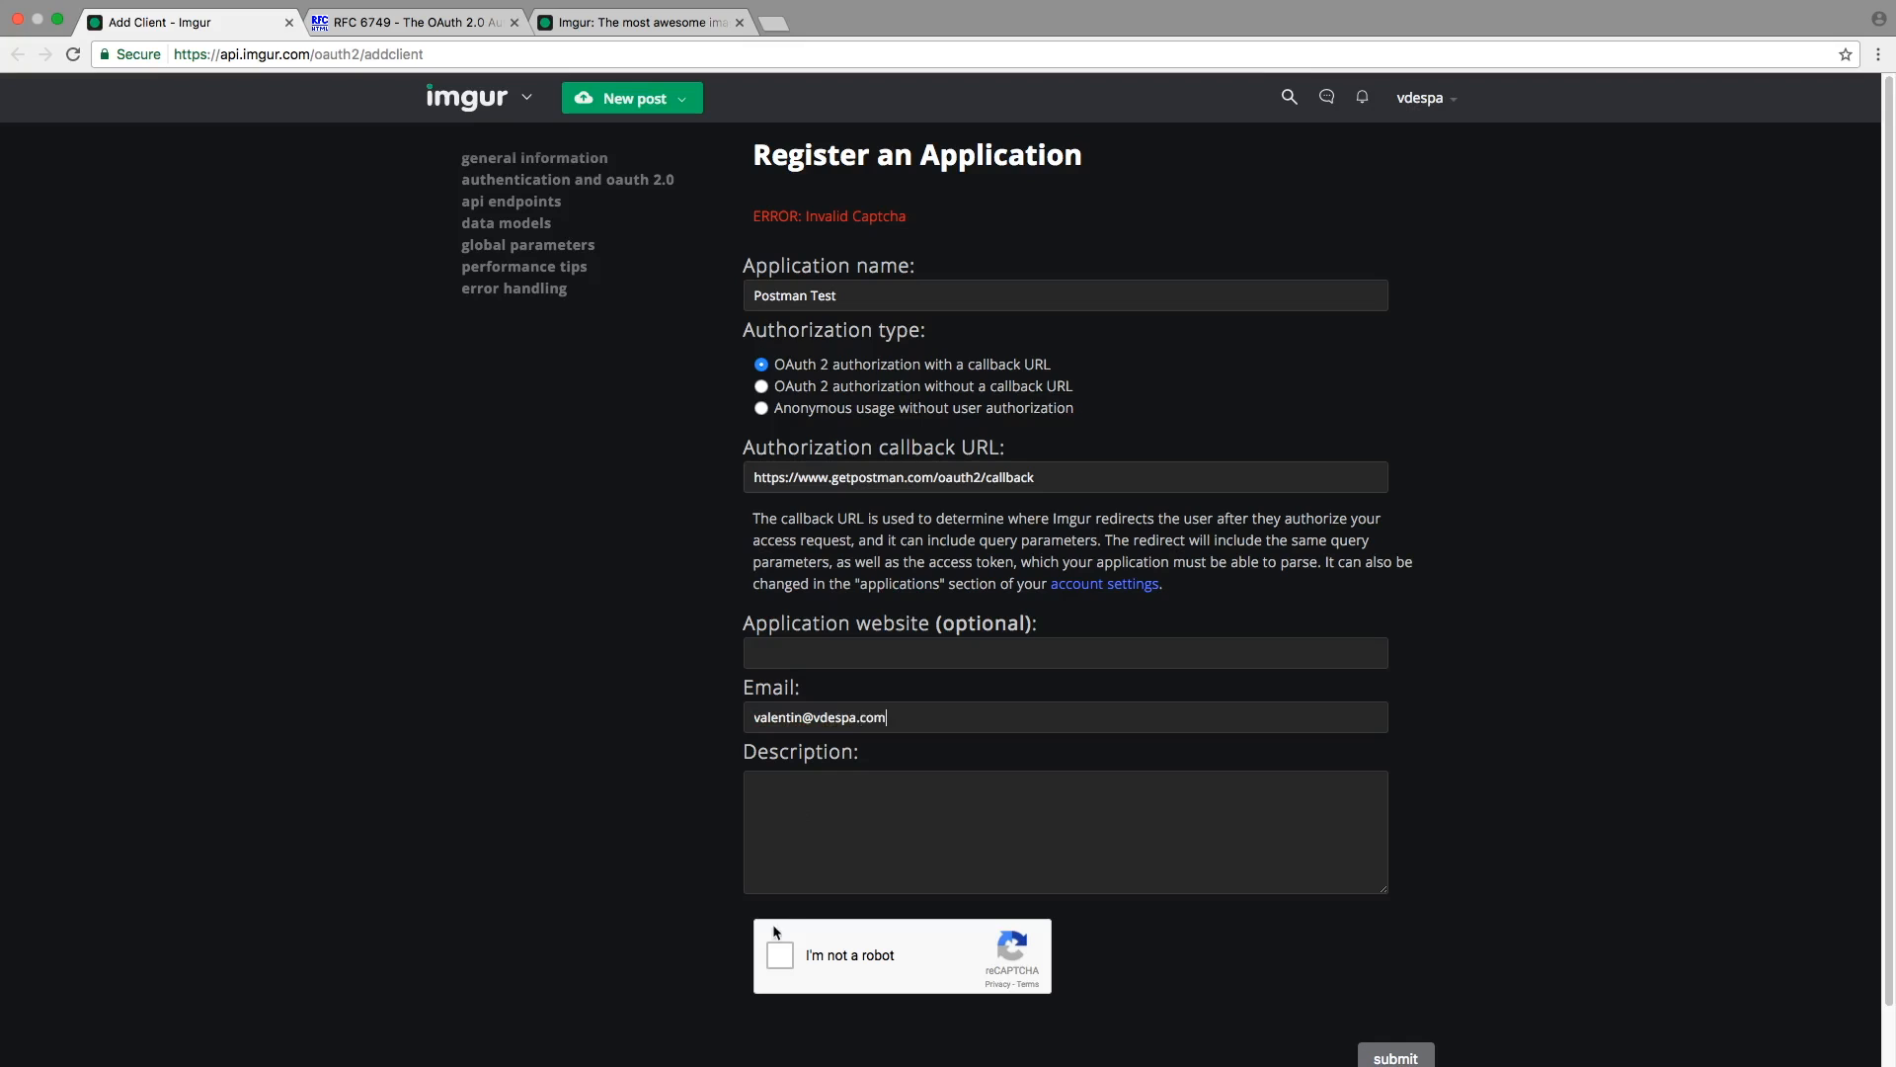
click(780, 955)
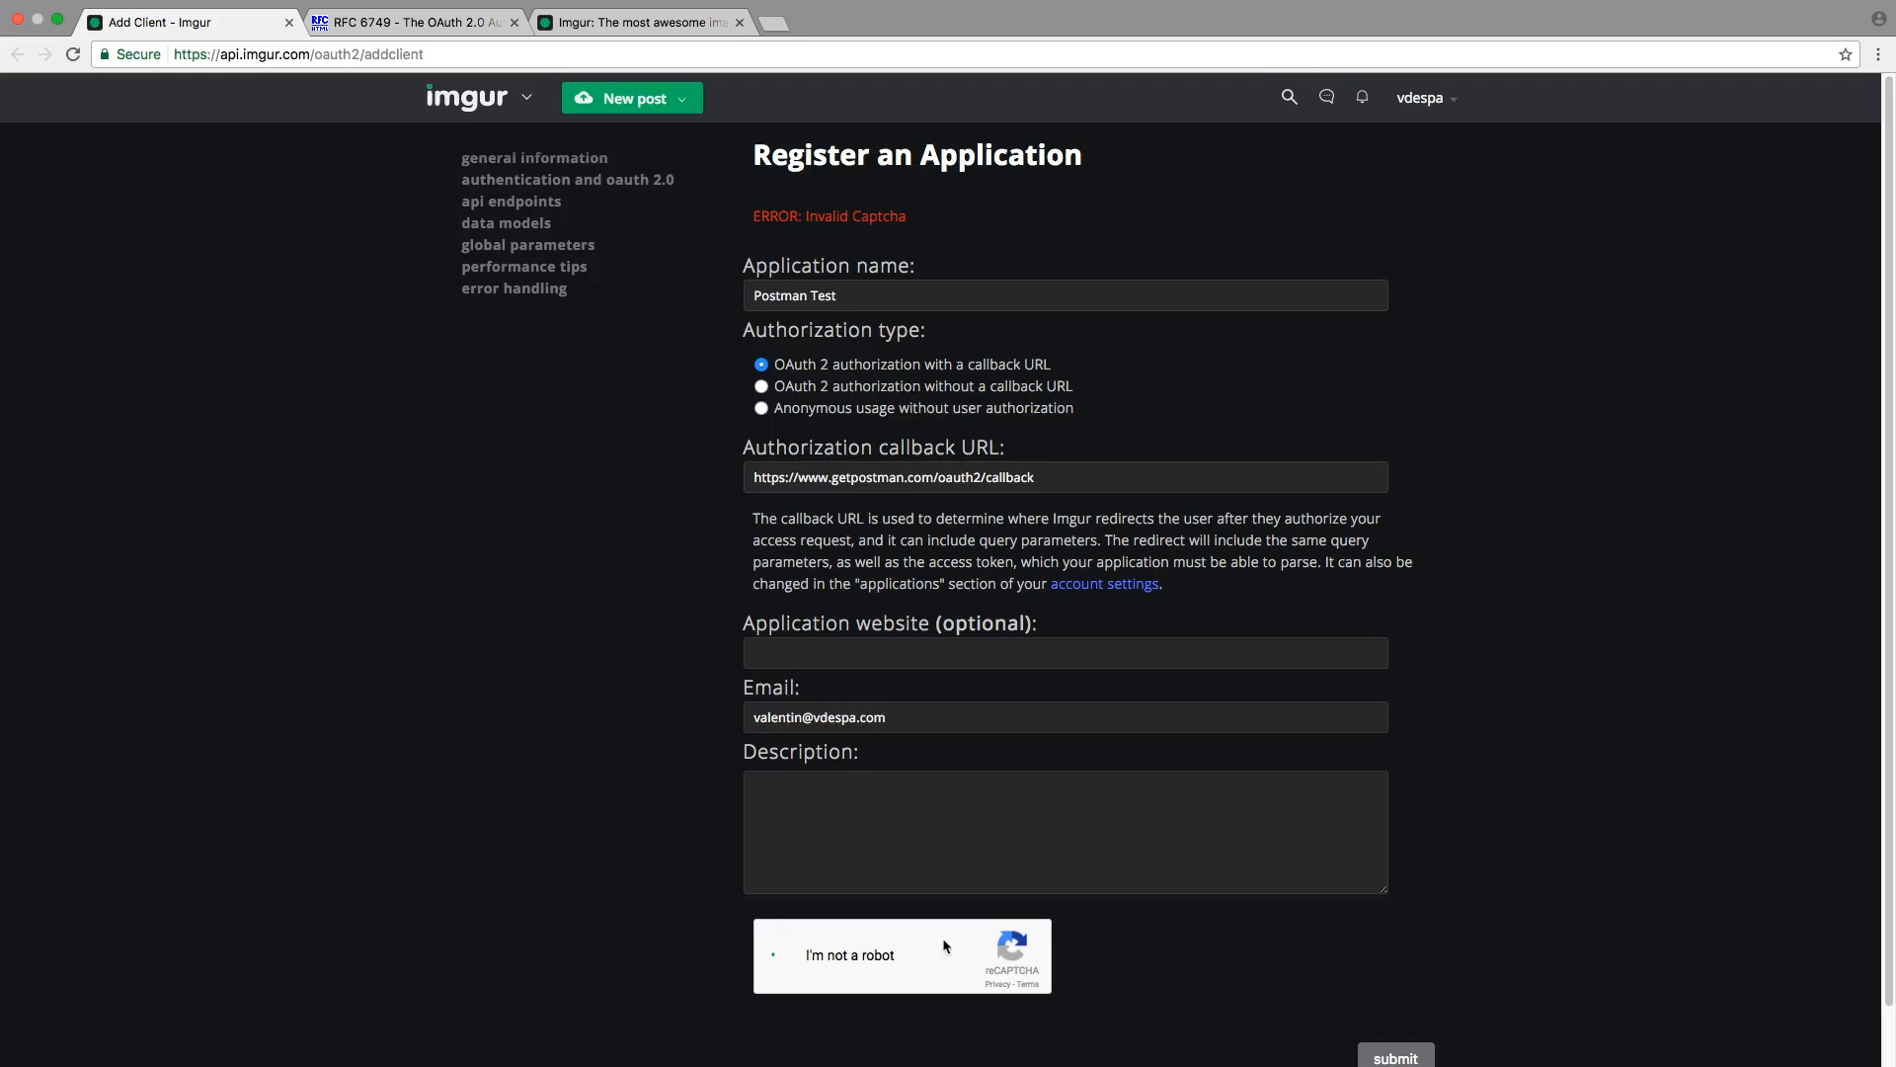
click(784, 954)
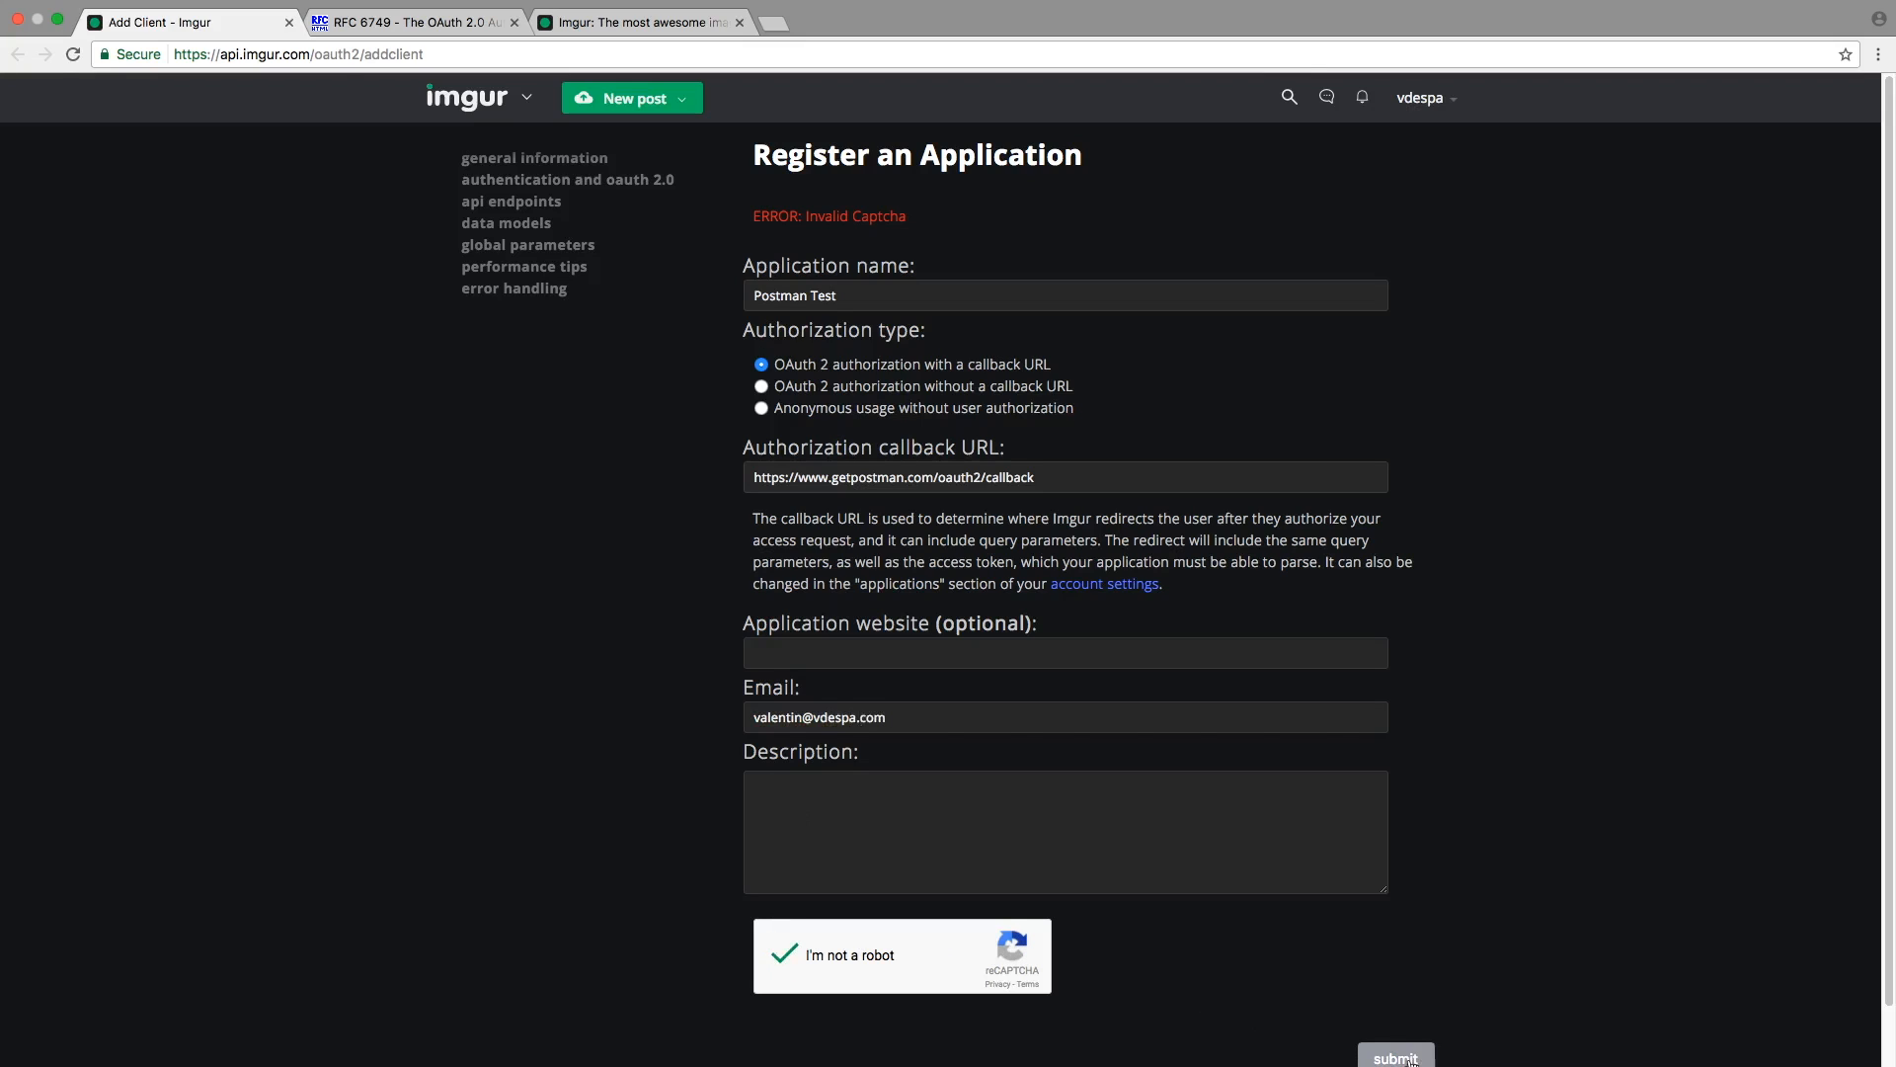
click(1394, 1056)
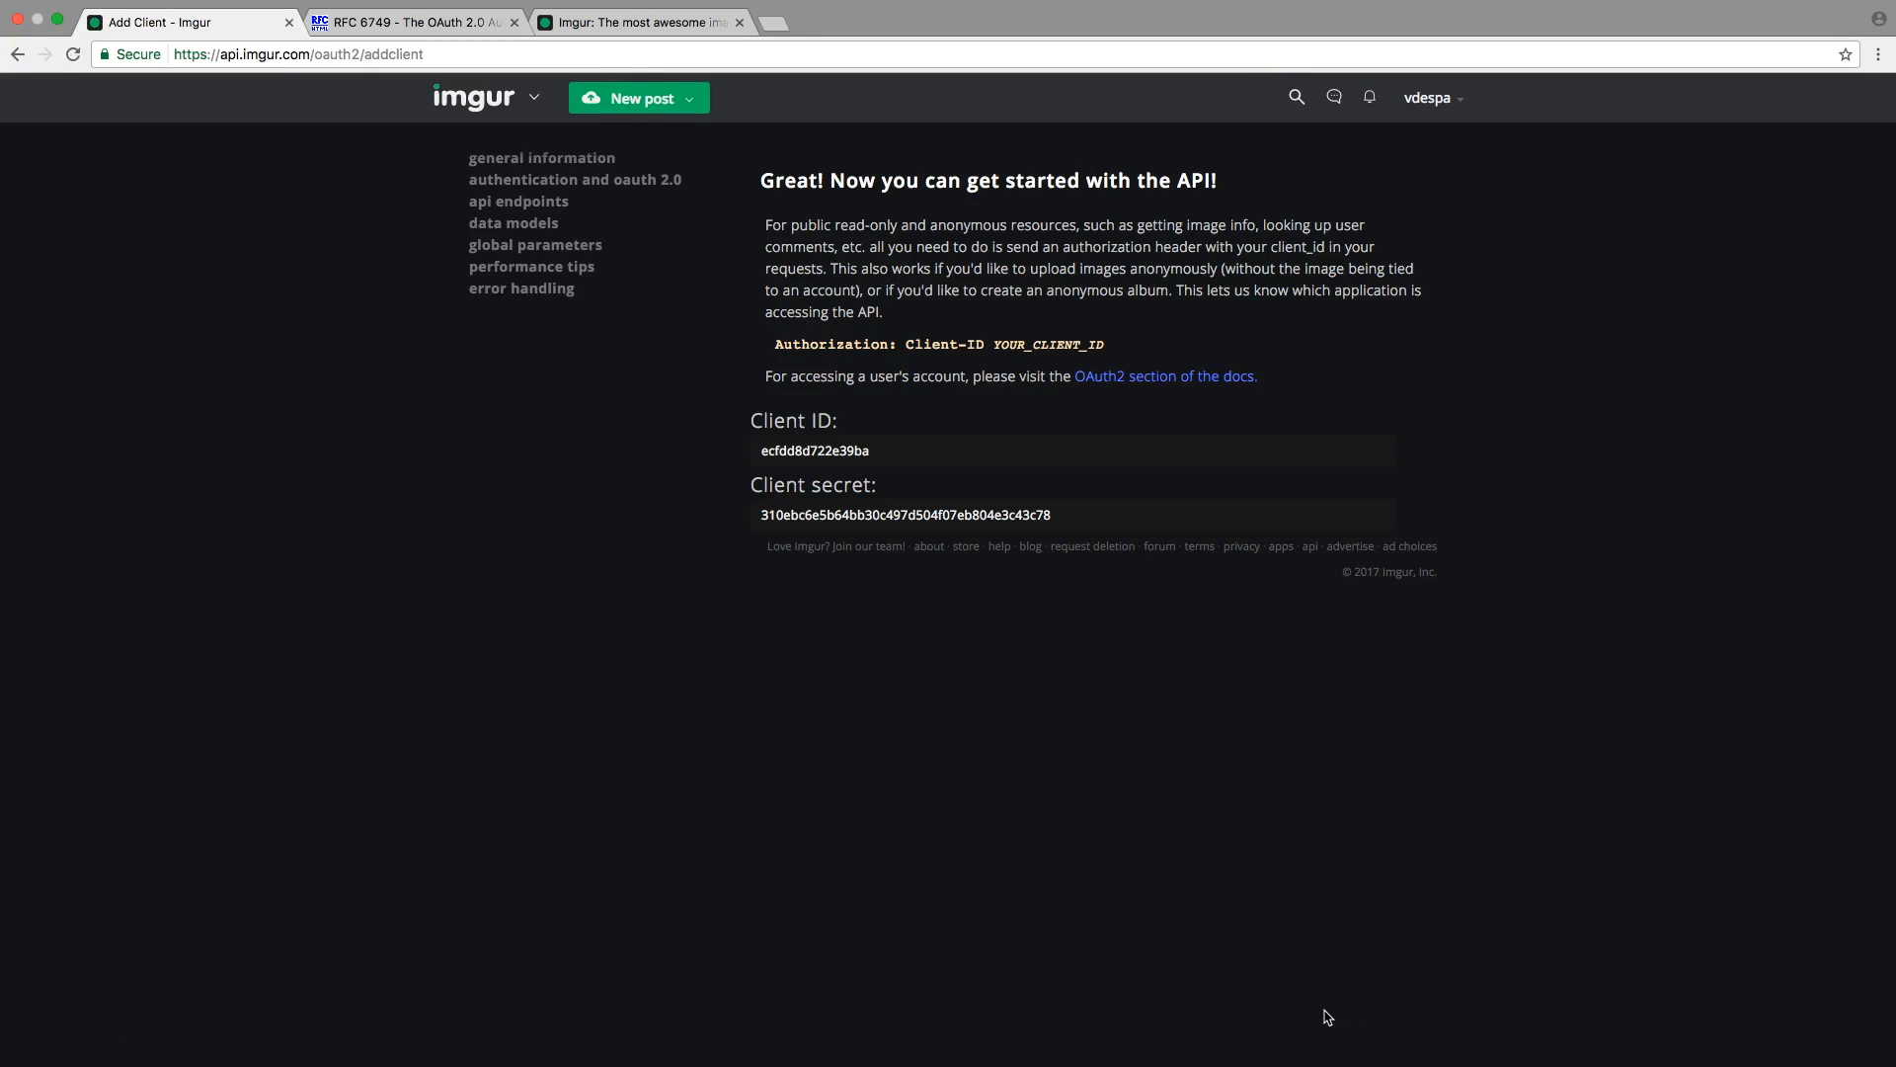
mouse_move(918, 495)
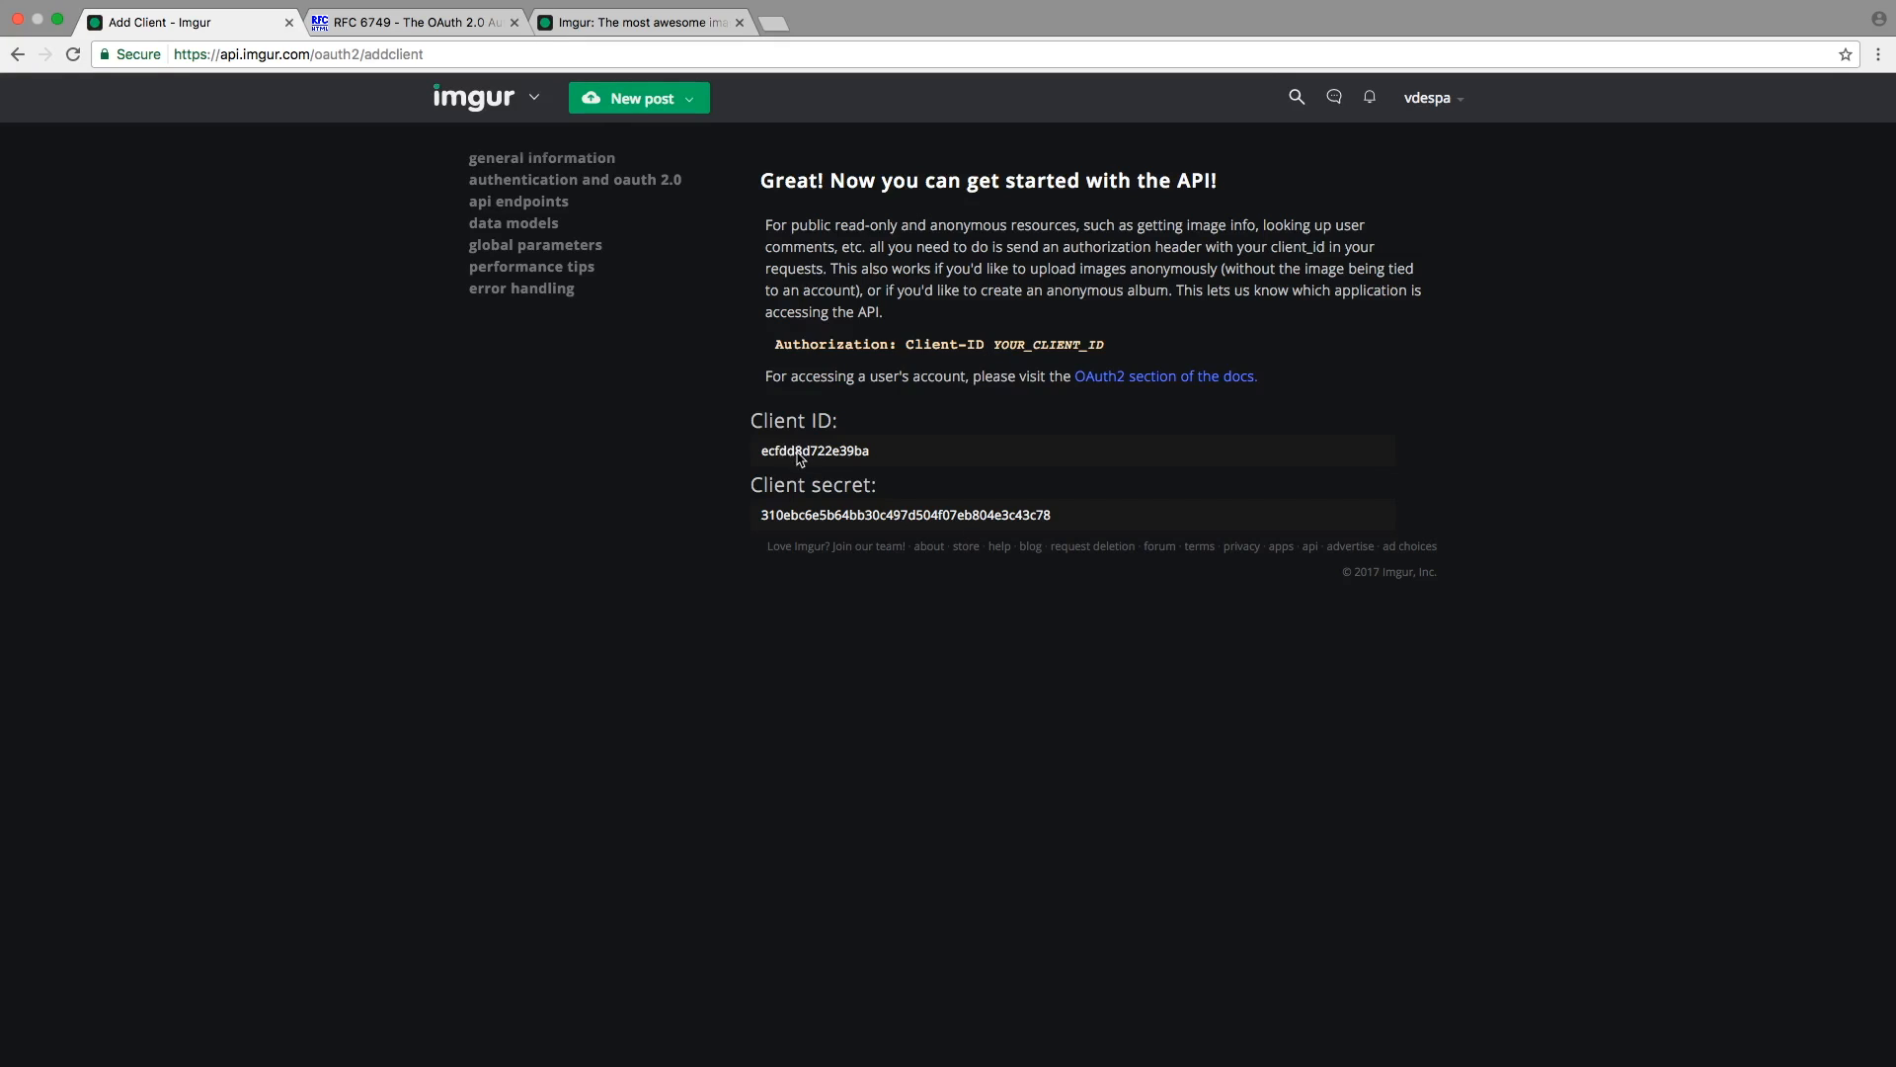
mouse_move(834, 524)
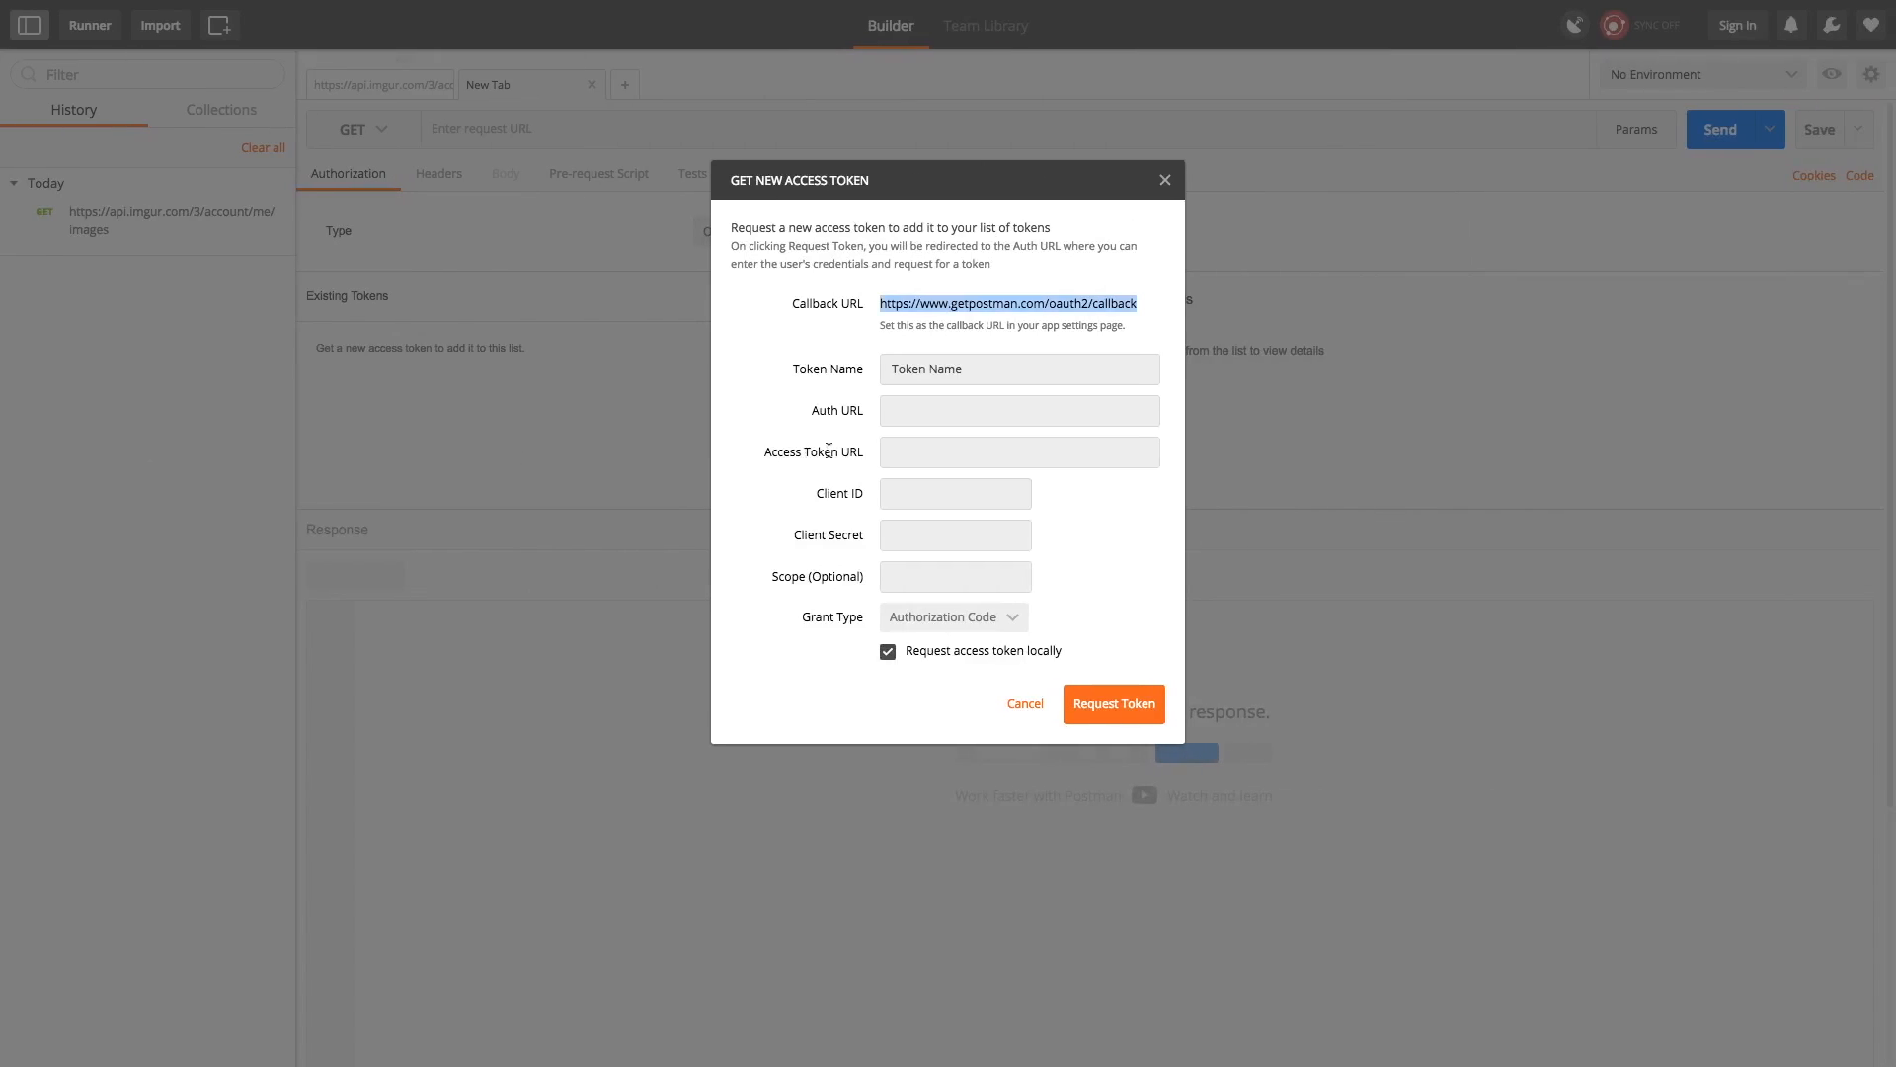
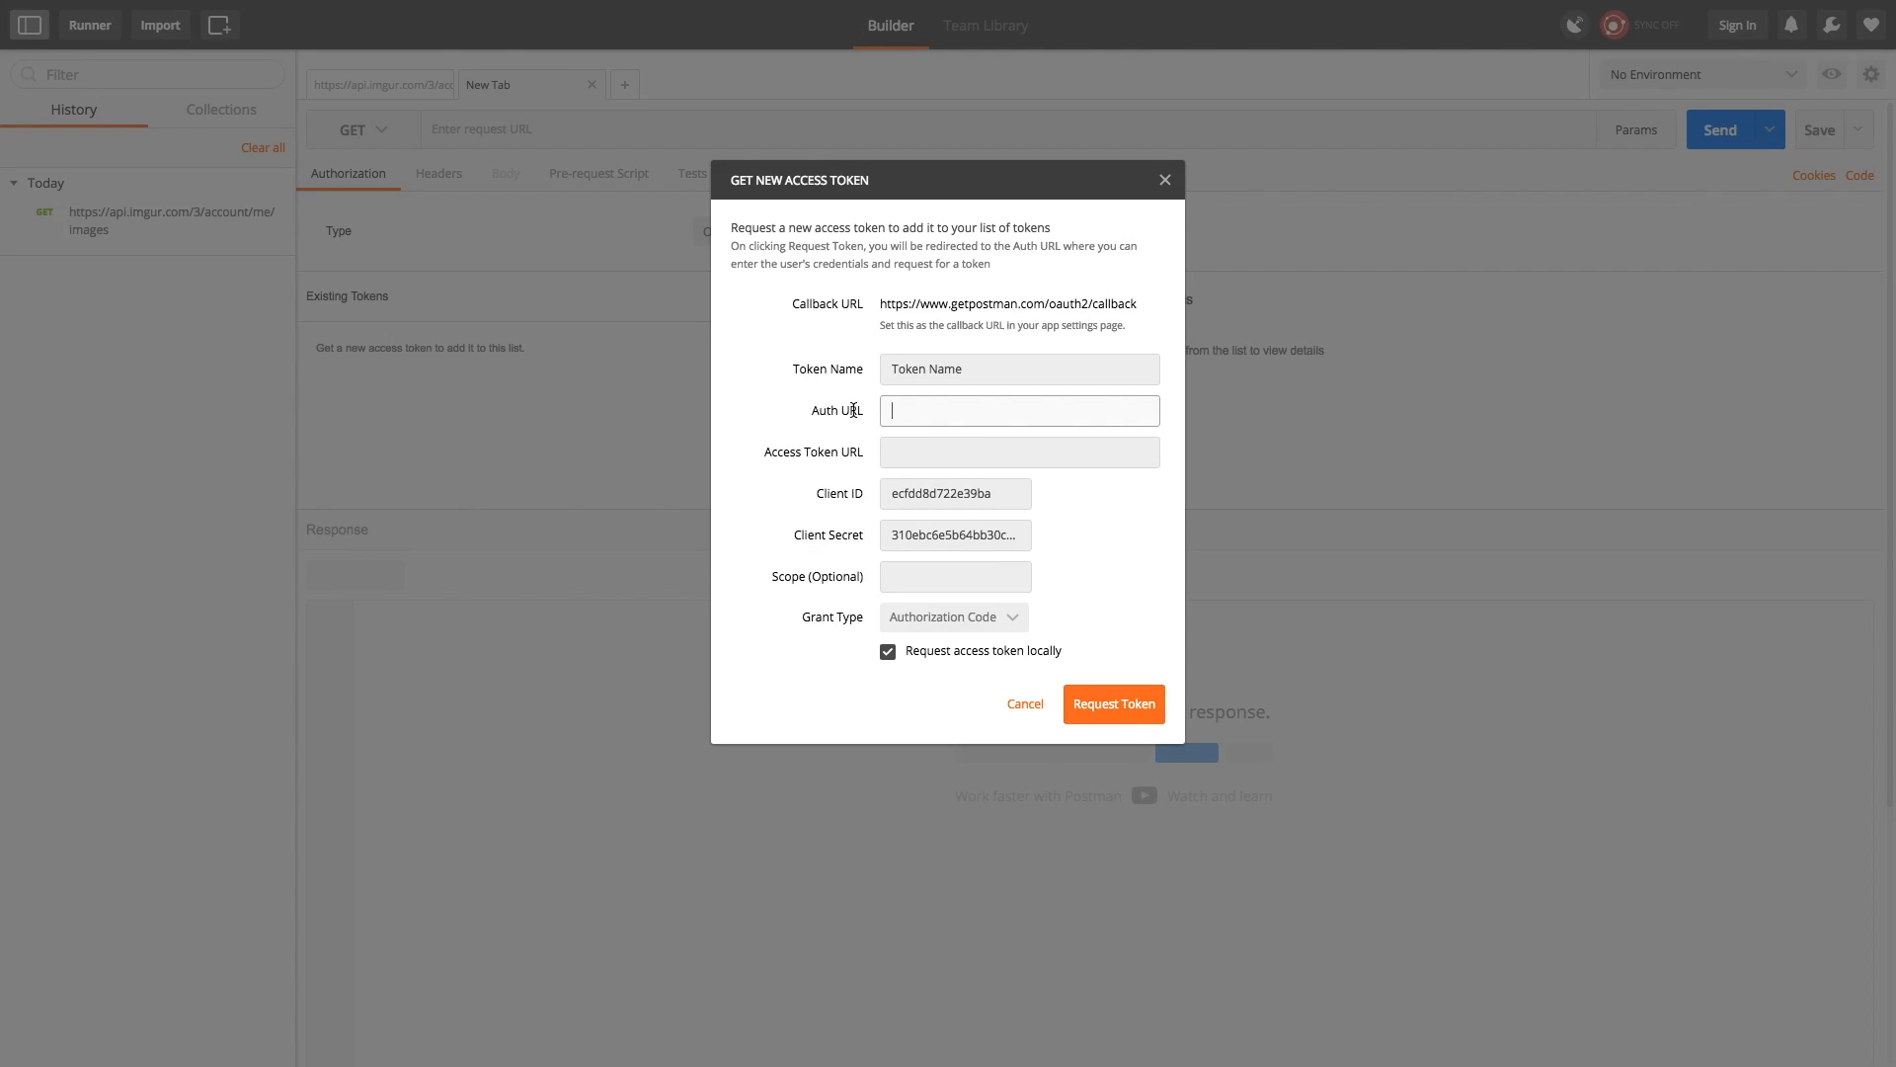
mouse_move(841, 721)
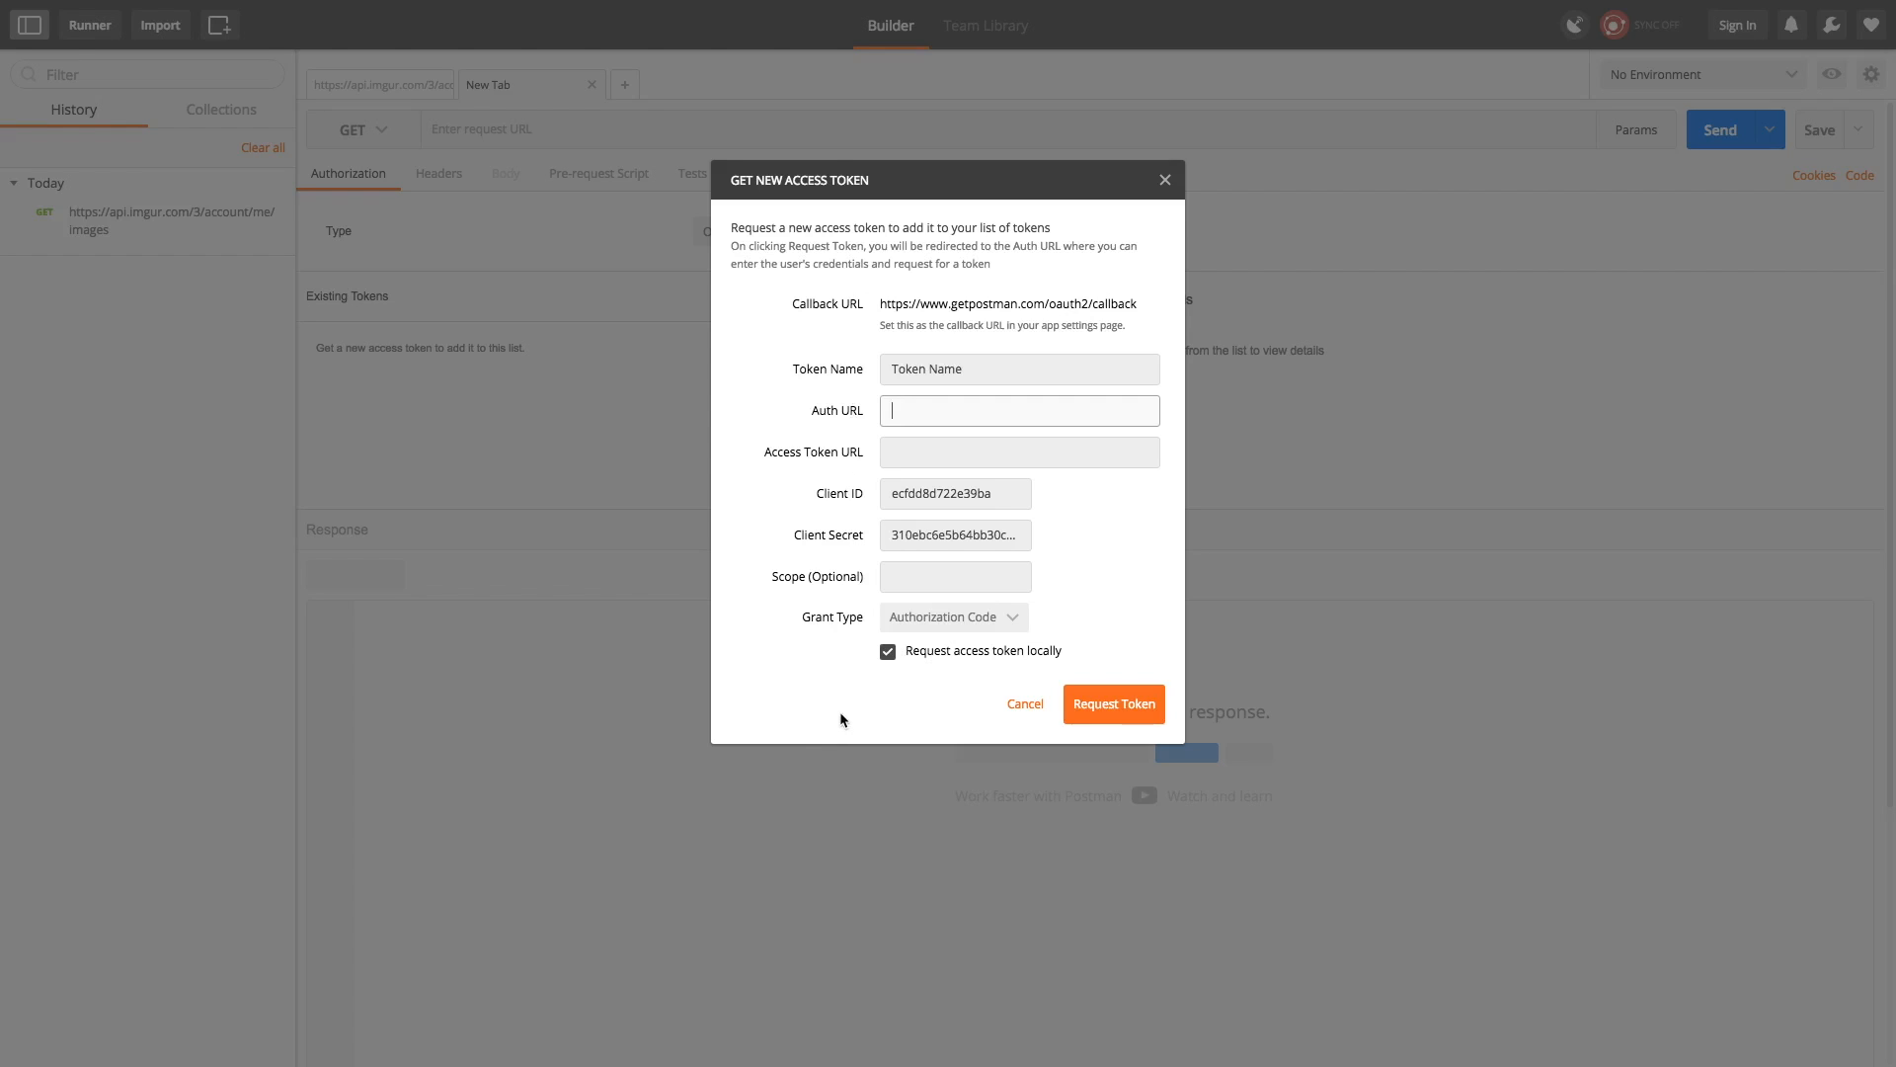
mouse_move(802, 744)
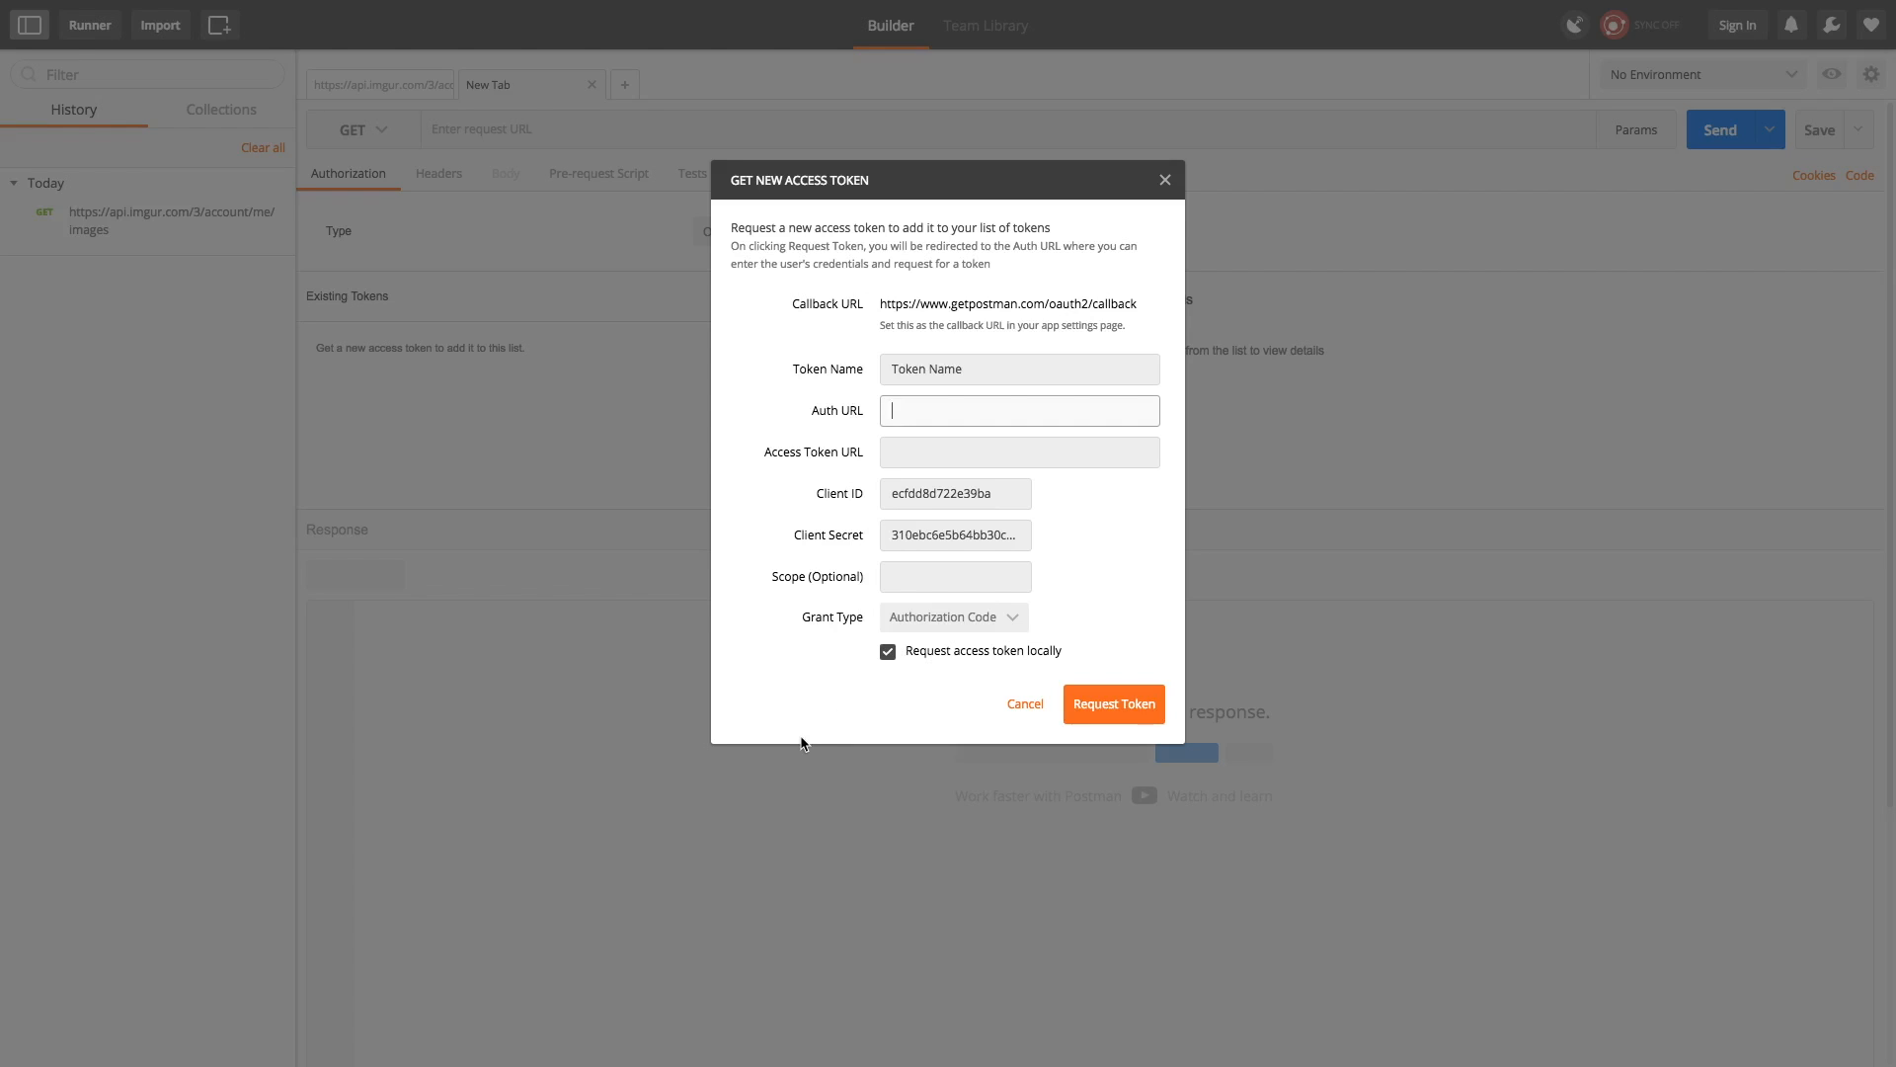
text(https://api.imgur.com/oauth2/authorize)
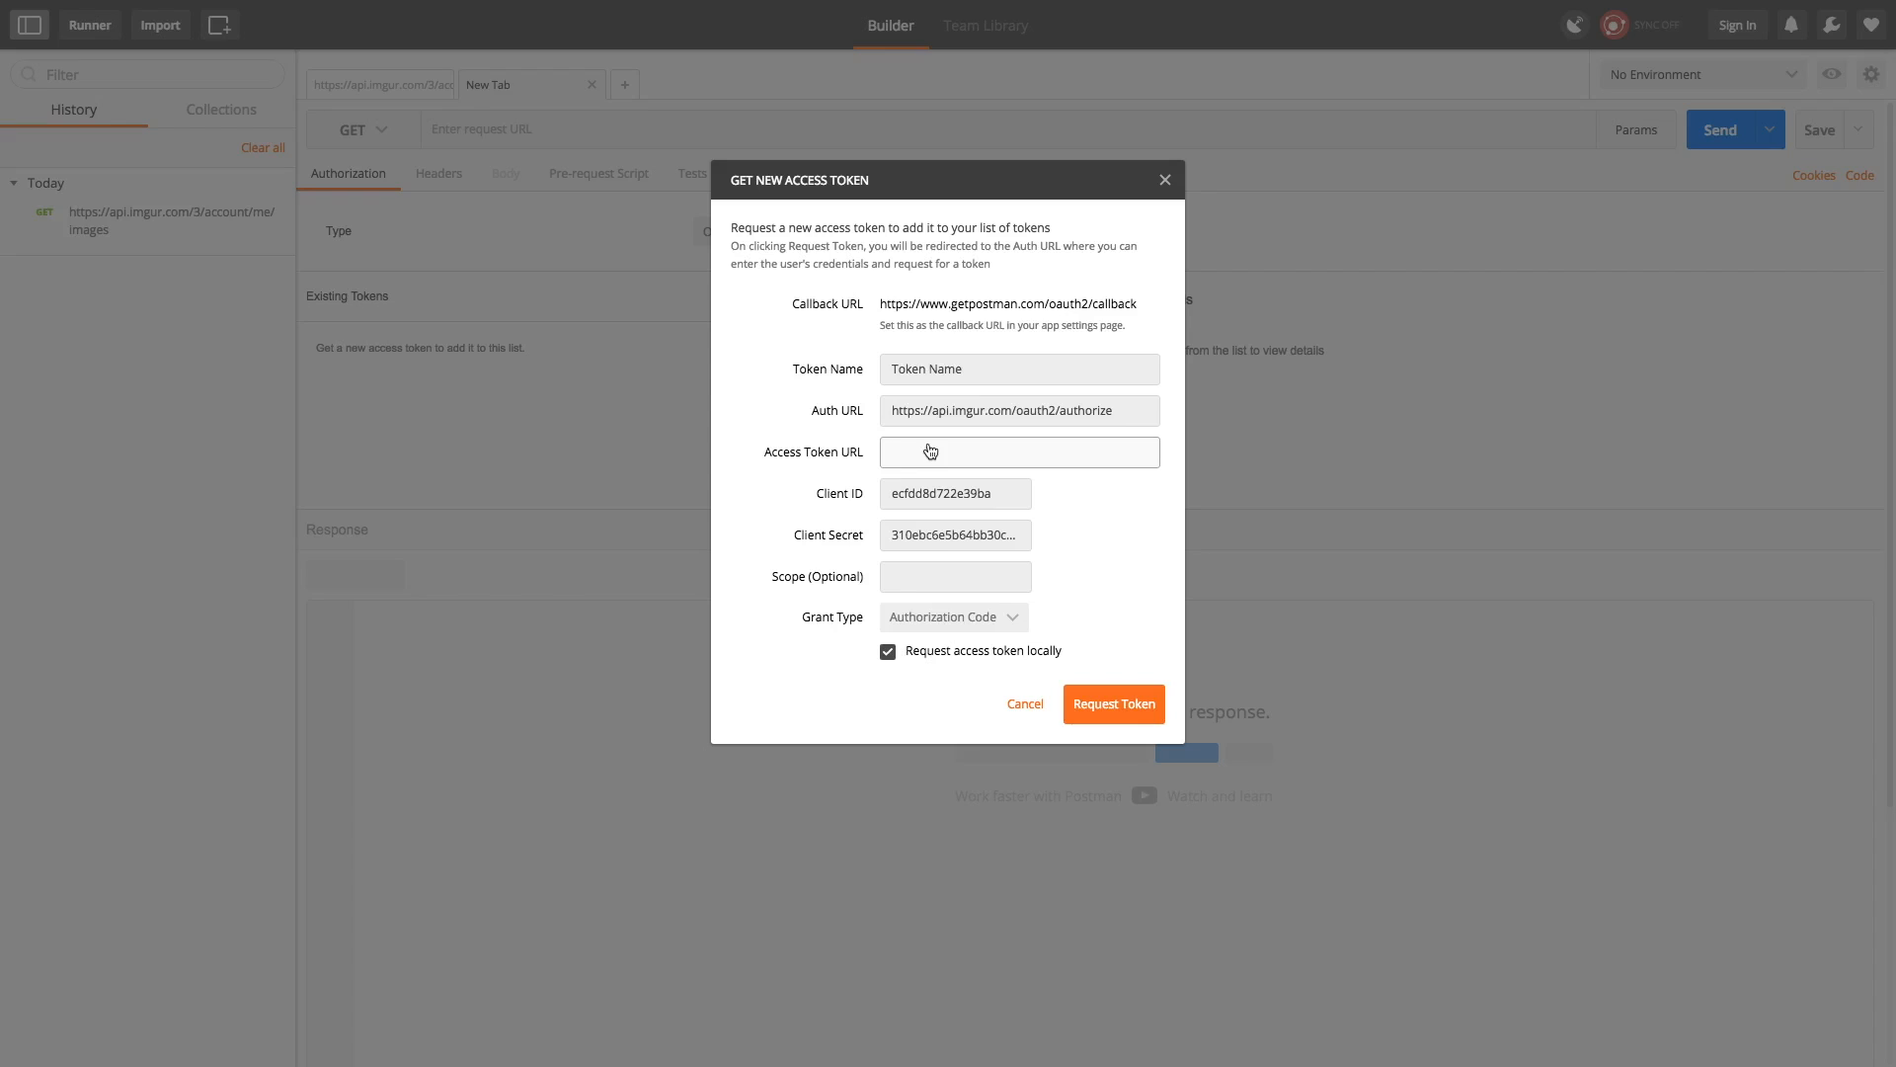
click(1019, 451)
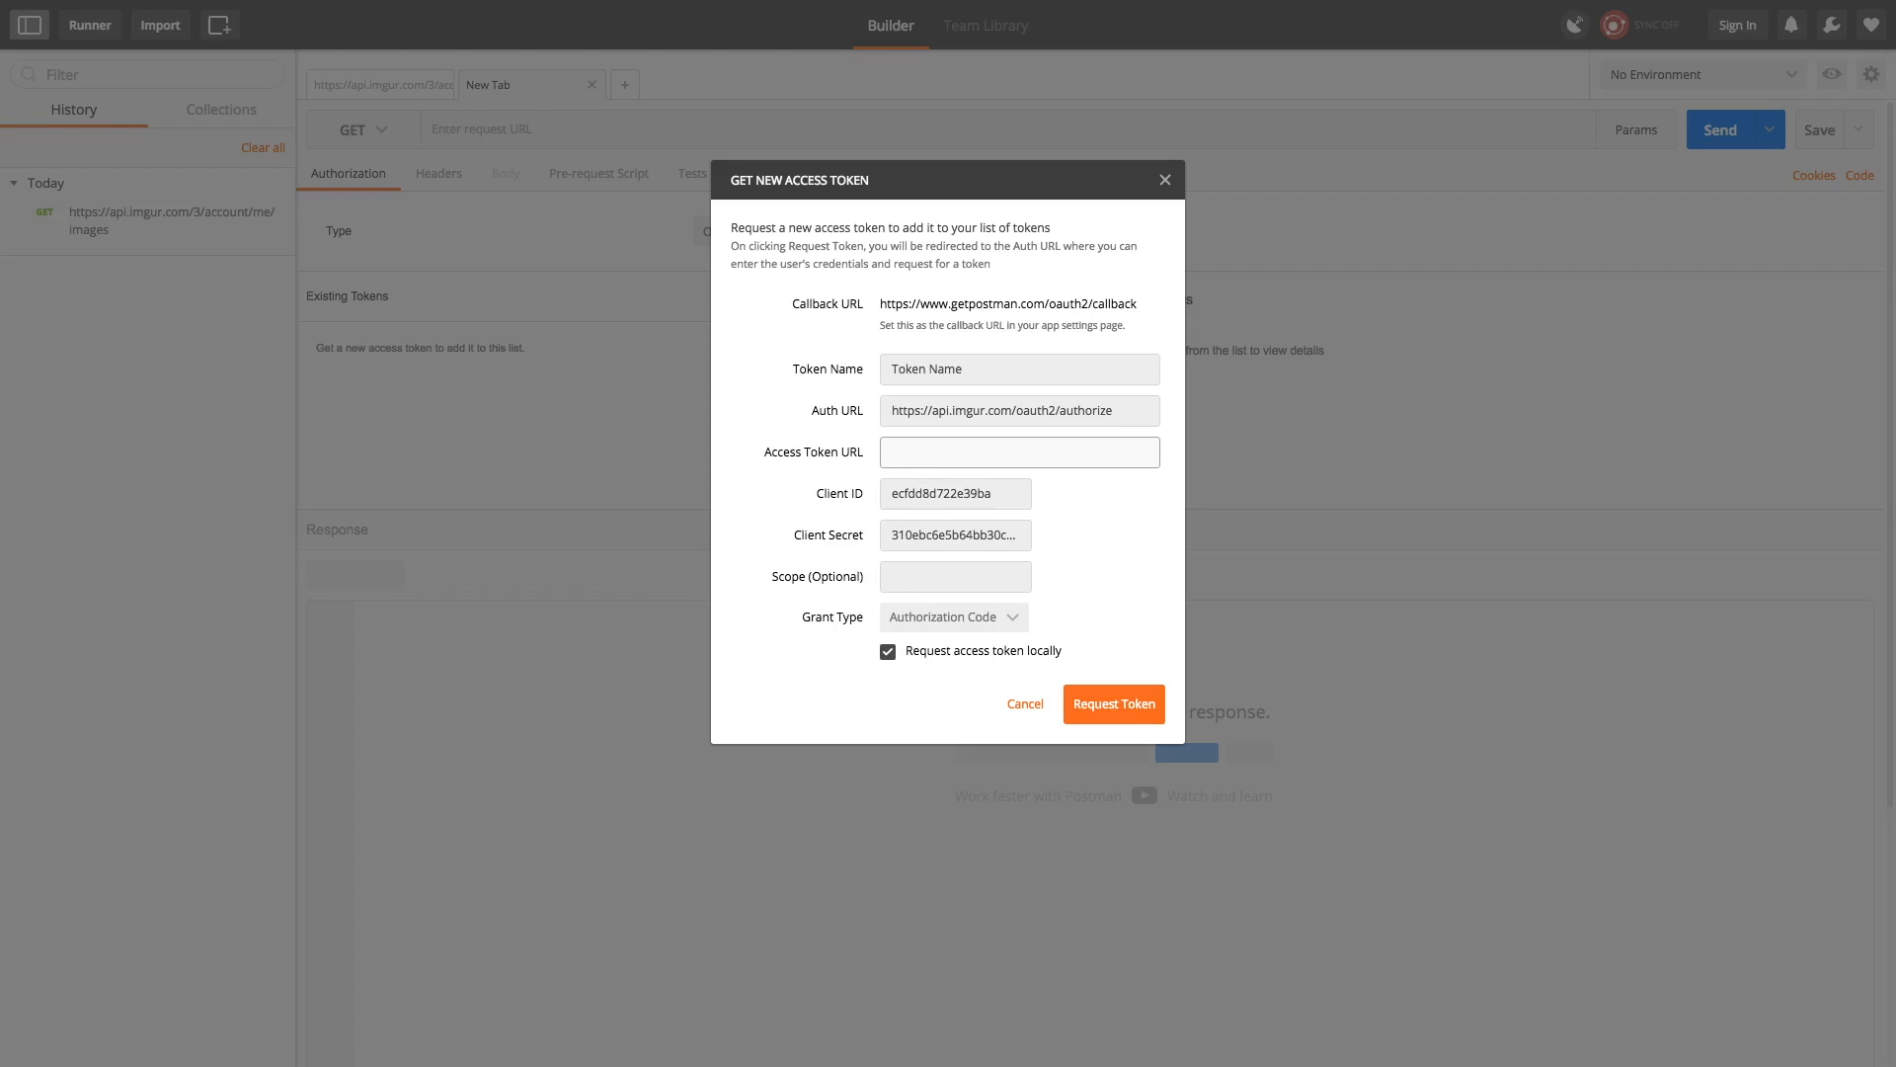
click(1018, 452)
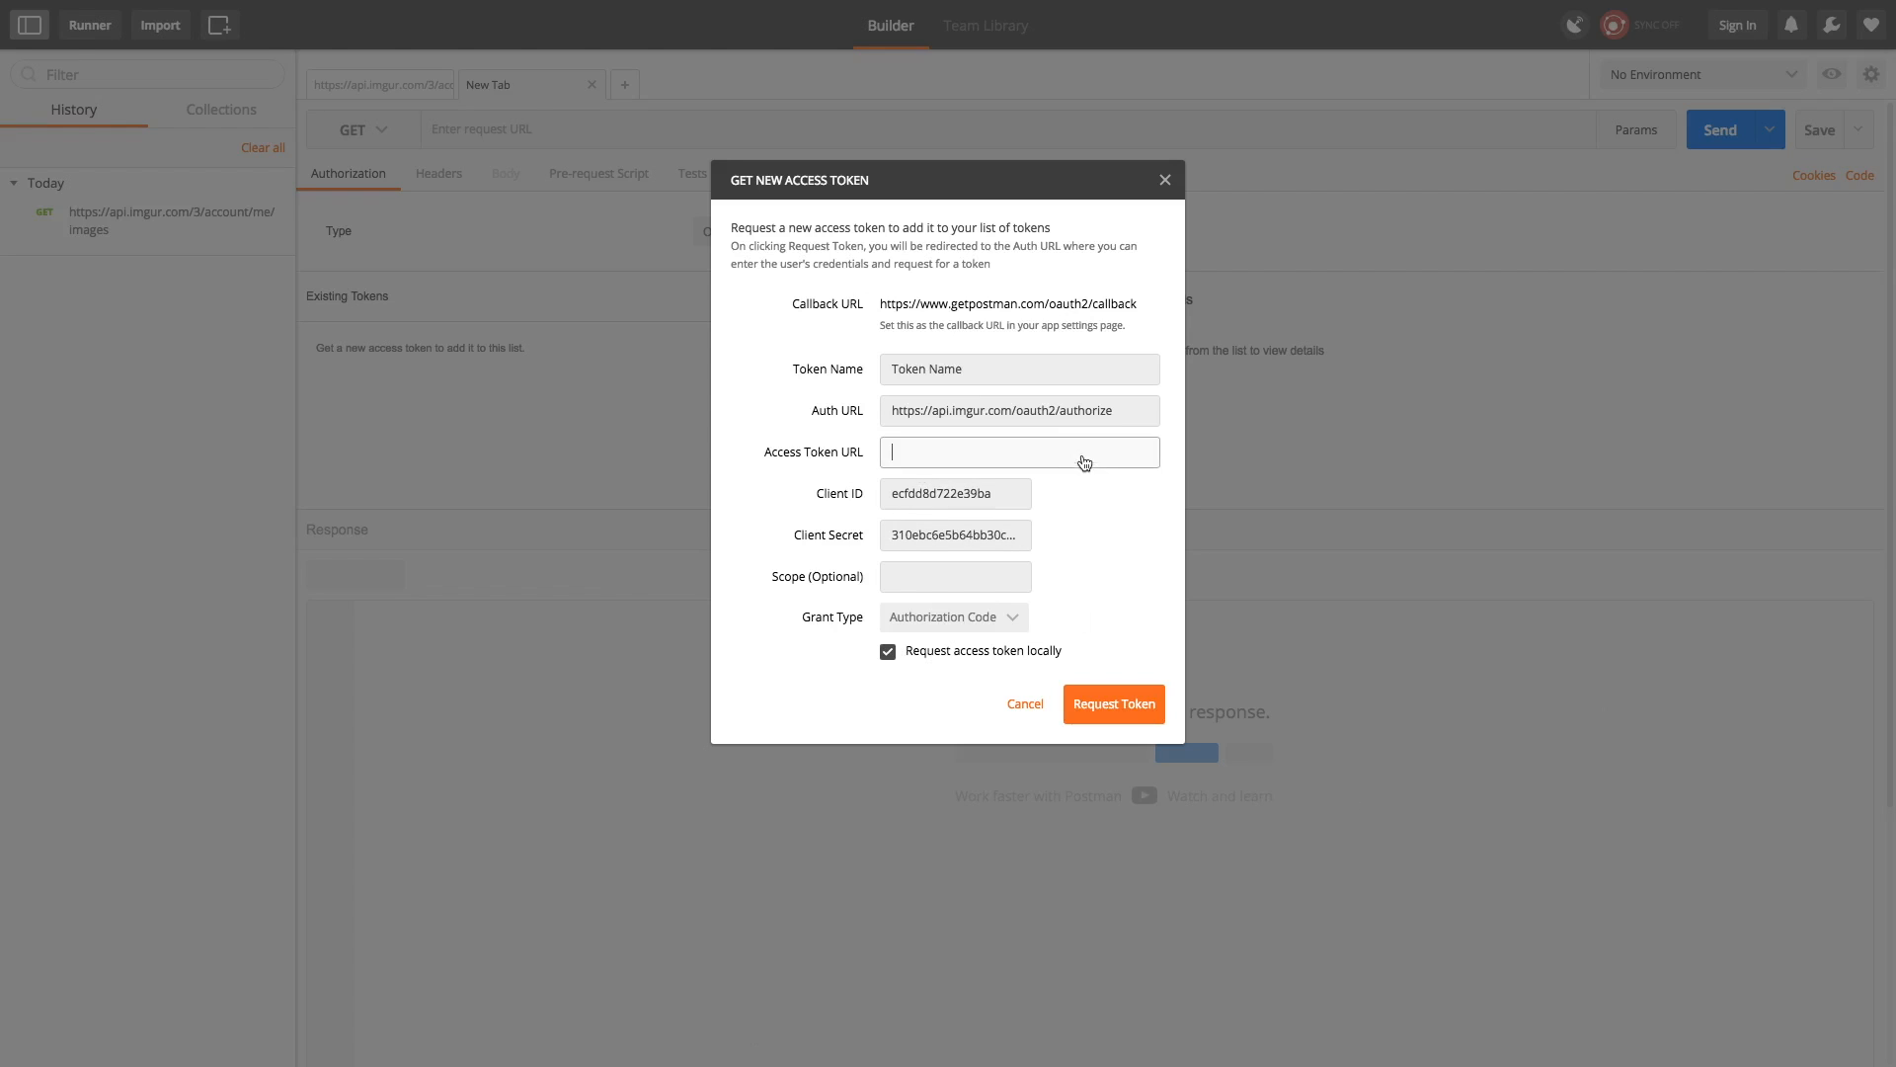
text(https://api.imgur.com/oauth2/token)
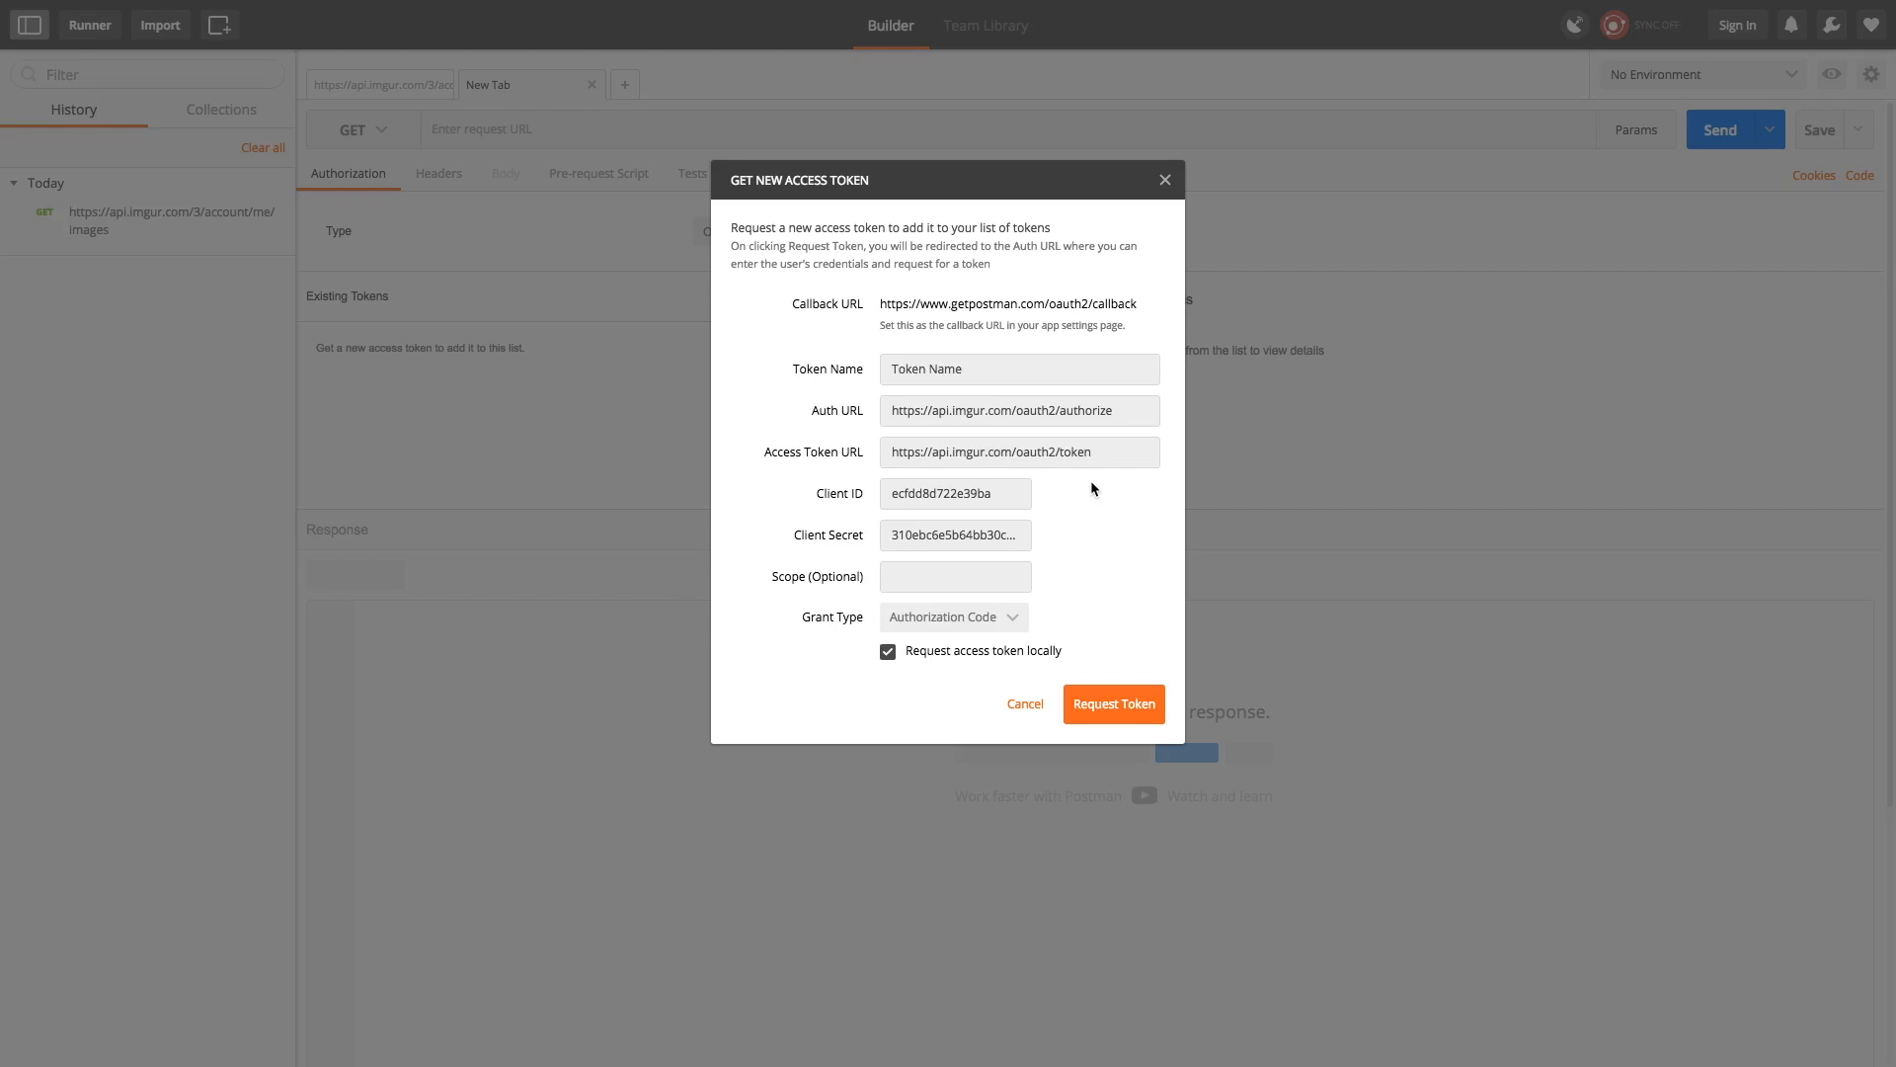
mouse_move(1111, 702)
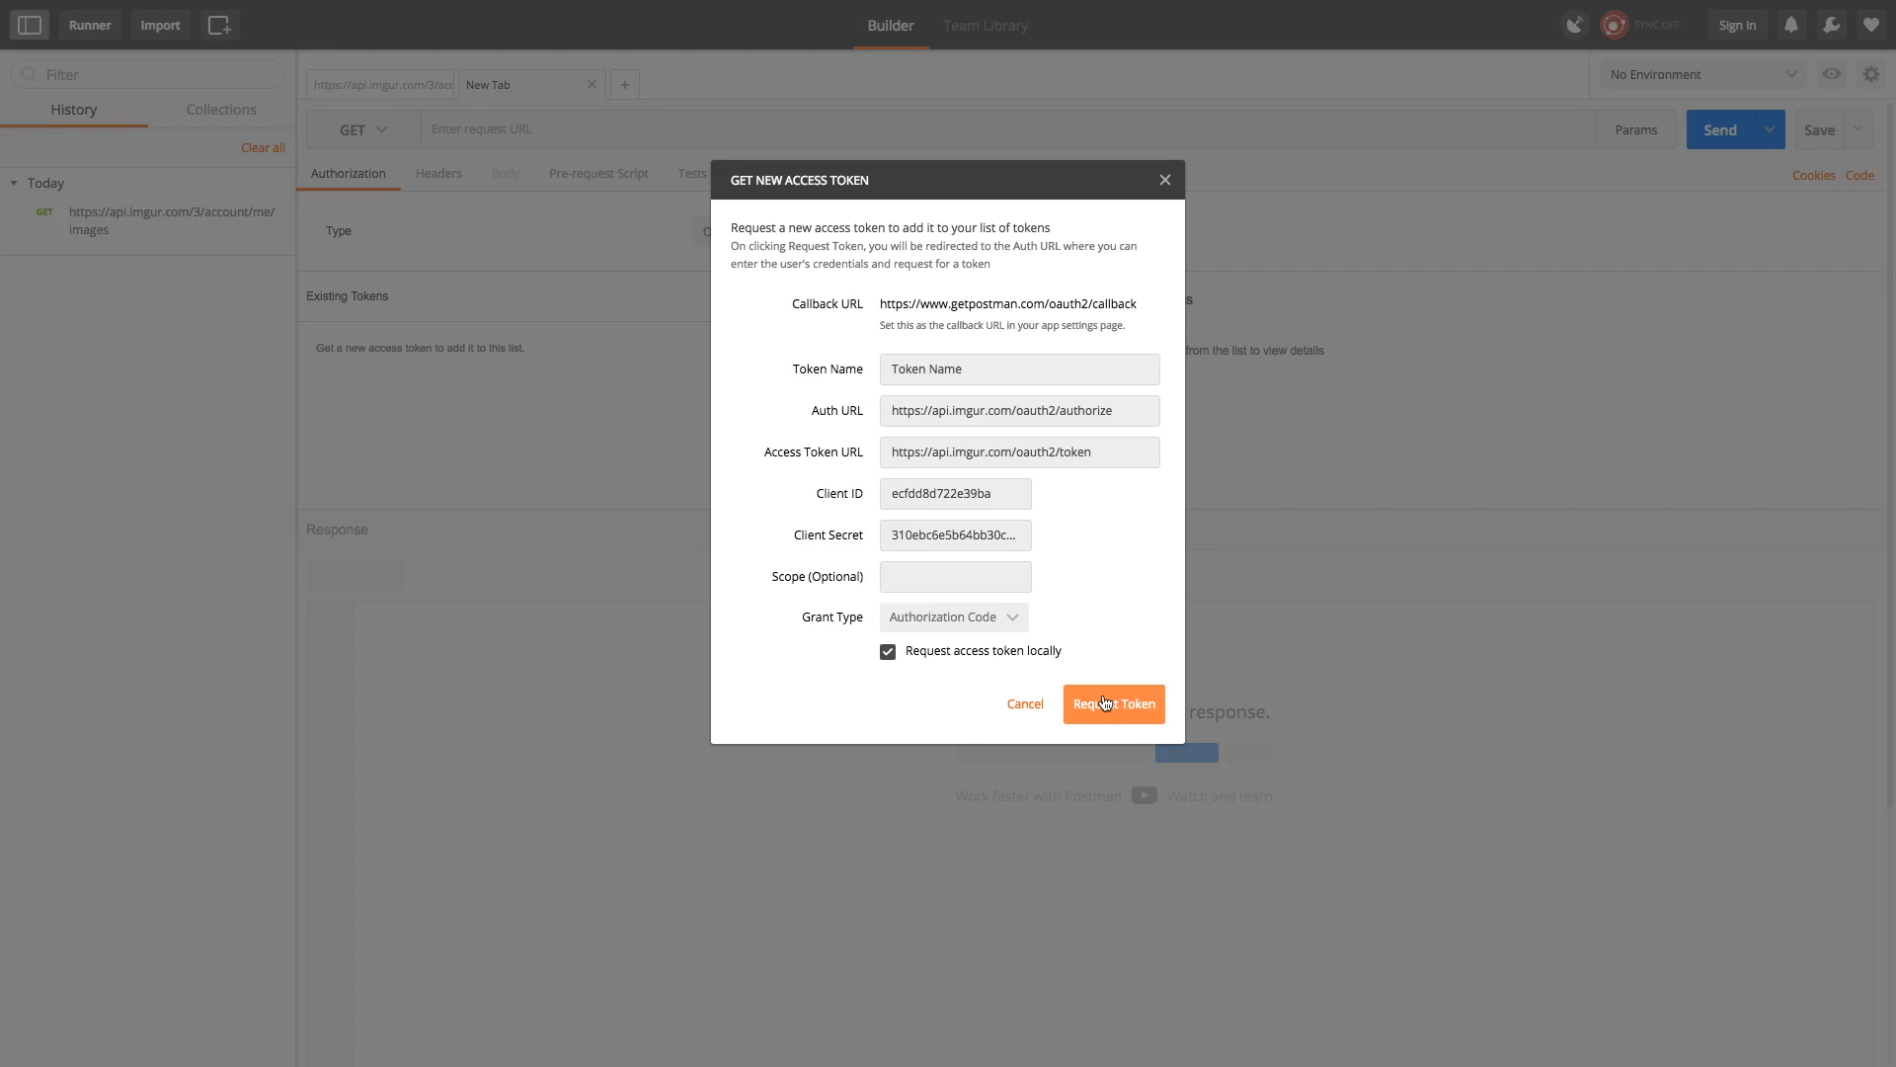
Request the token and enter Imgur username and password in the Postman Test authorization prompt.
click(1111, 702)
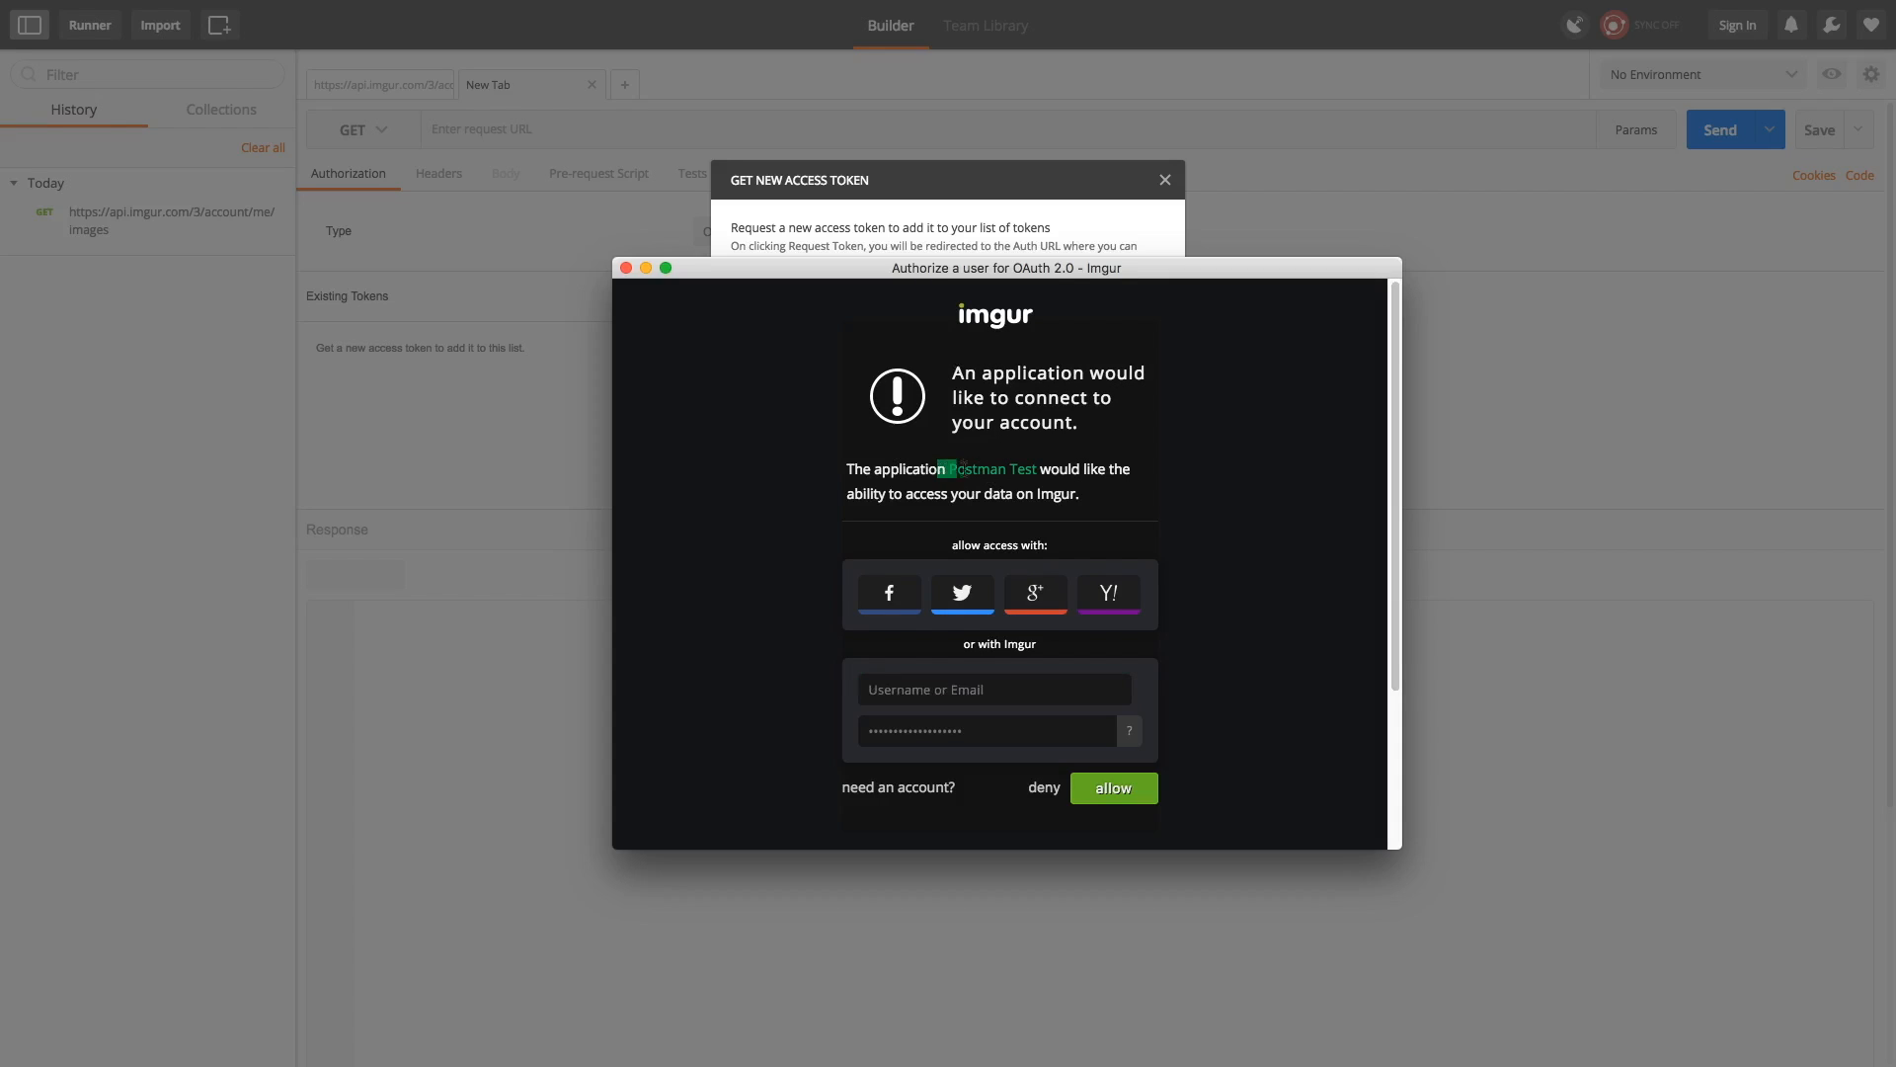
double_click(991, 470)
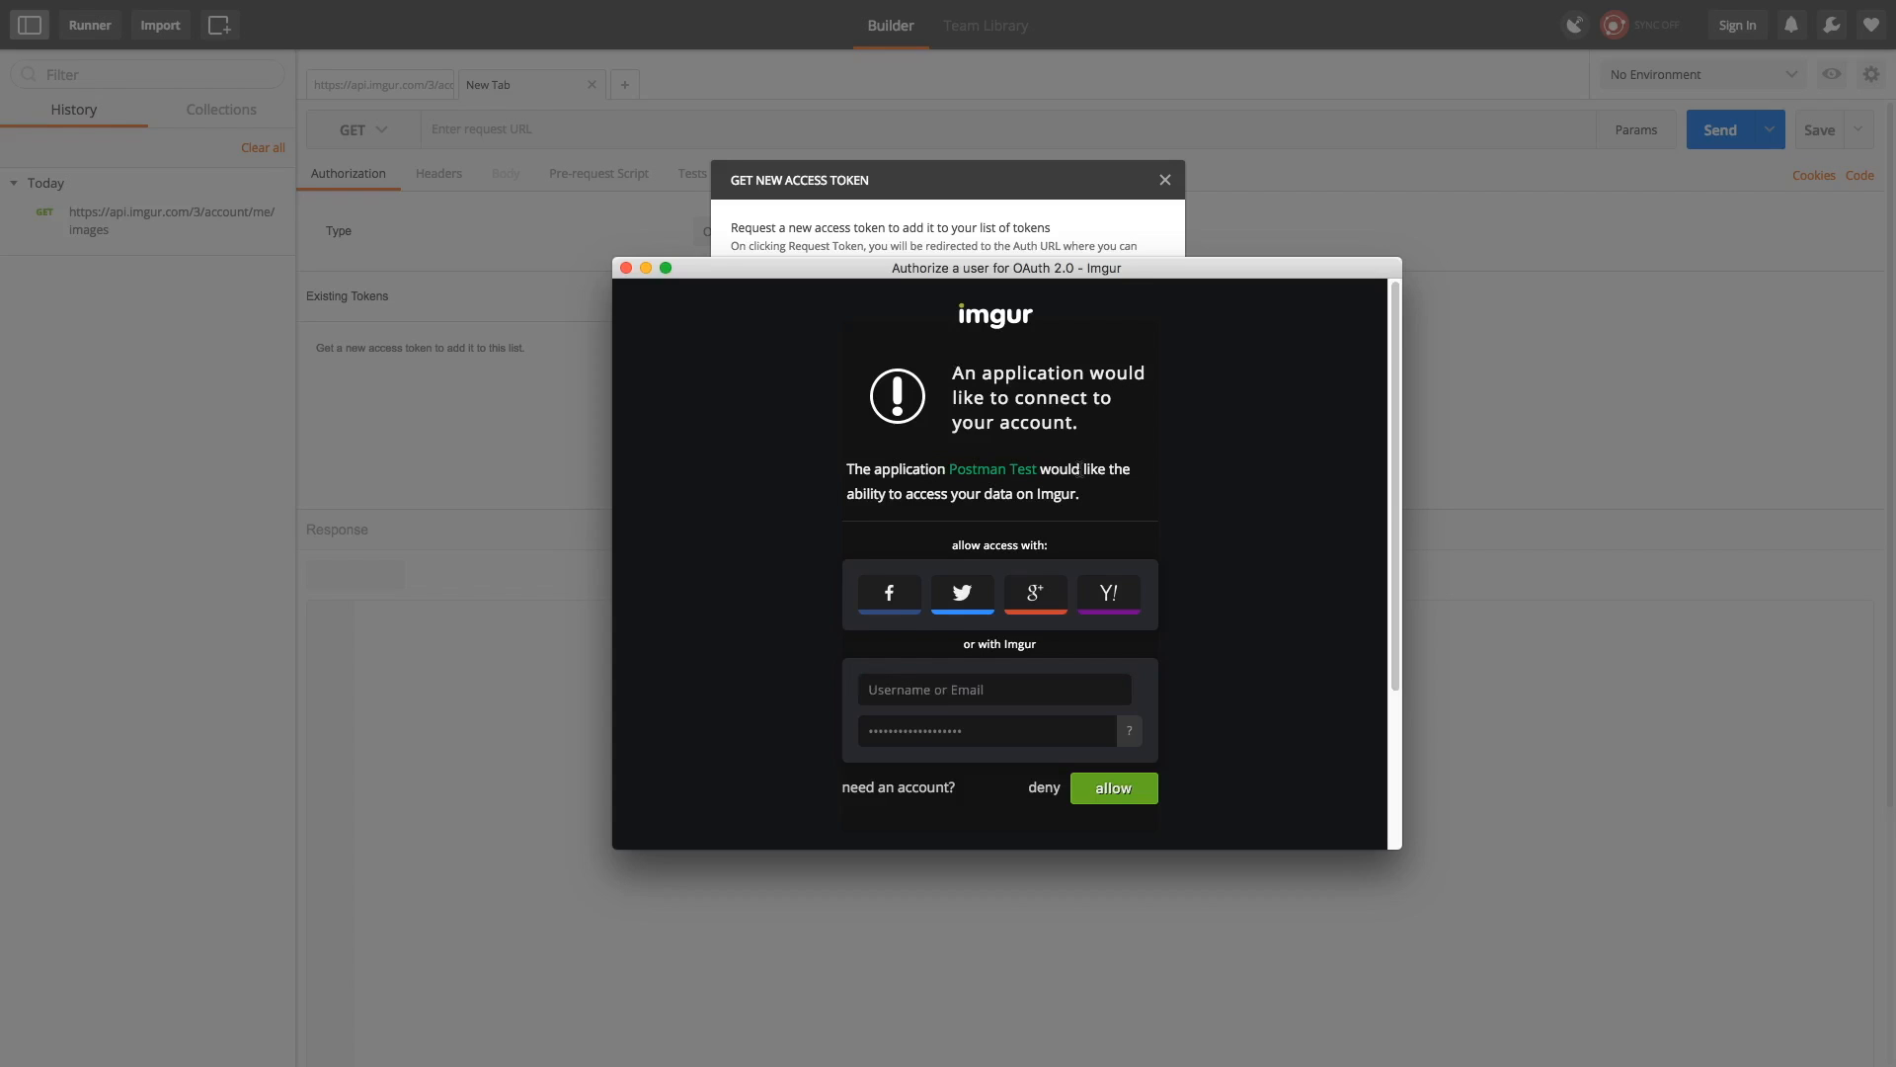
click(992, 689)
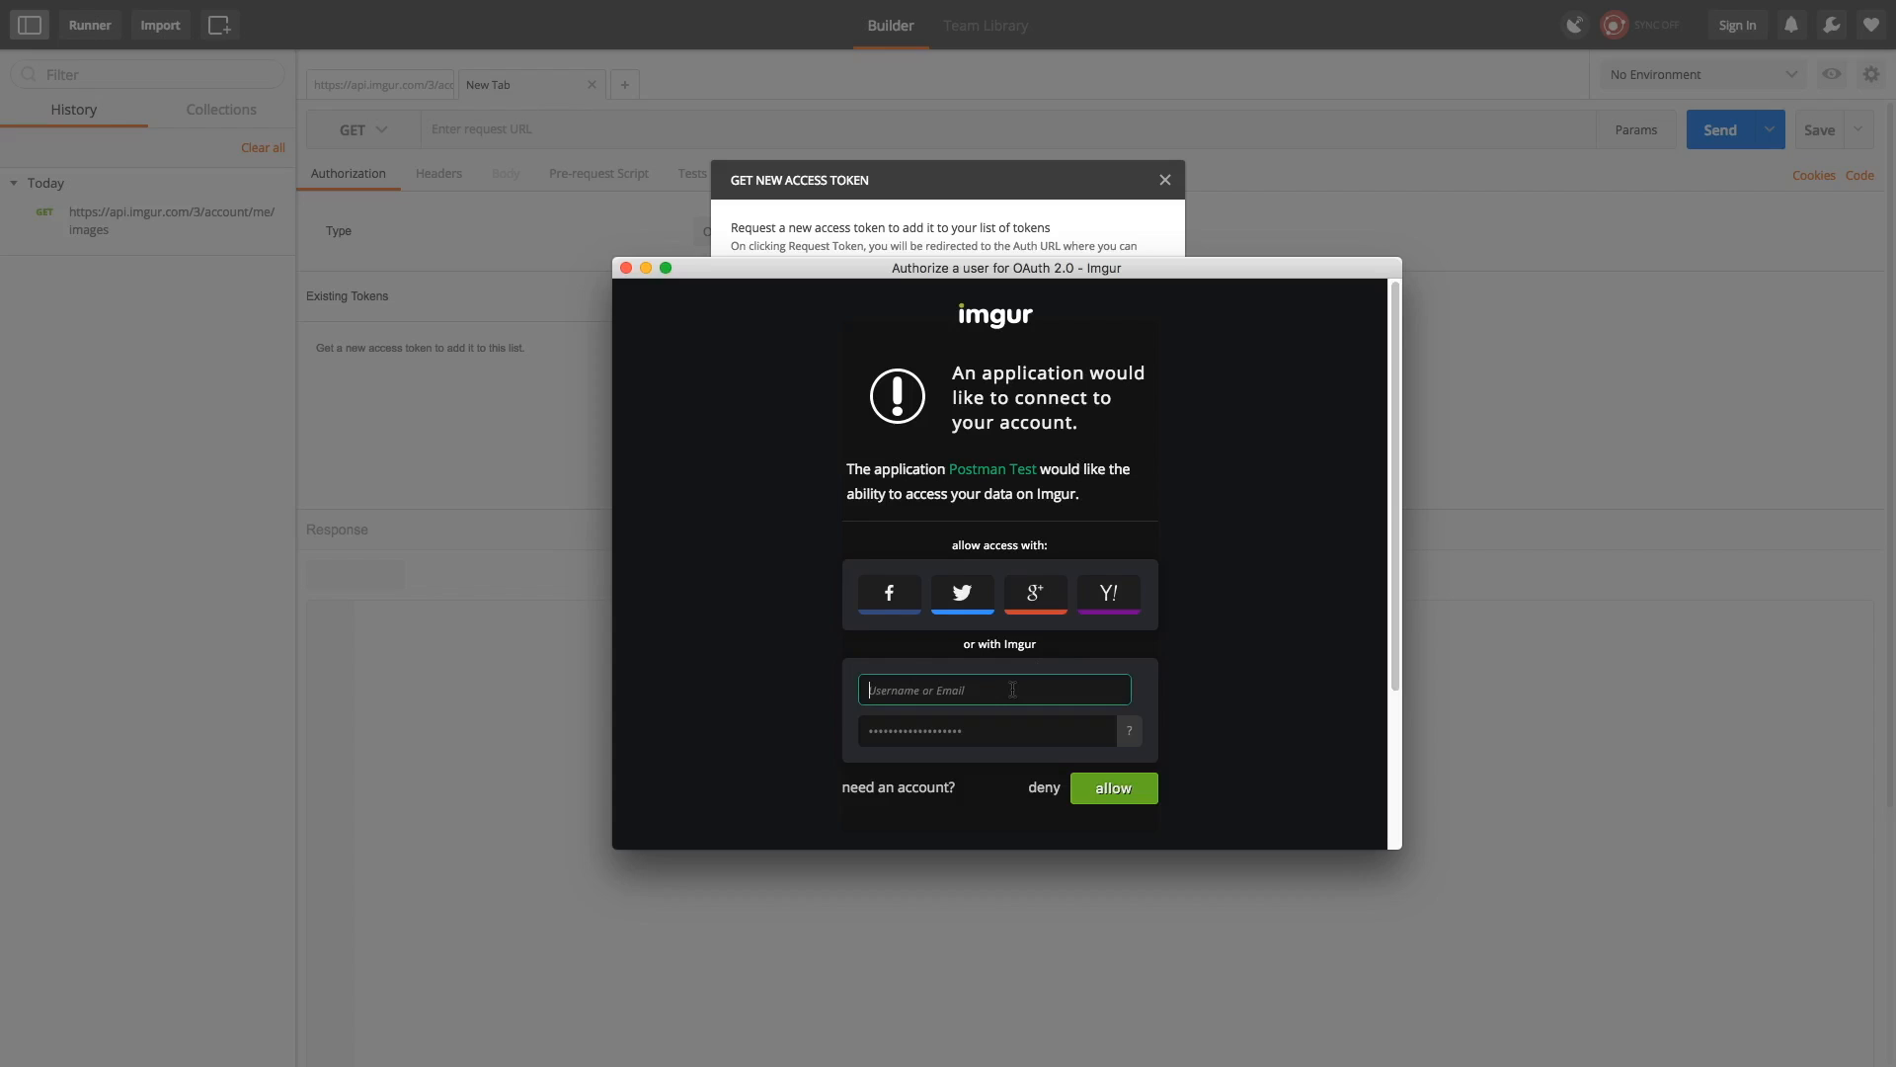
text(vdespa)
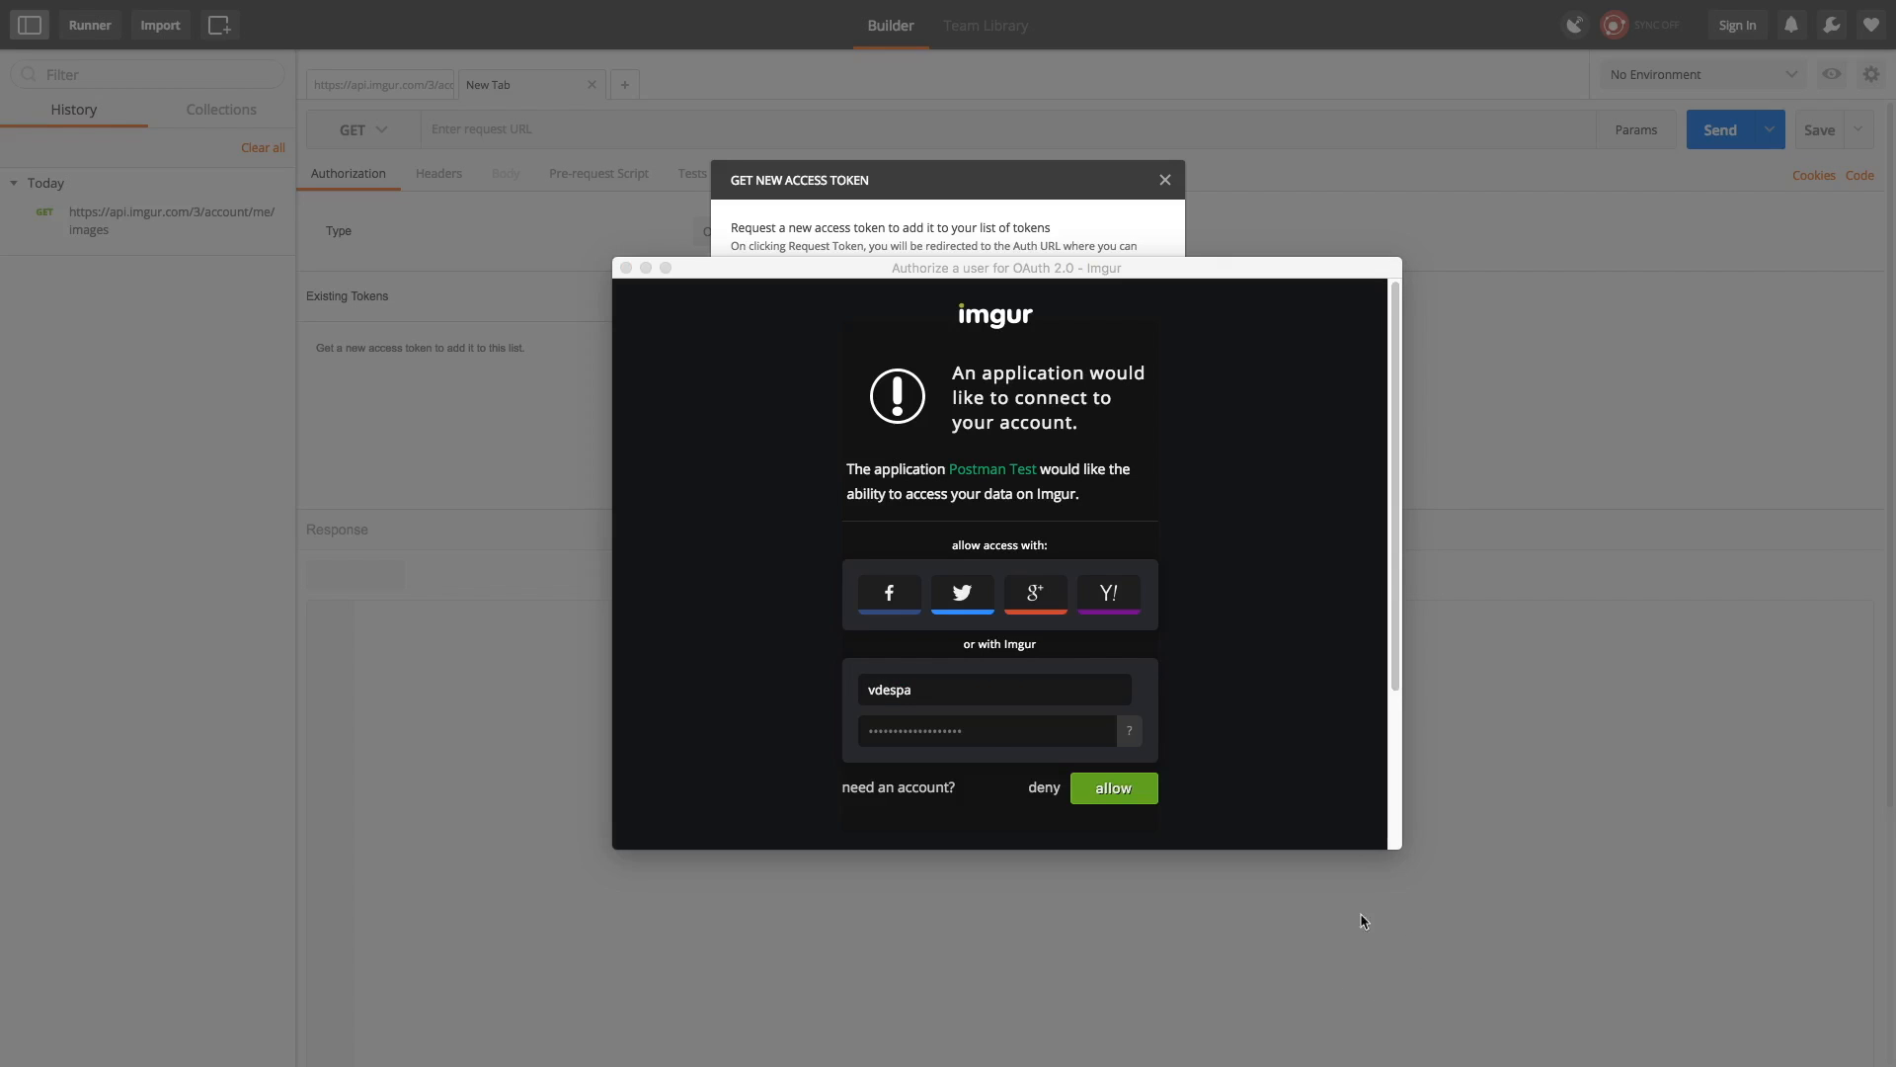
click(985, 730)
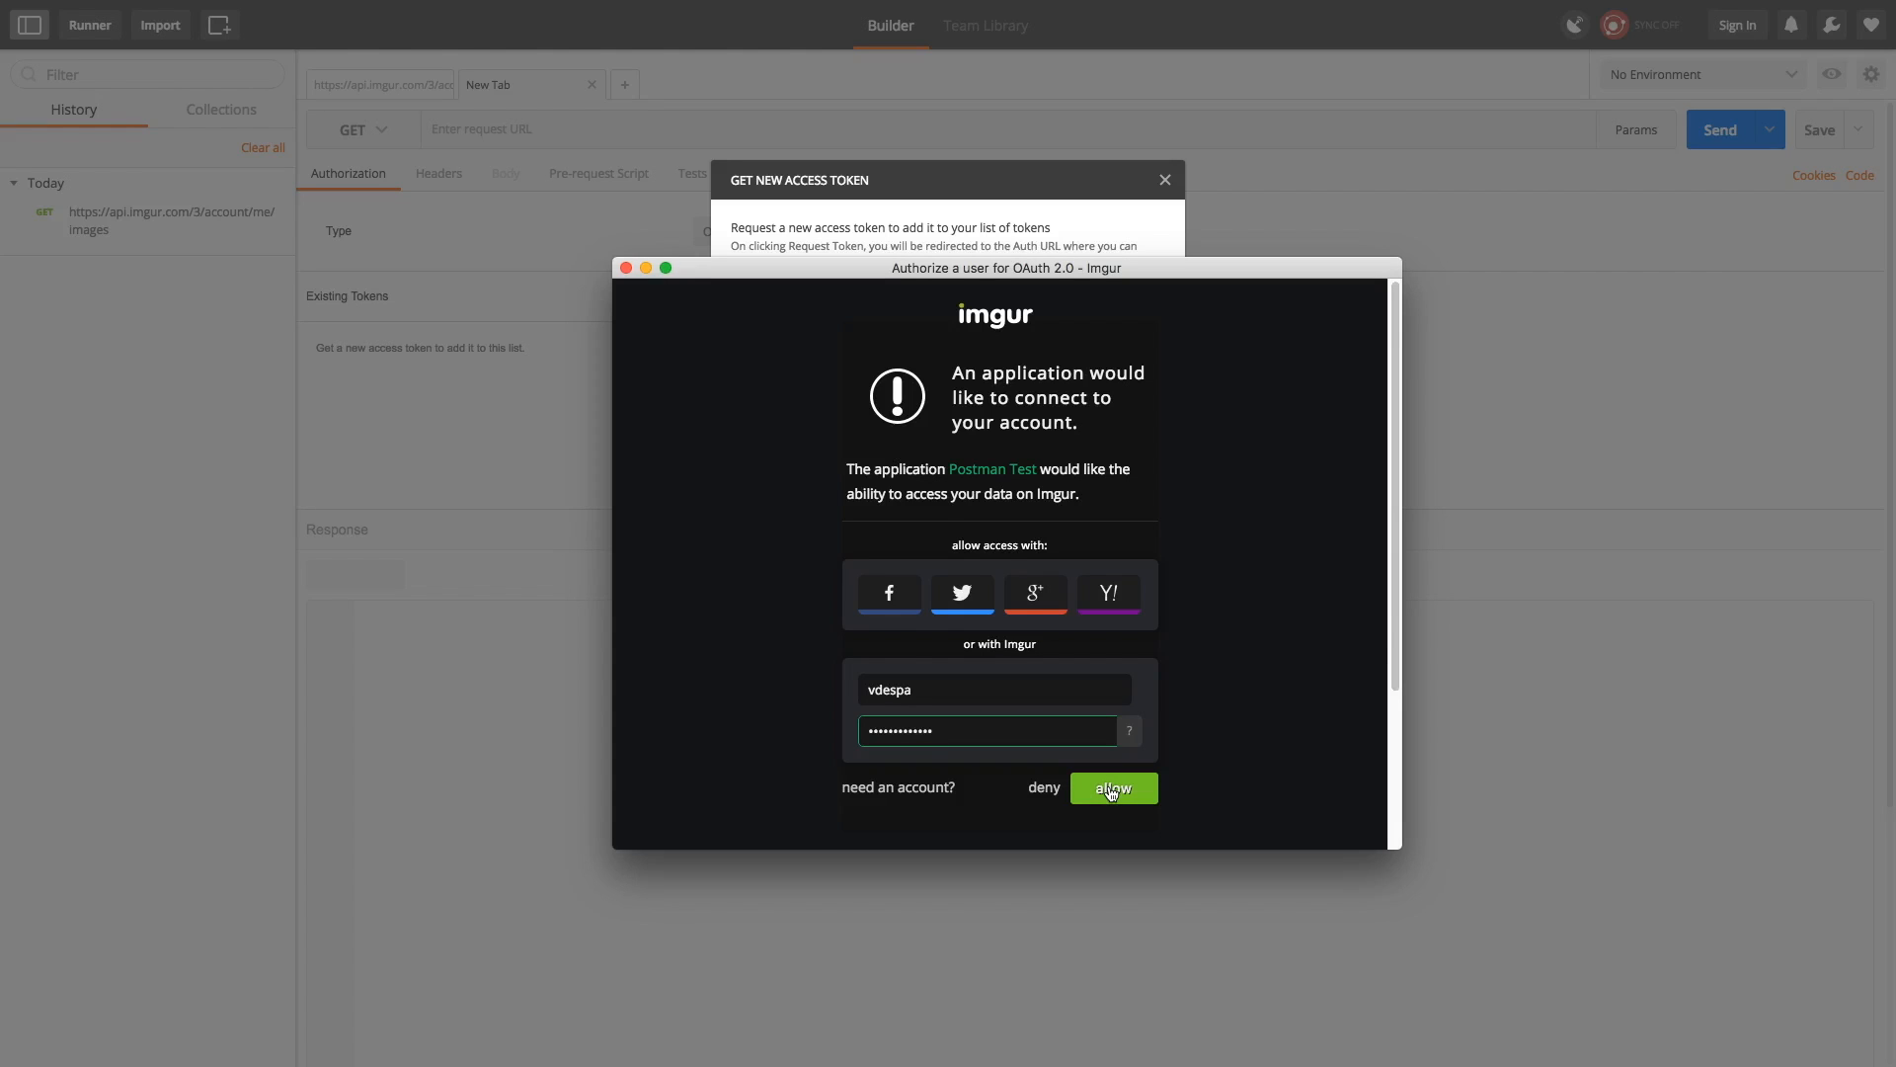
Allow Postman Test access to the account, then copy the bearer access_token value.
click(1111, 787)
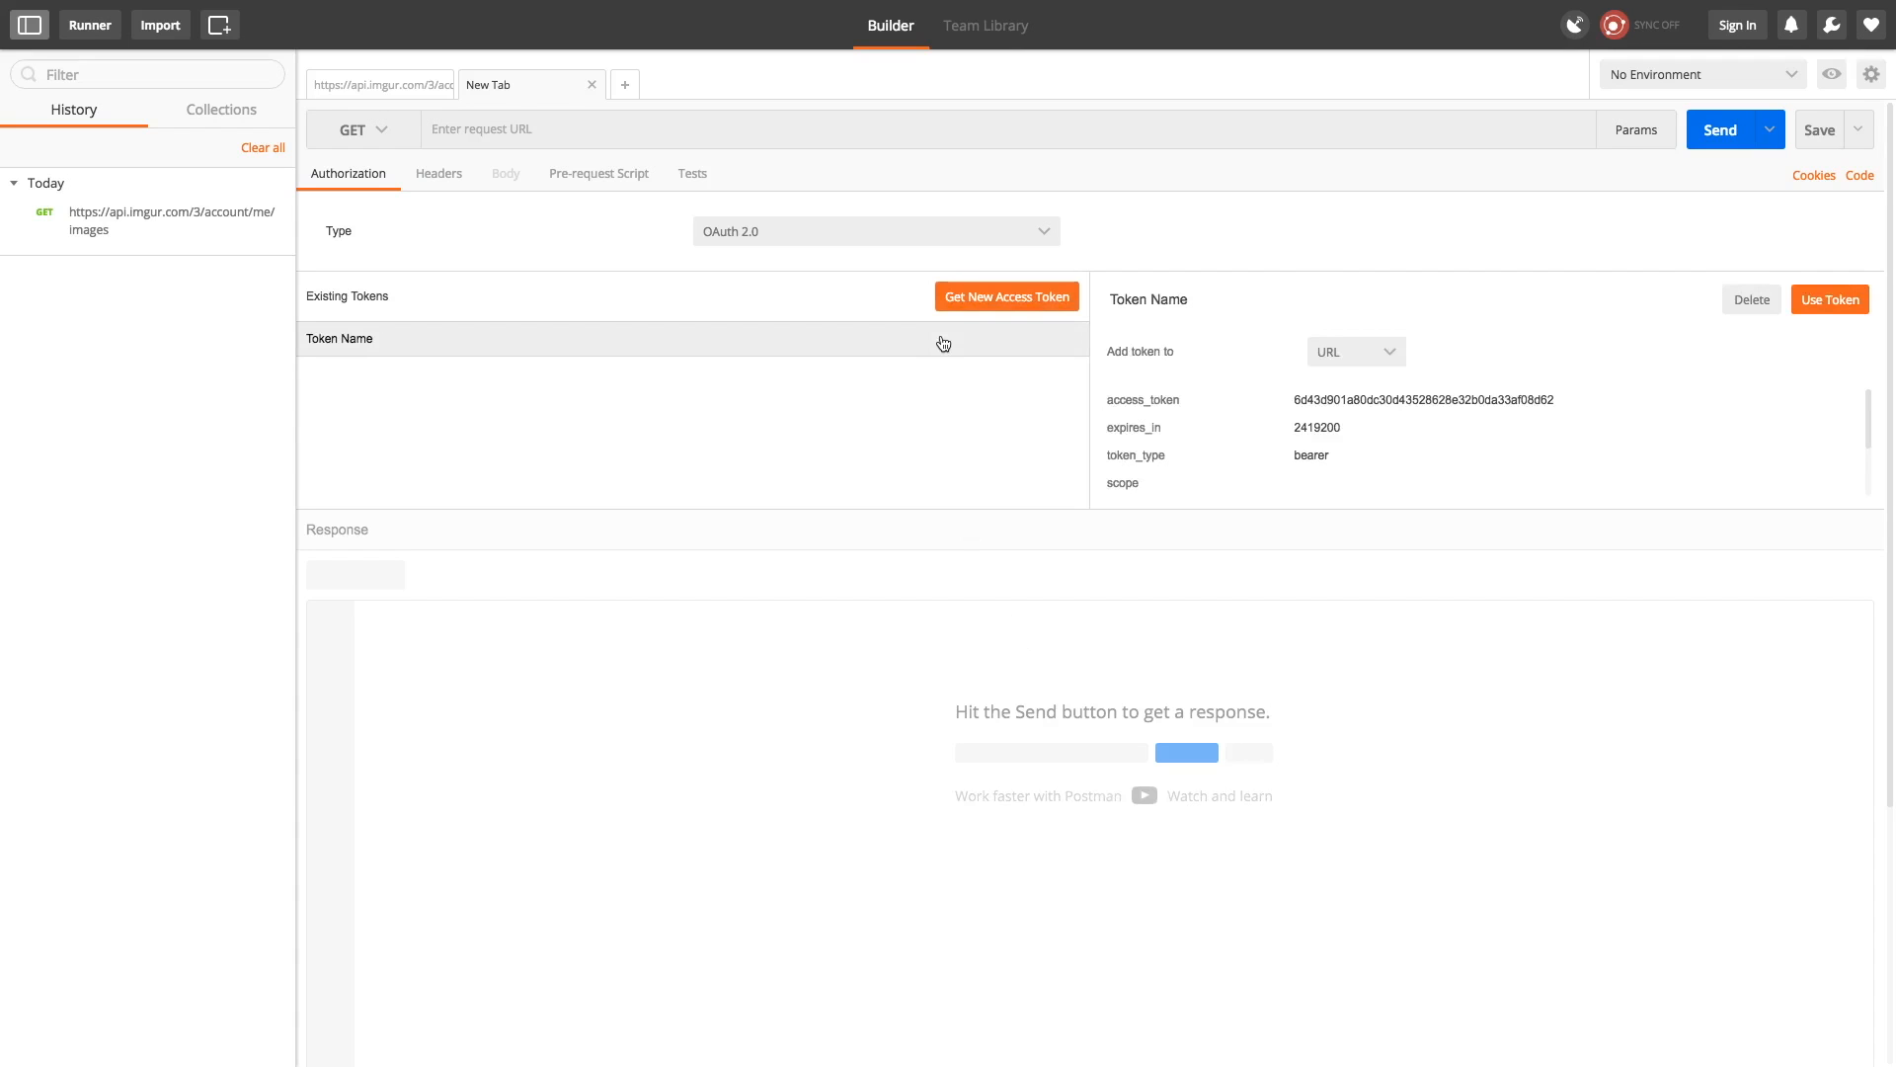
mouse_move(362, 314)
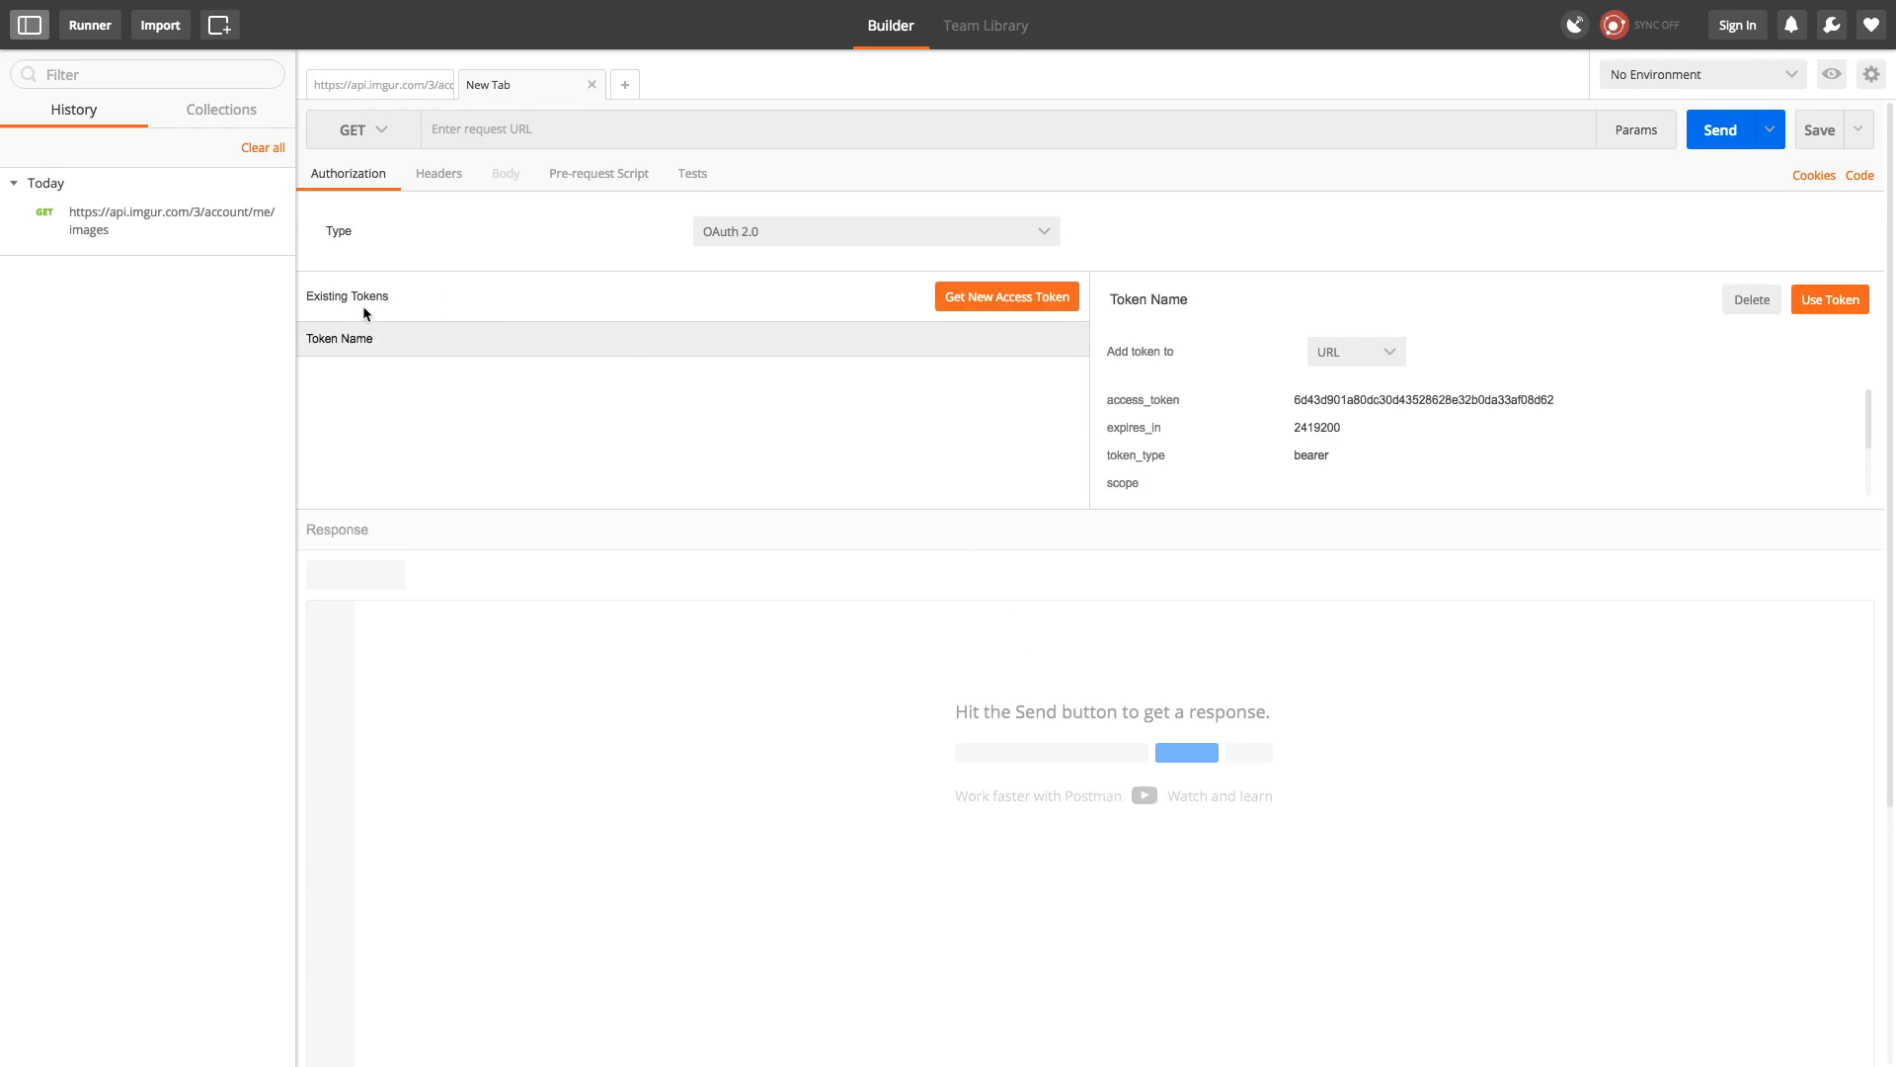
mouse_move(1239, 403)
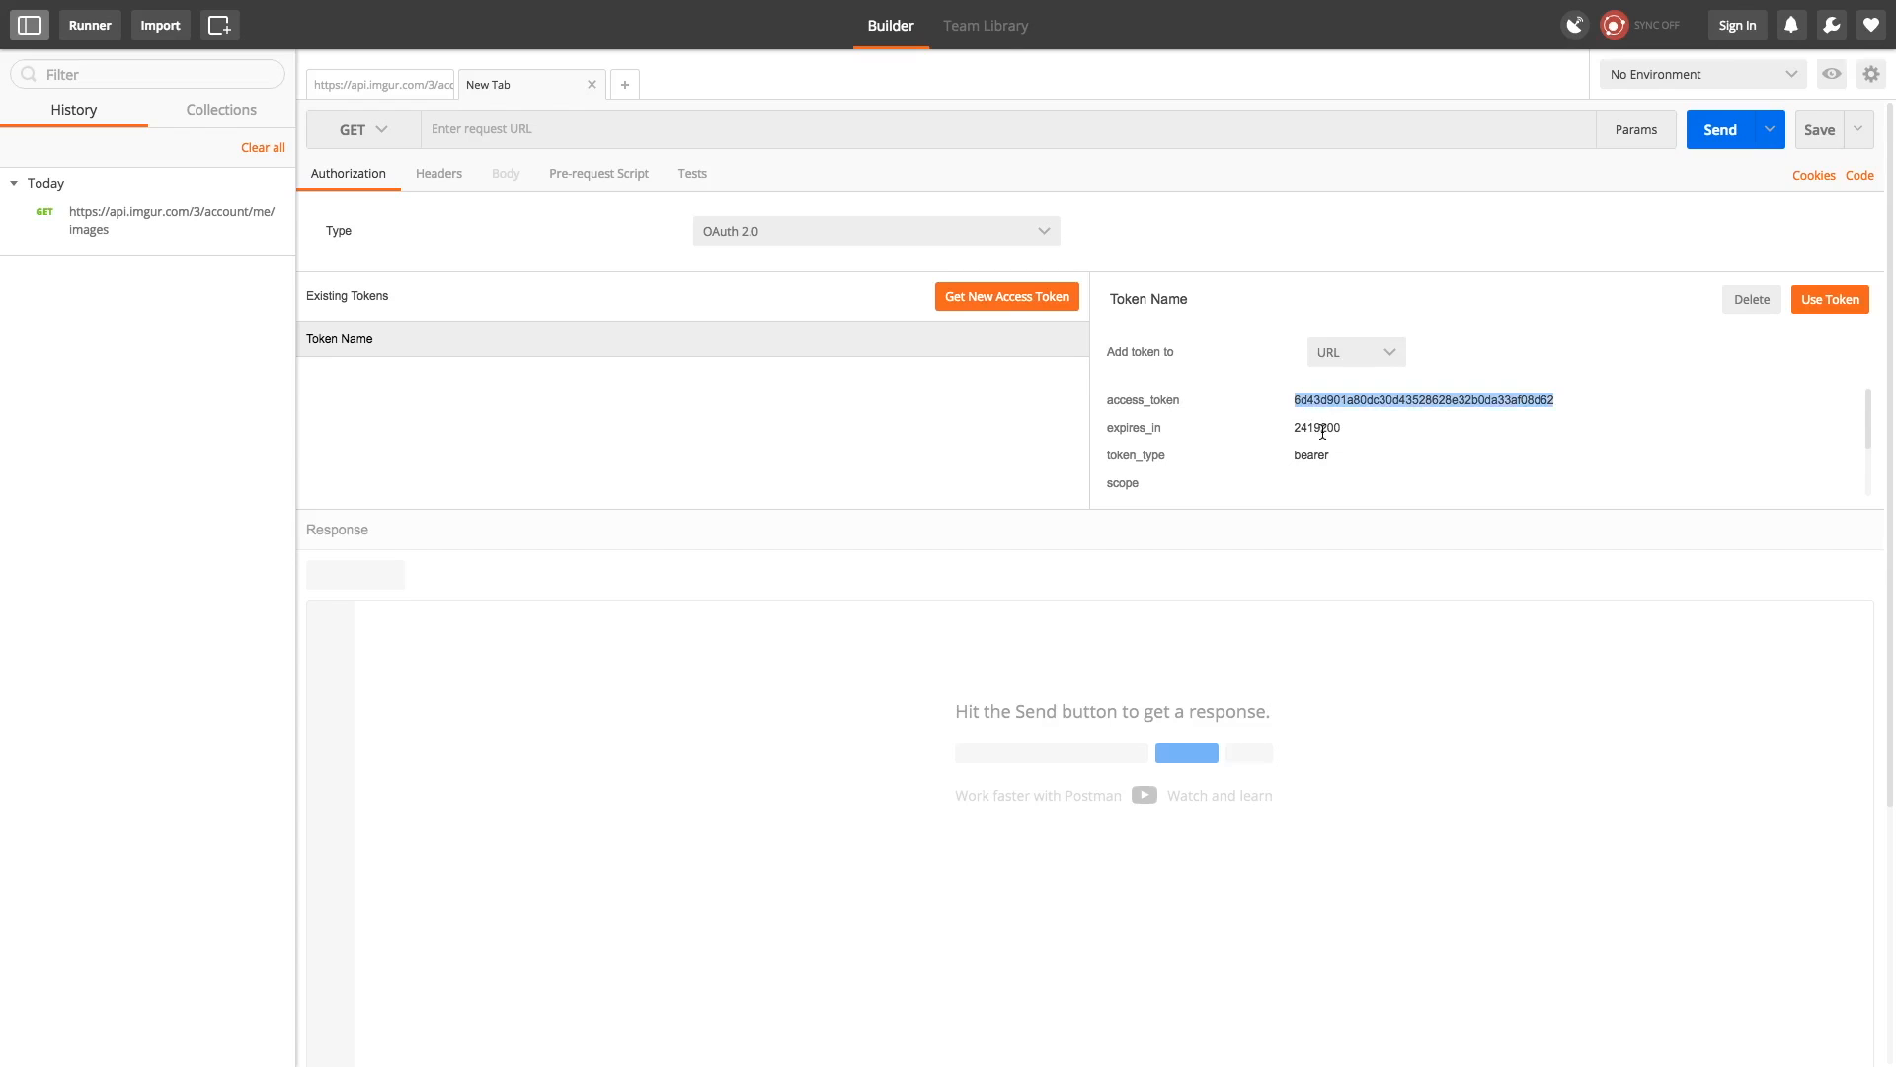
double_click(1310, 457)
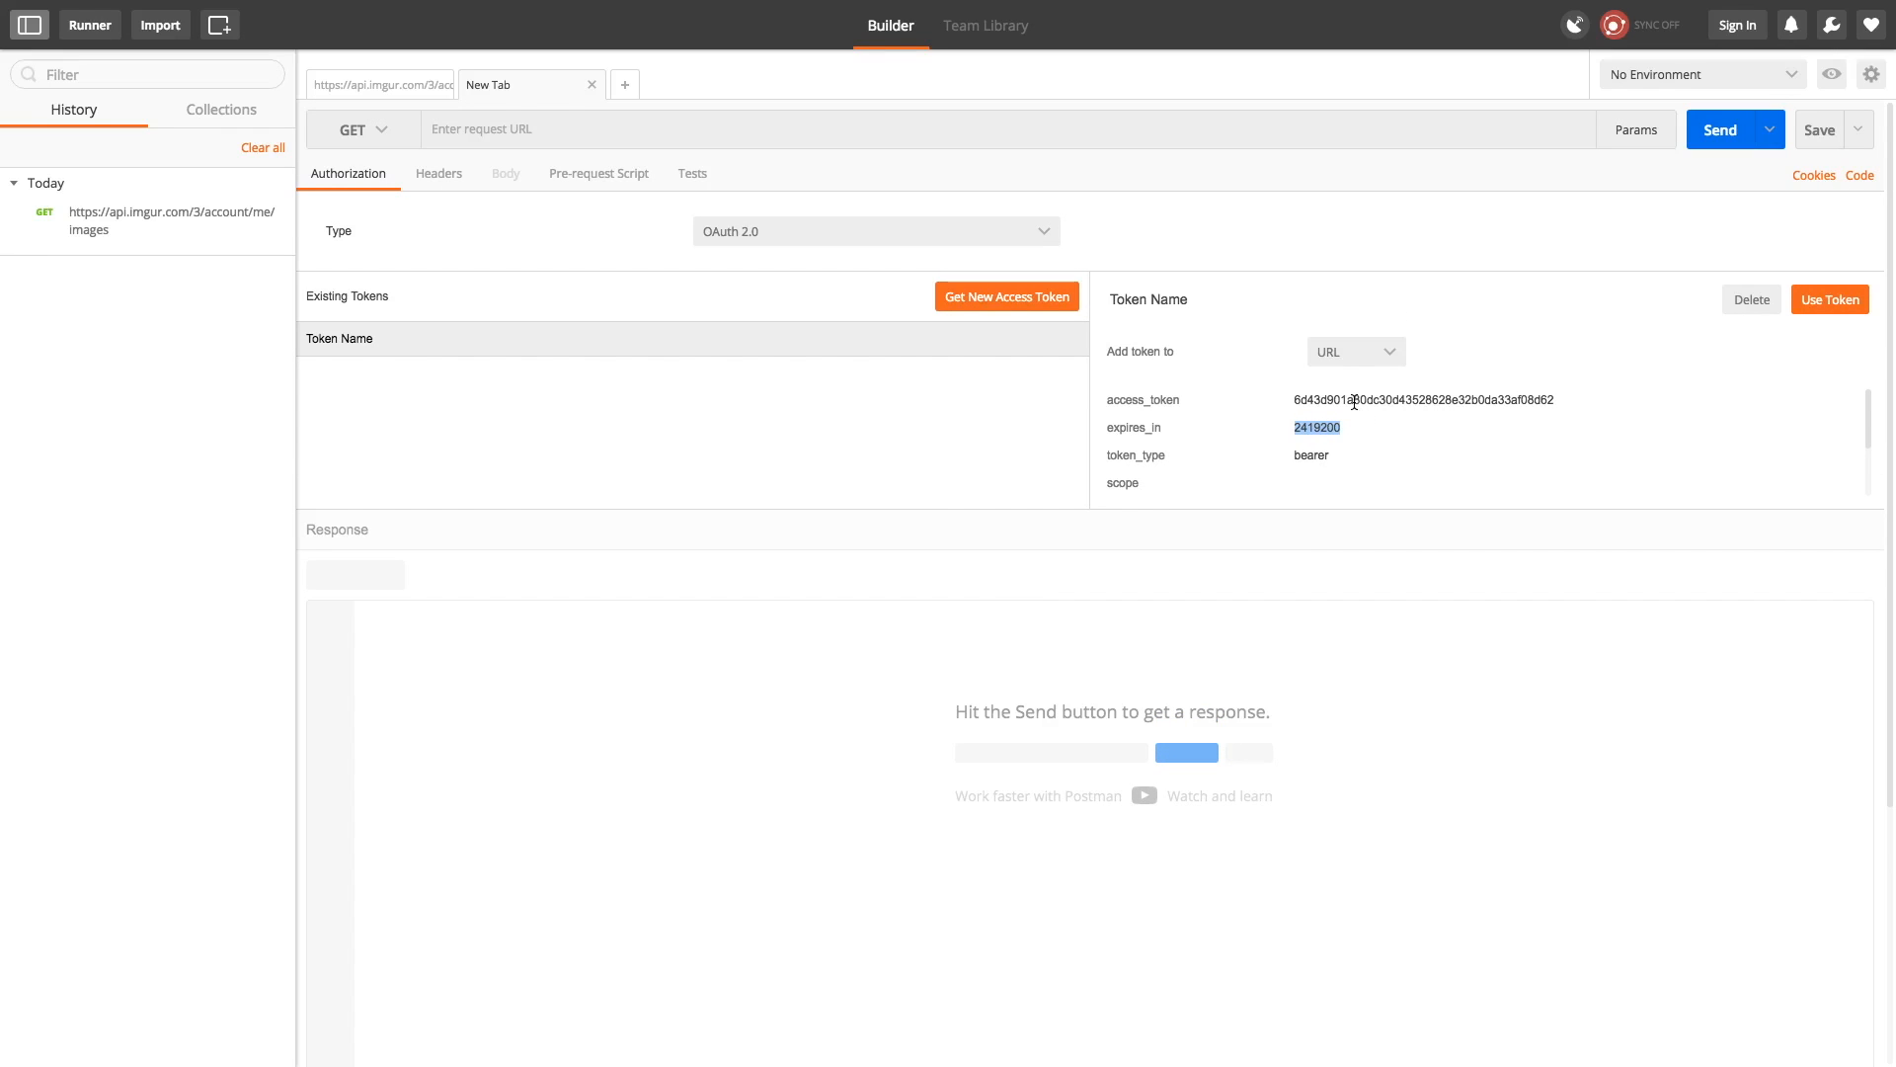
click(1354, 350)
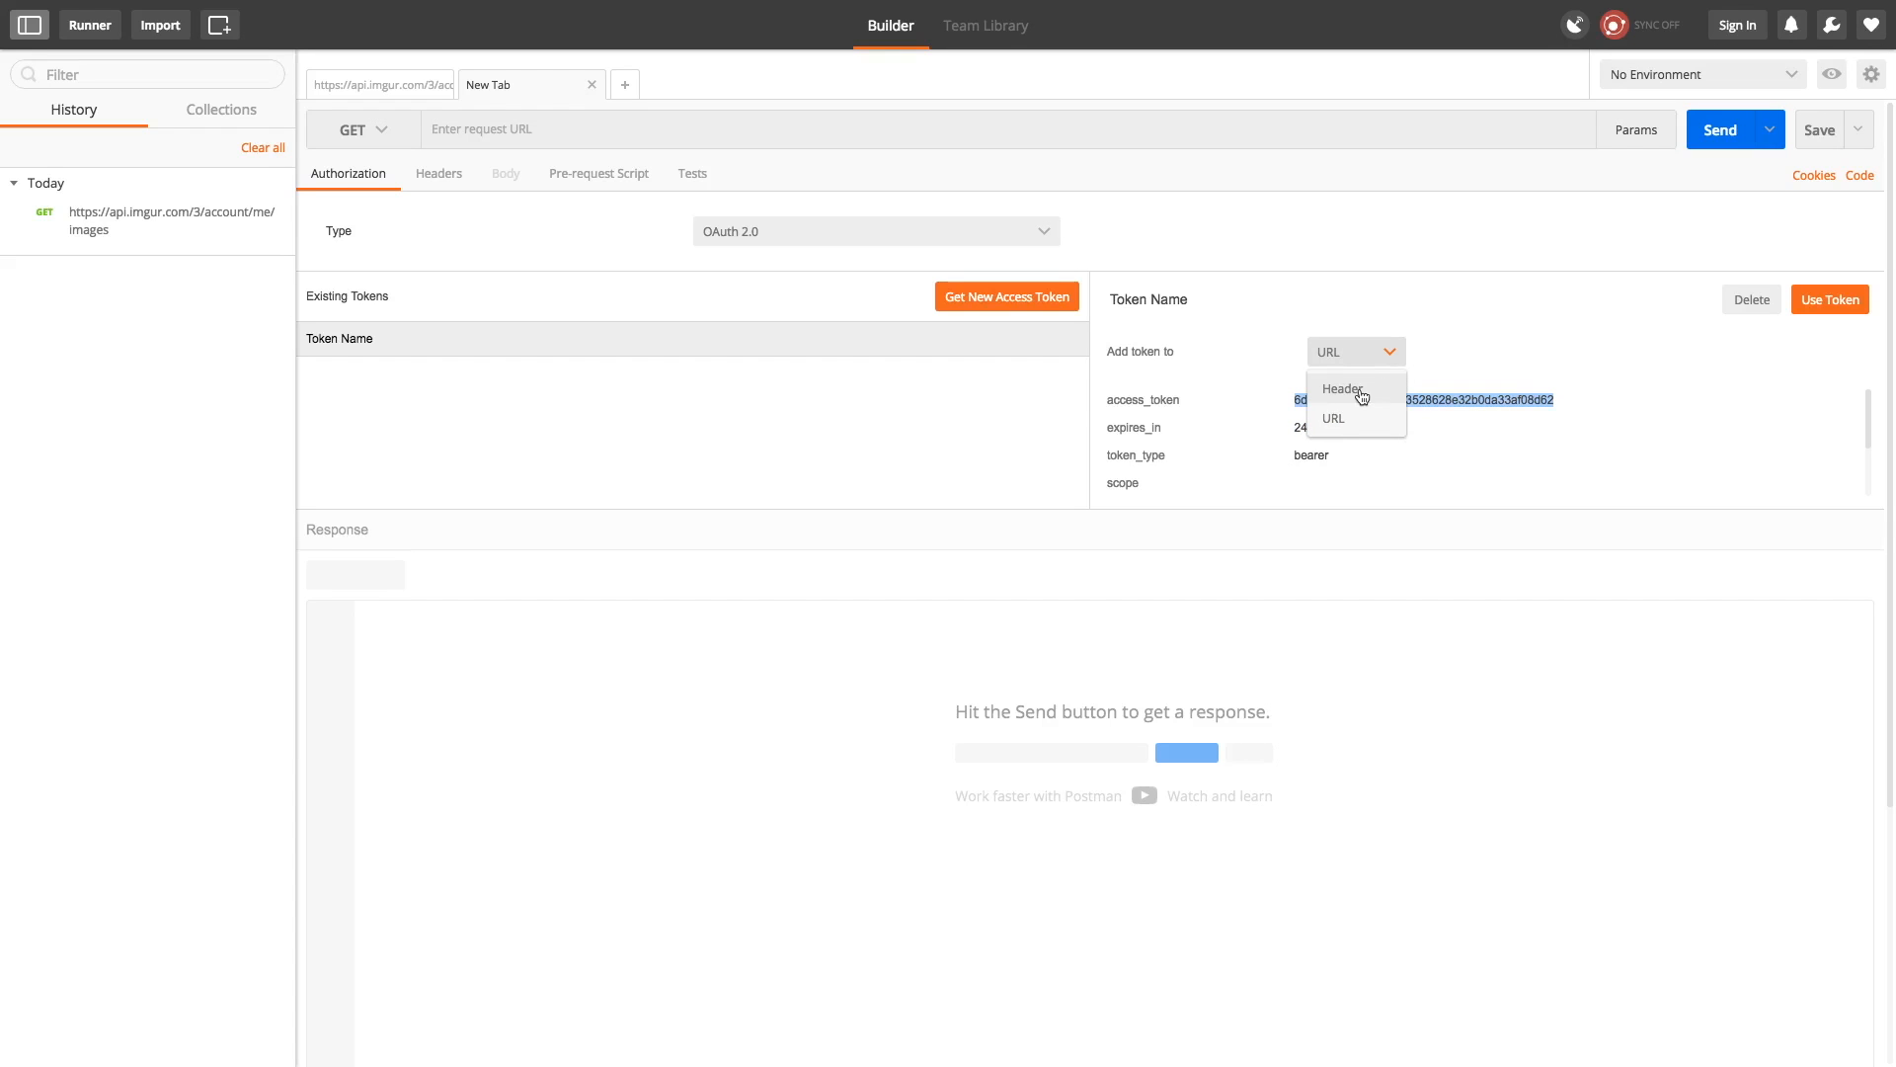
mouse_move(1369, 391)
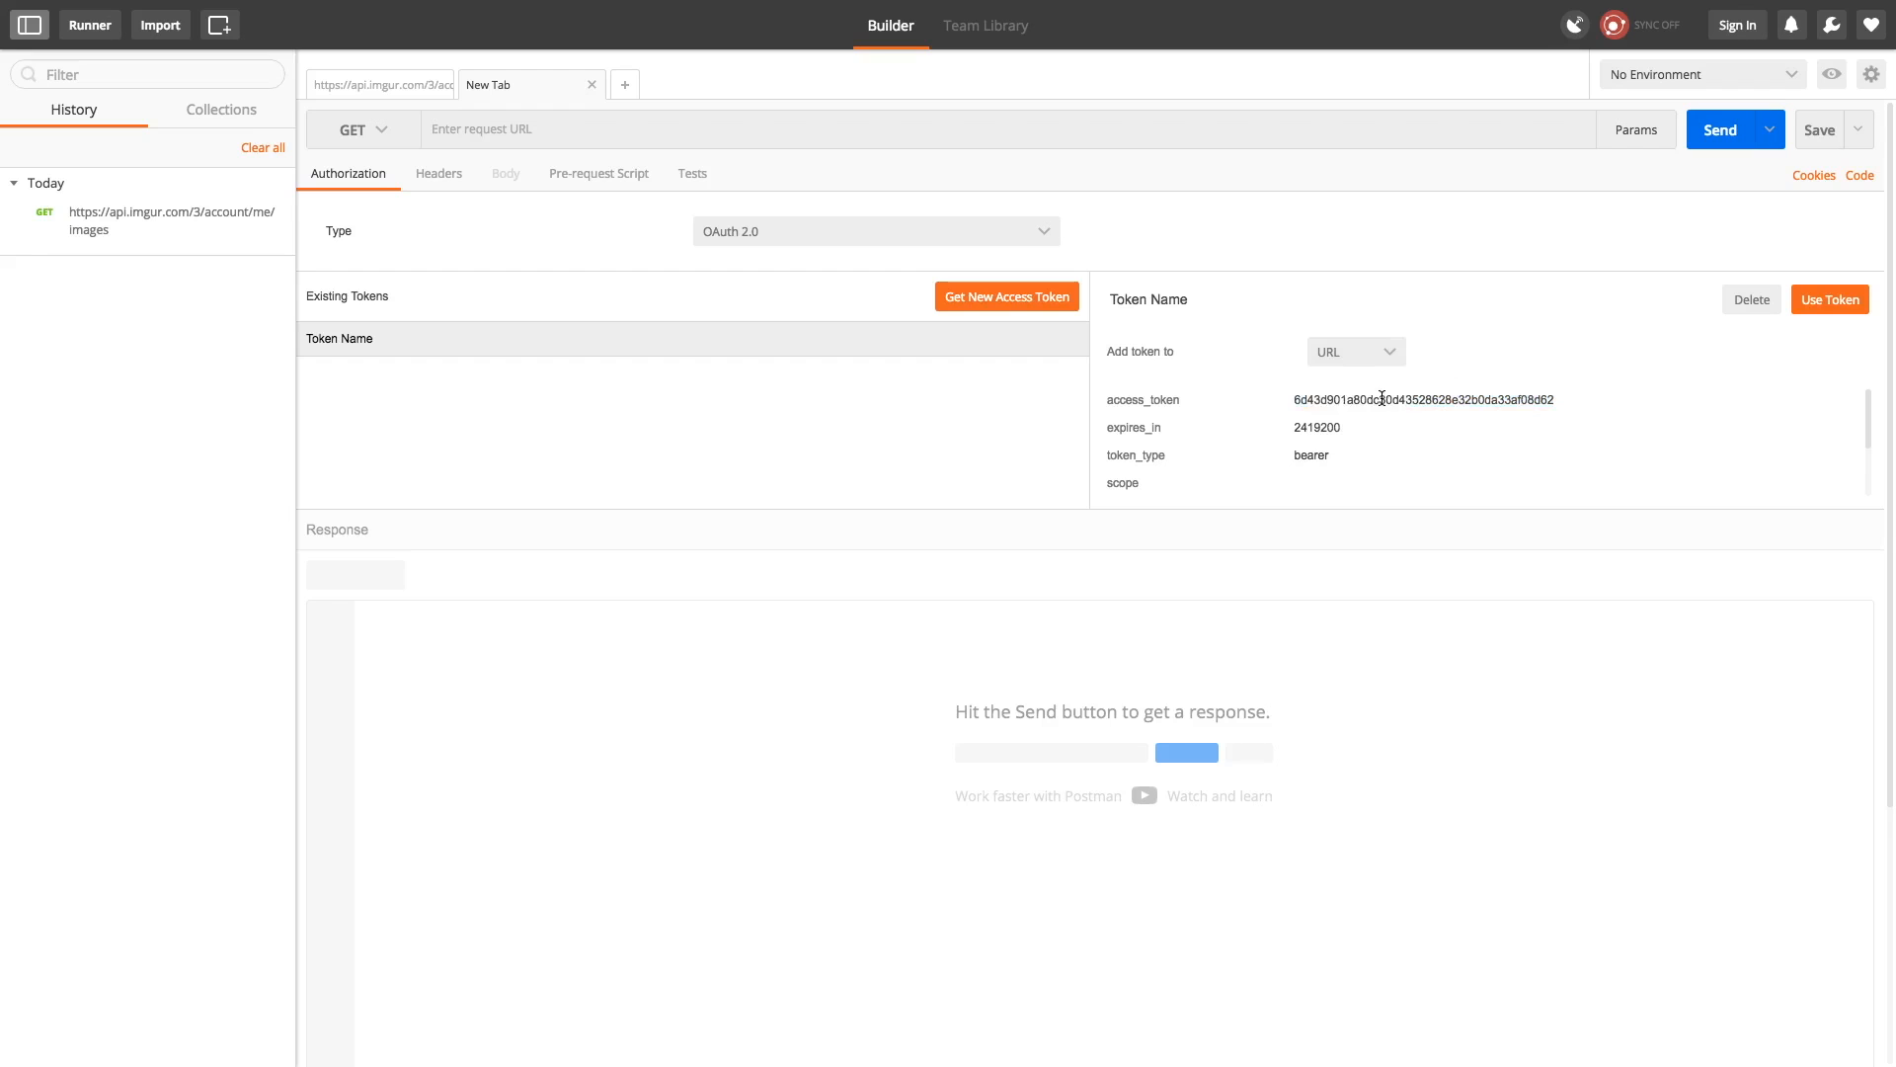
double_click(1425, 399)
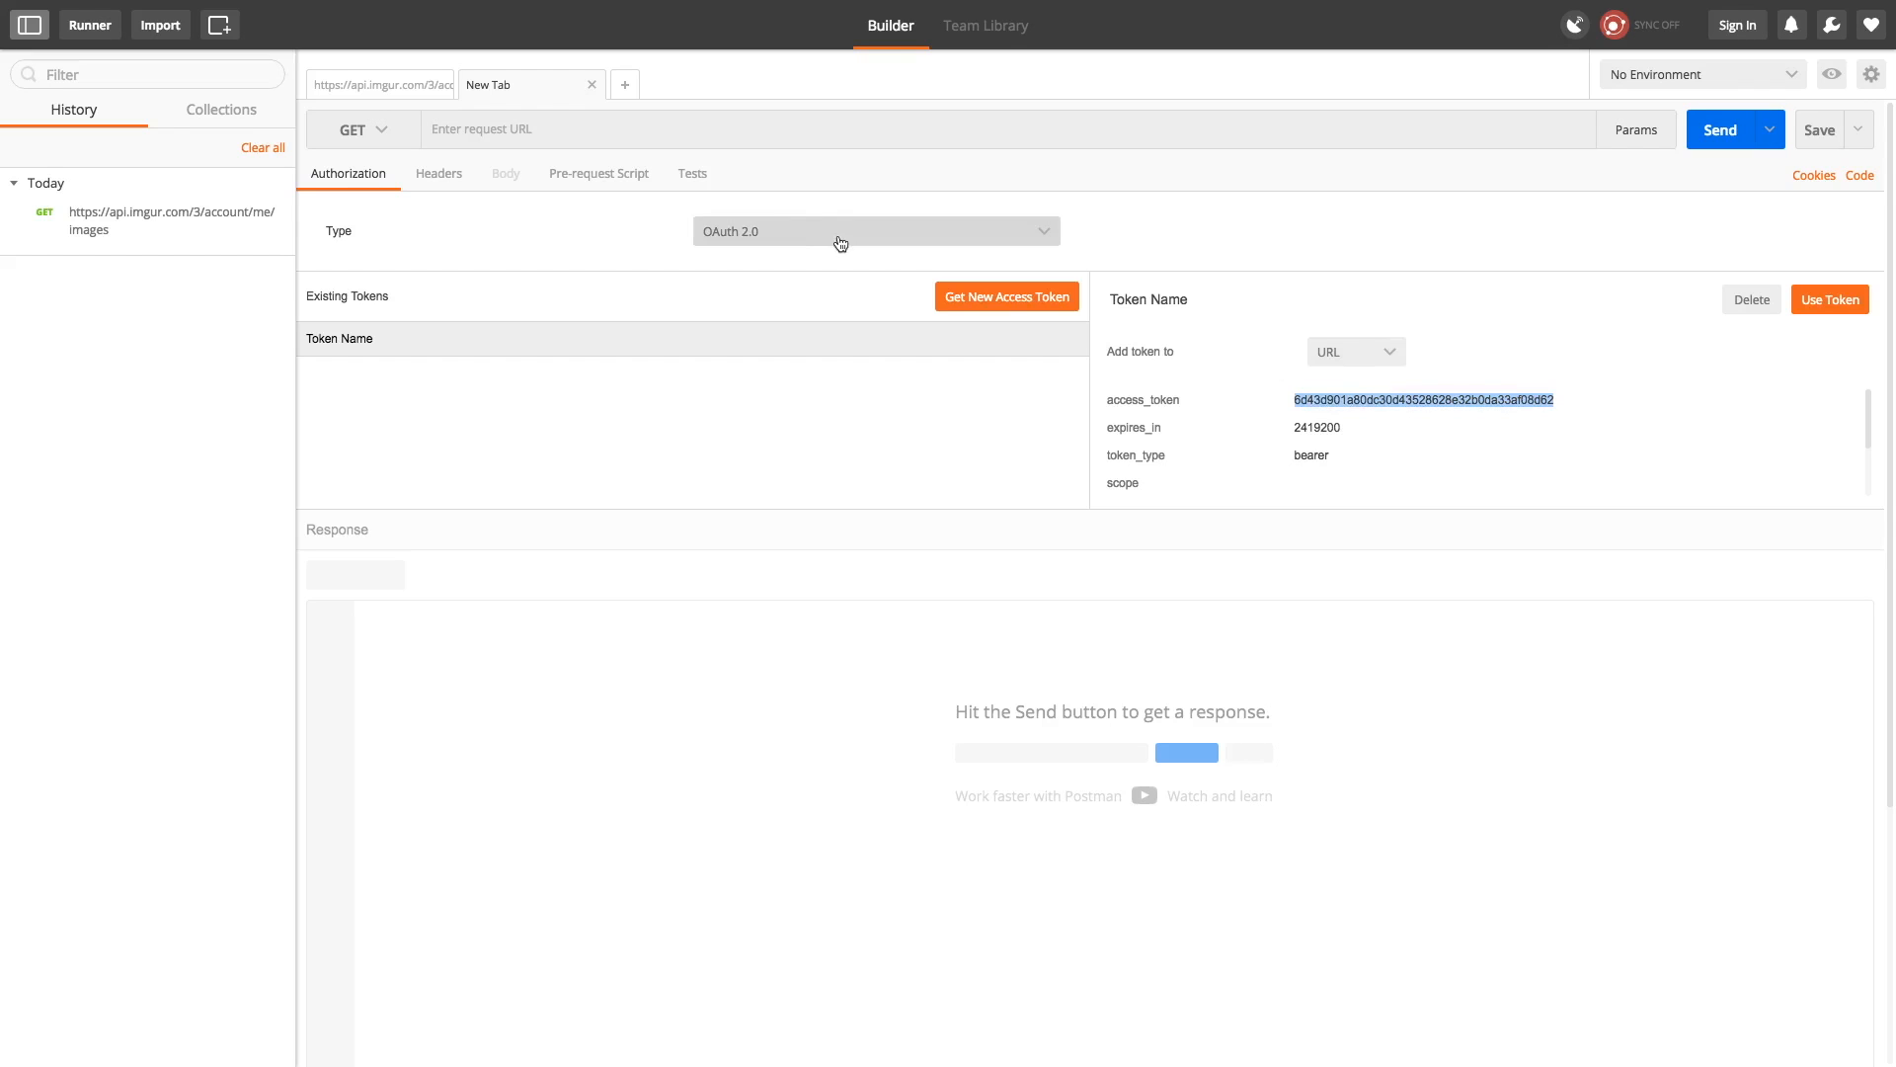
click(1719, 130)
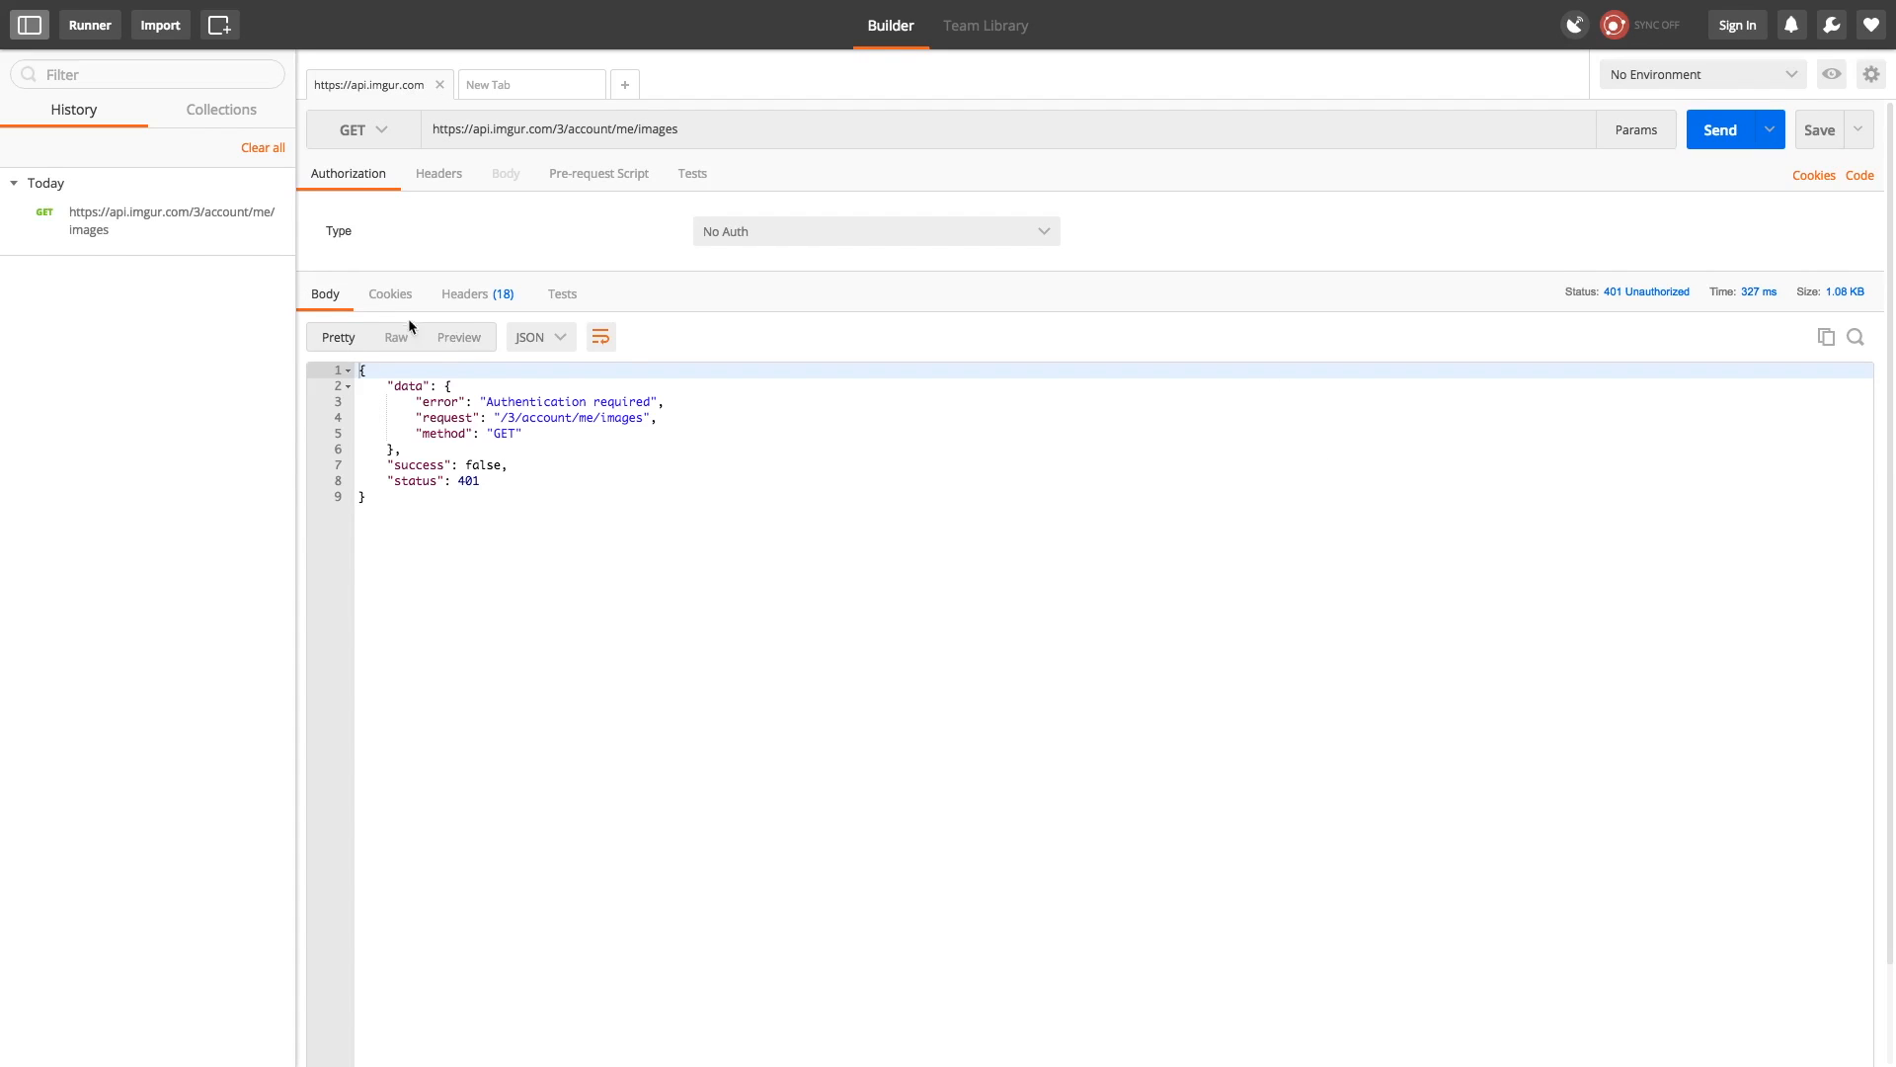
mouse_move(505, 214)
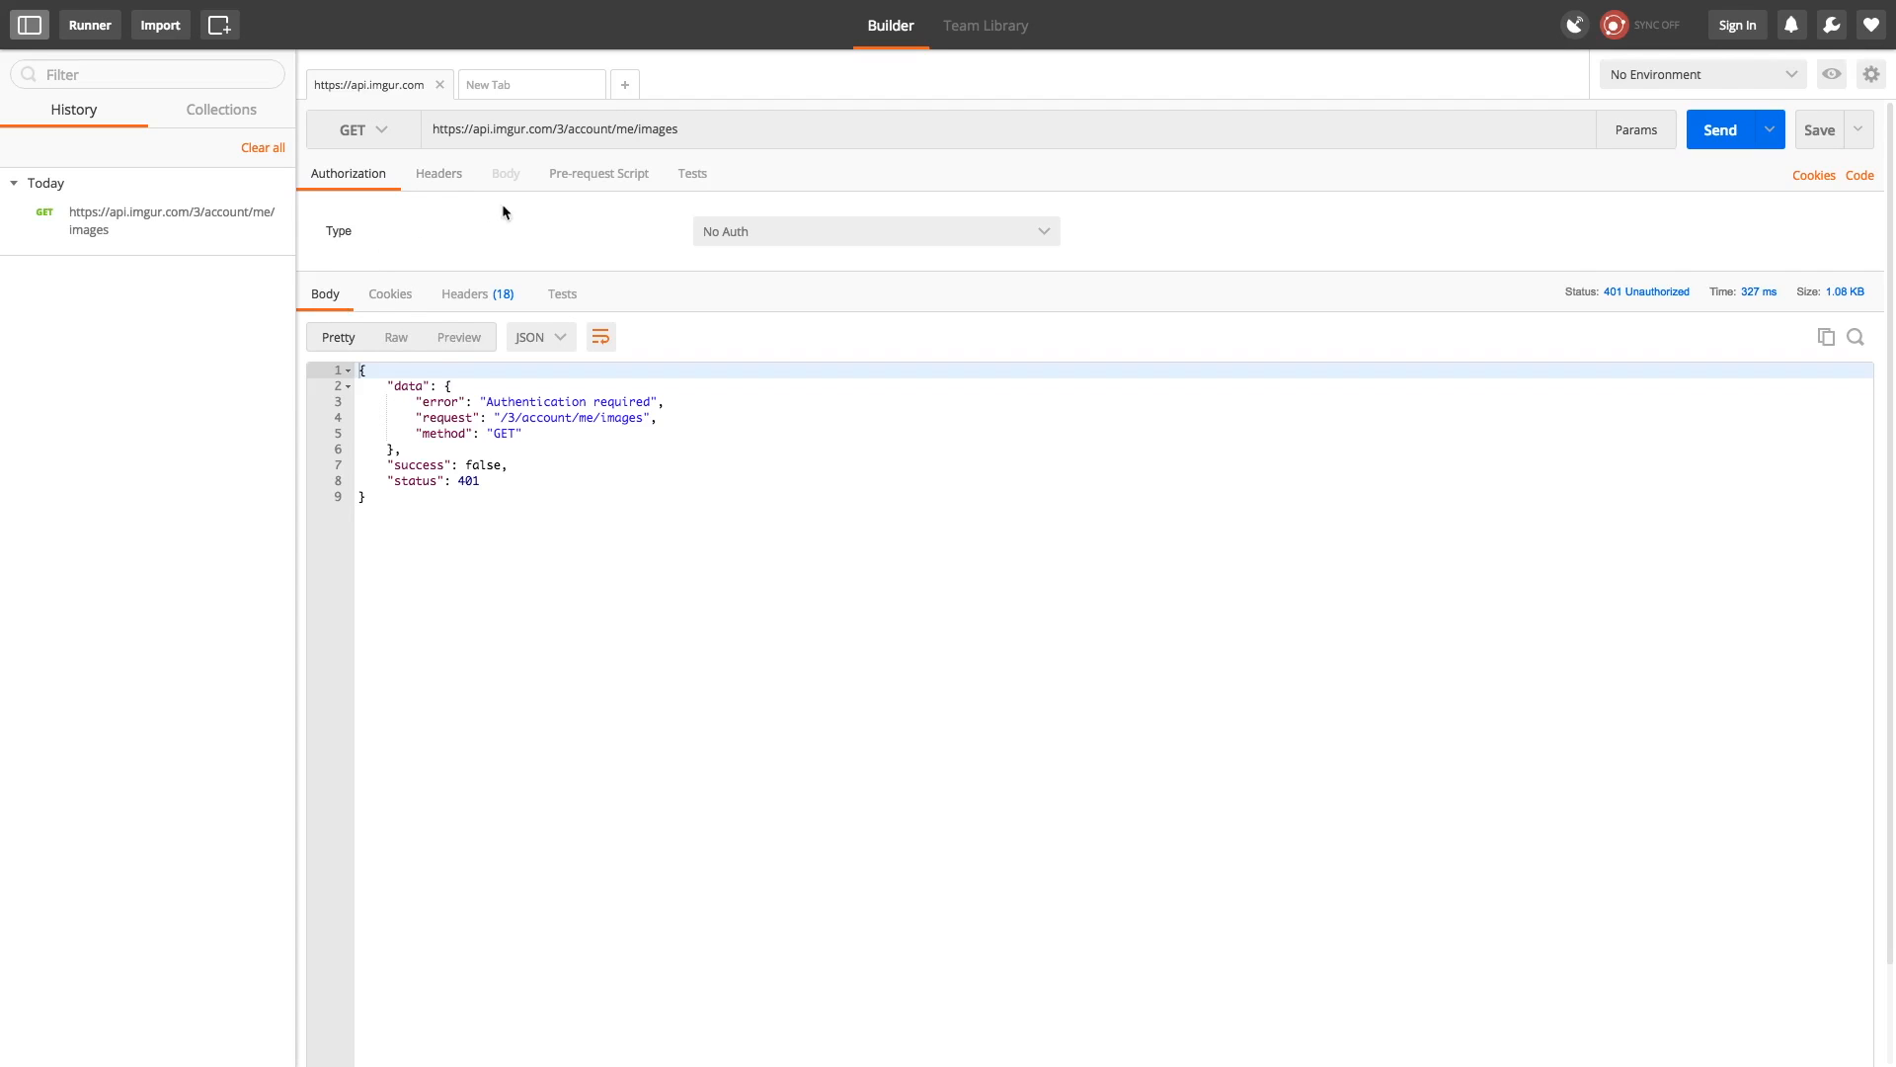
click(438, 172)
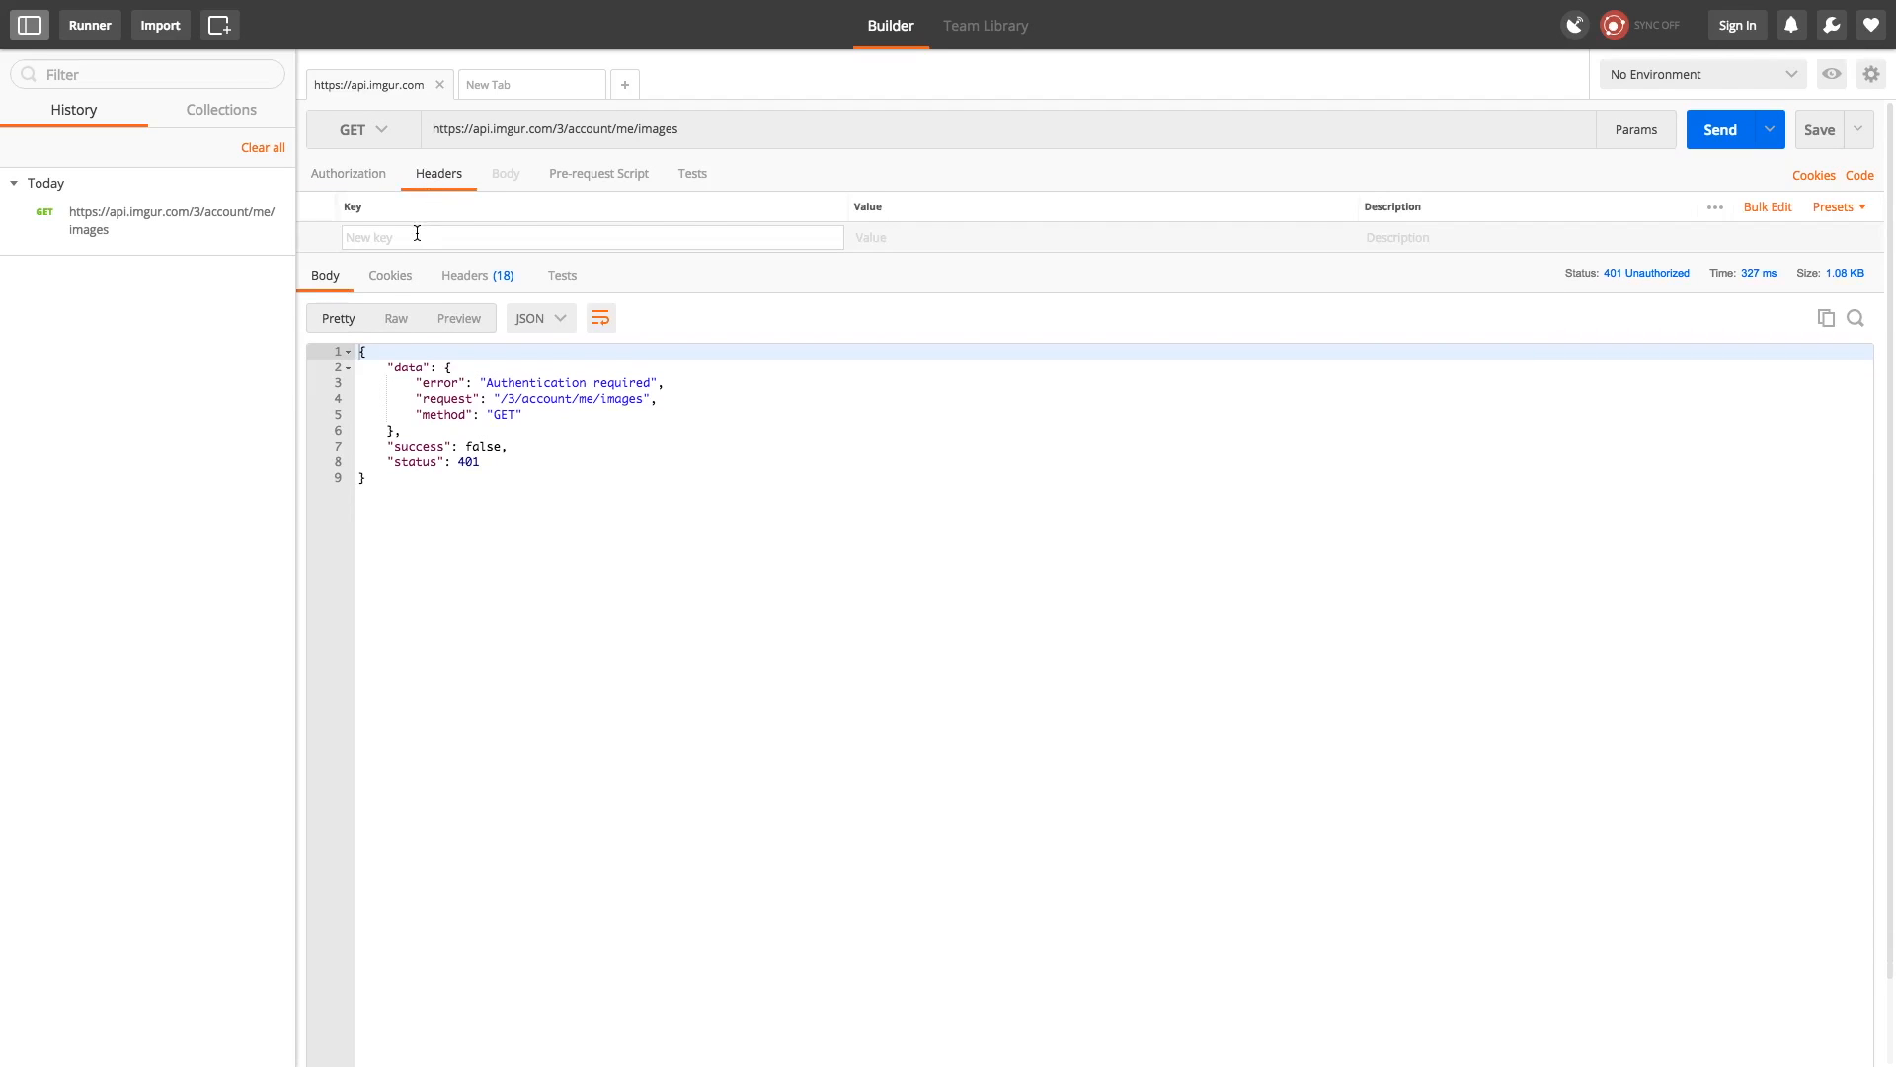
text(A)
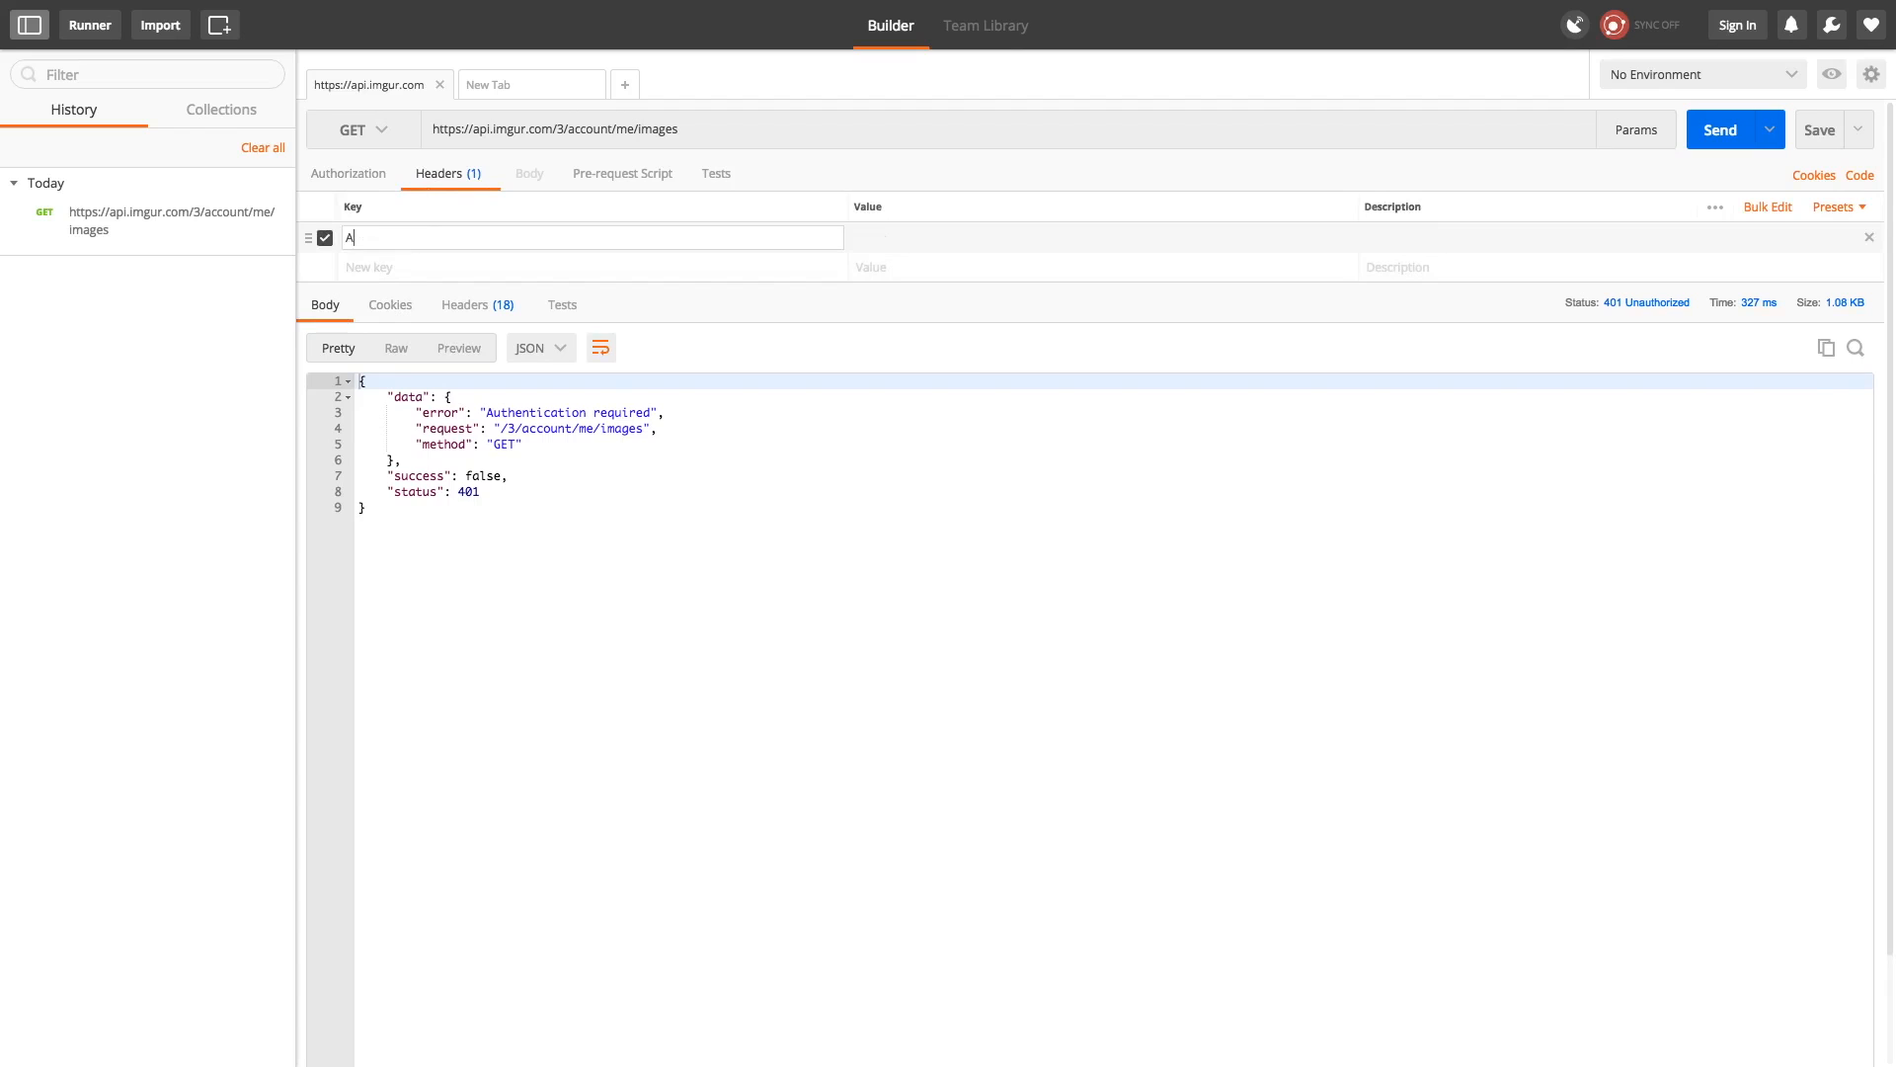
text(u)
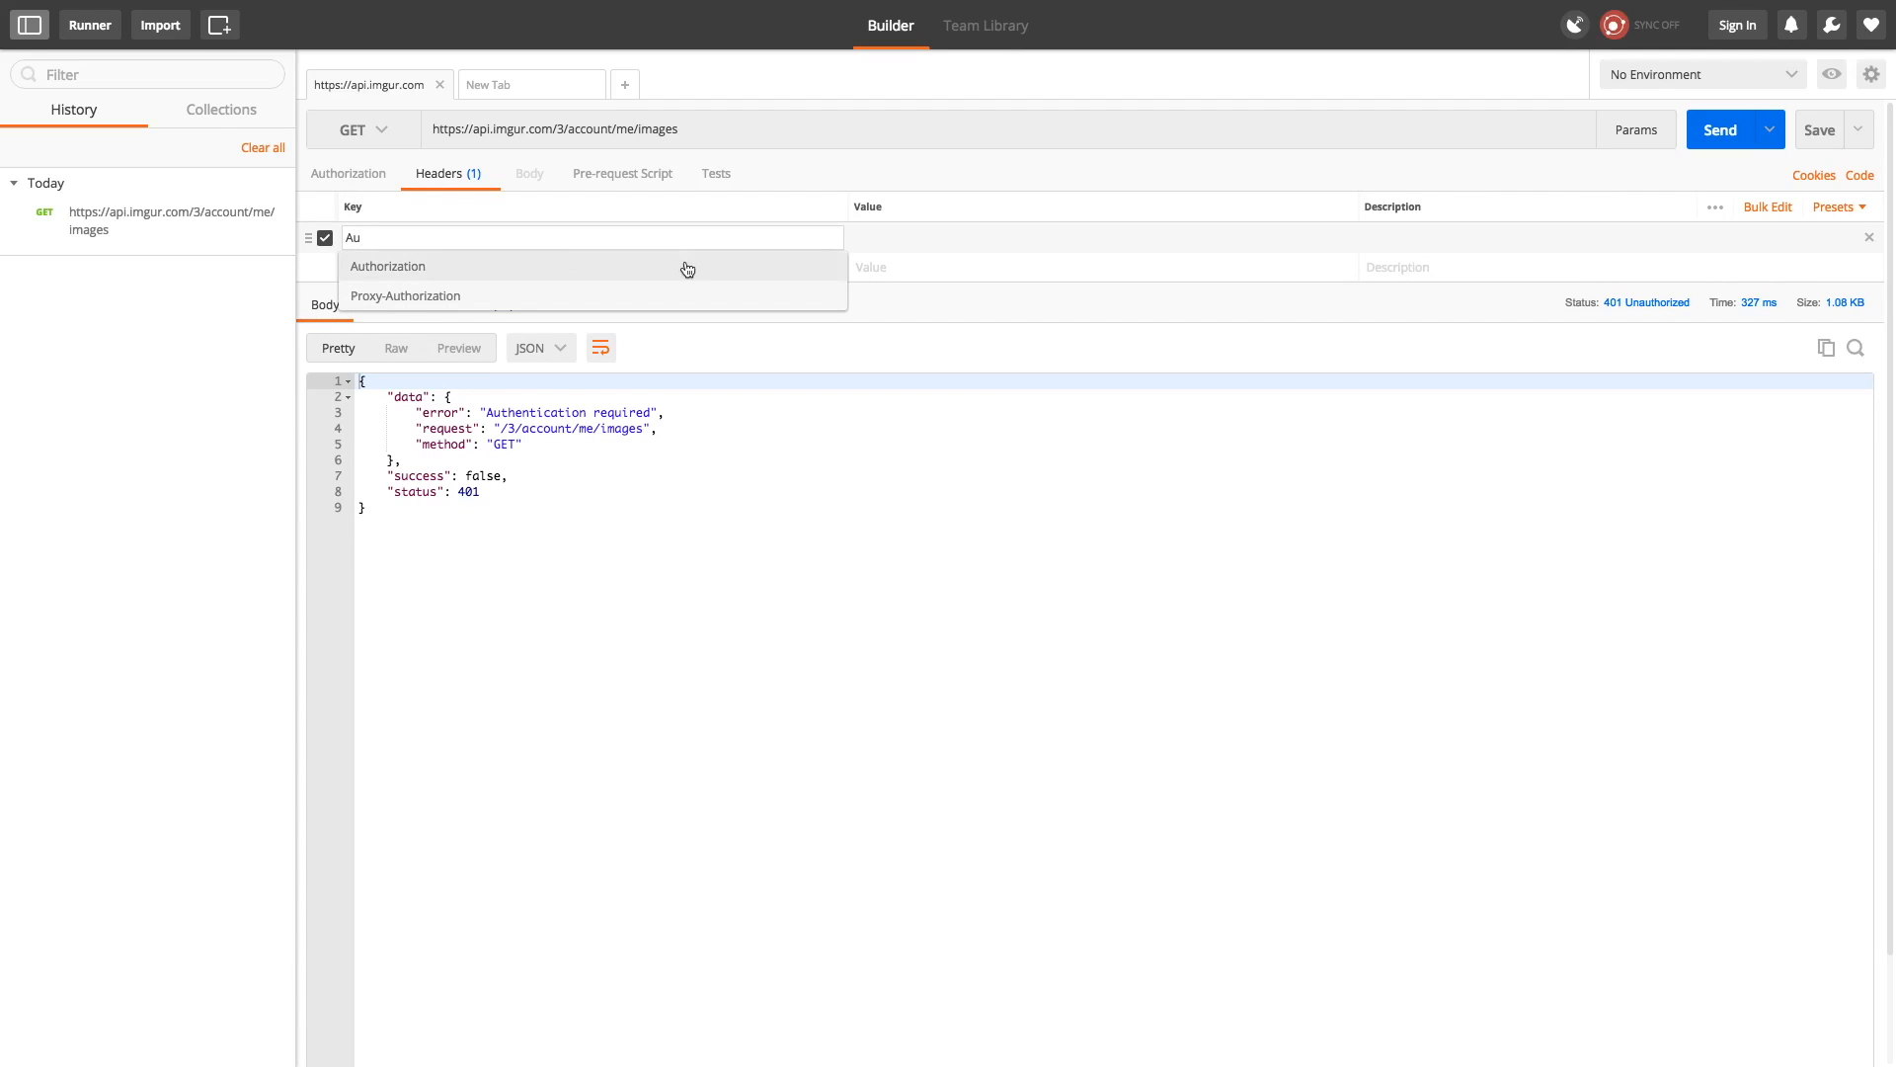
click(388, 265)
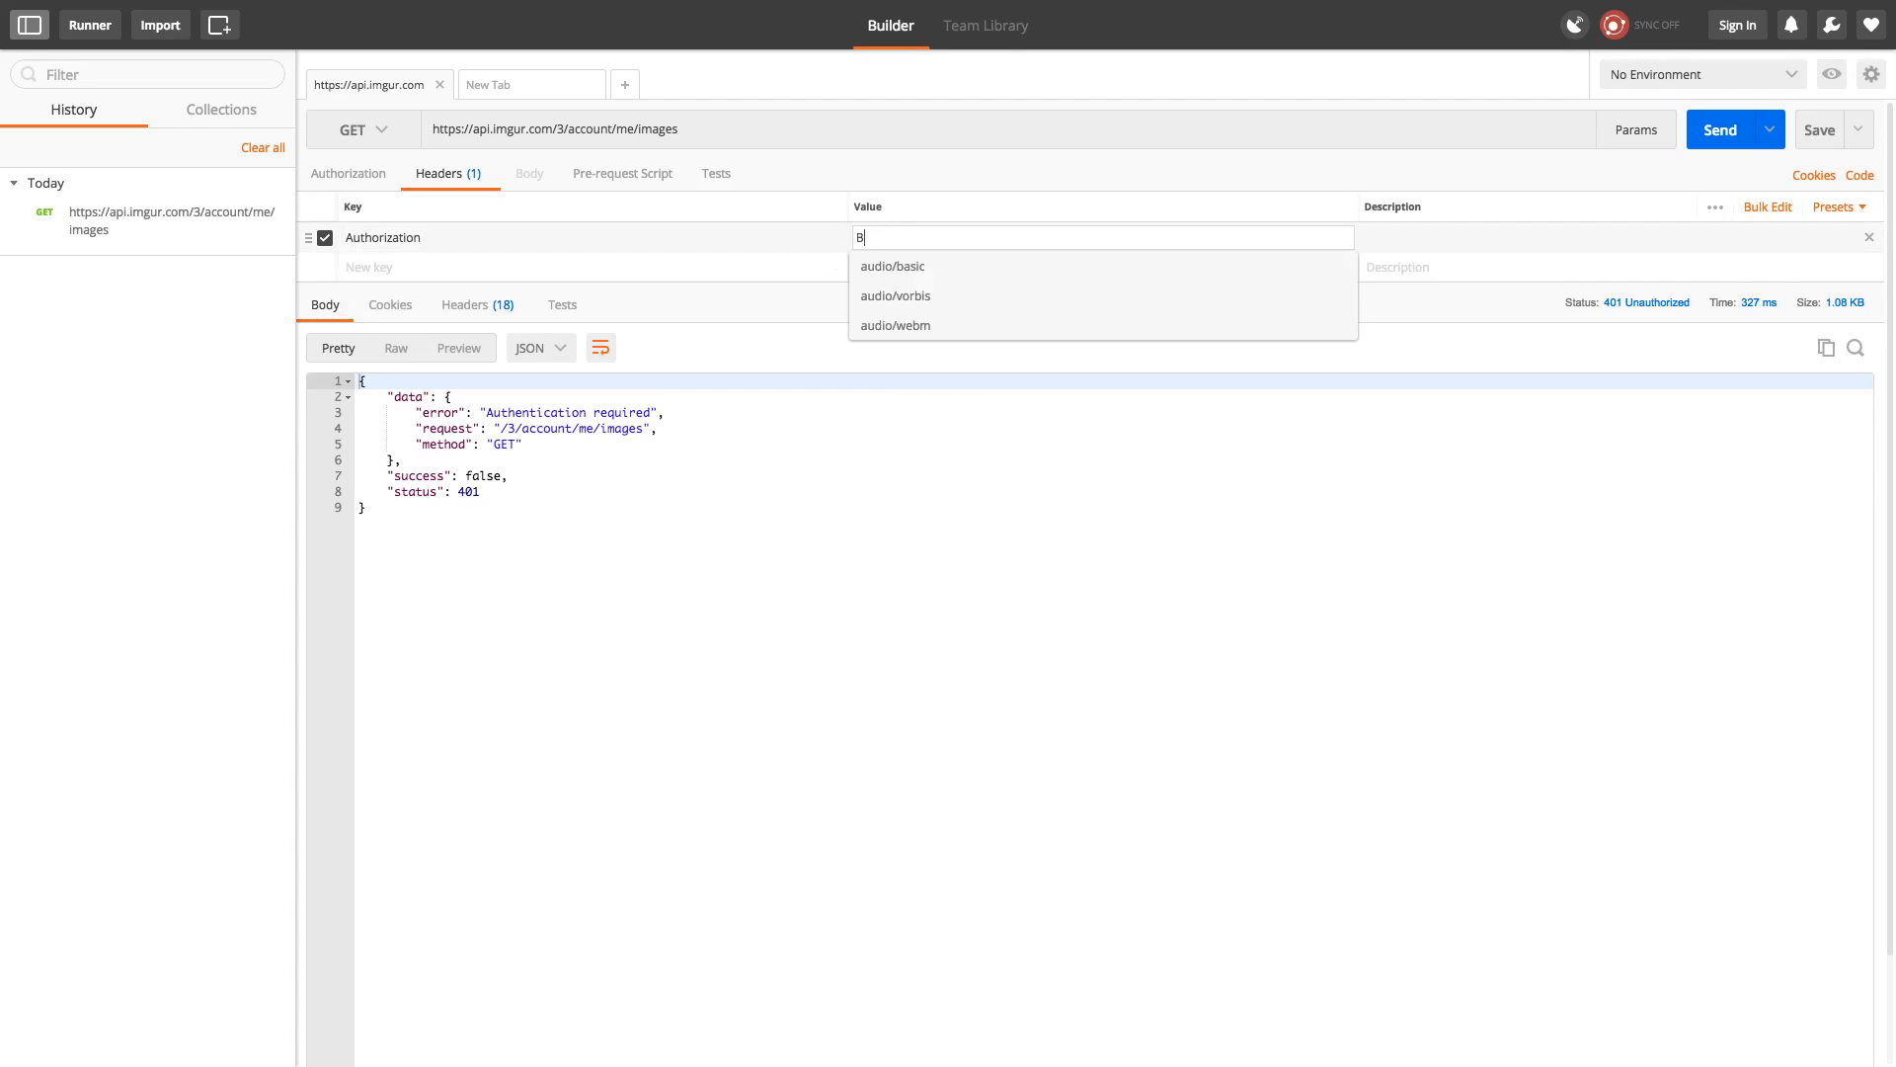
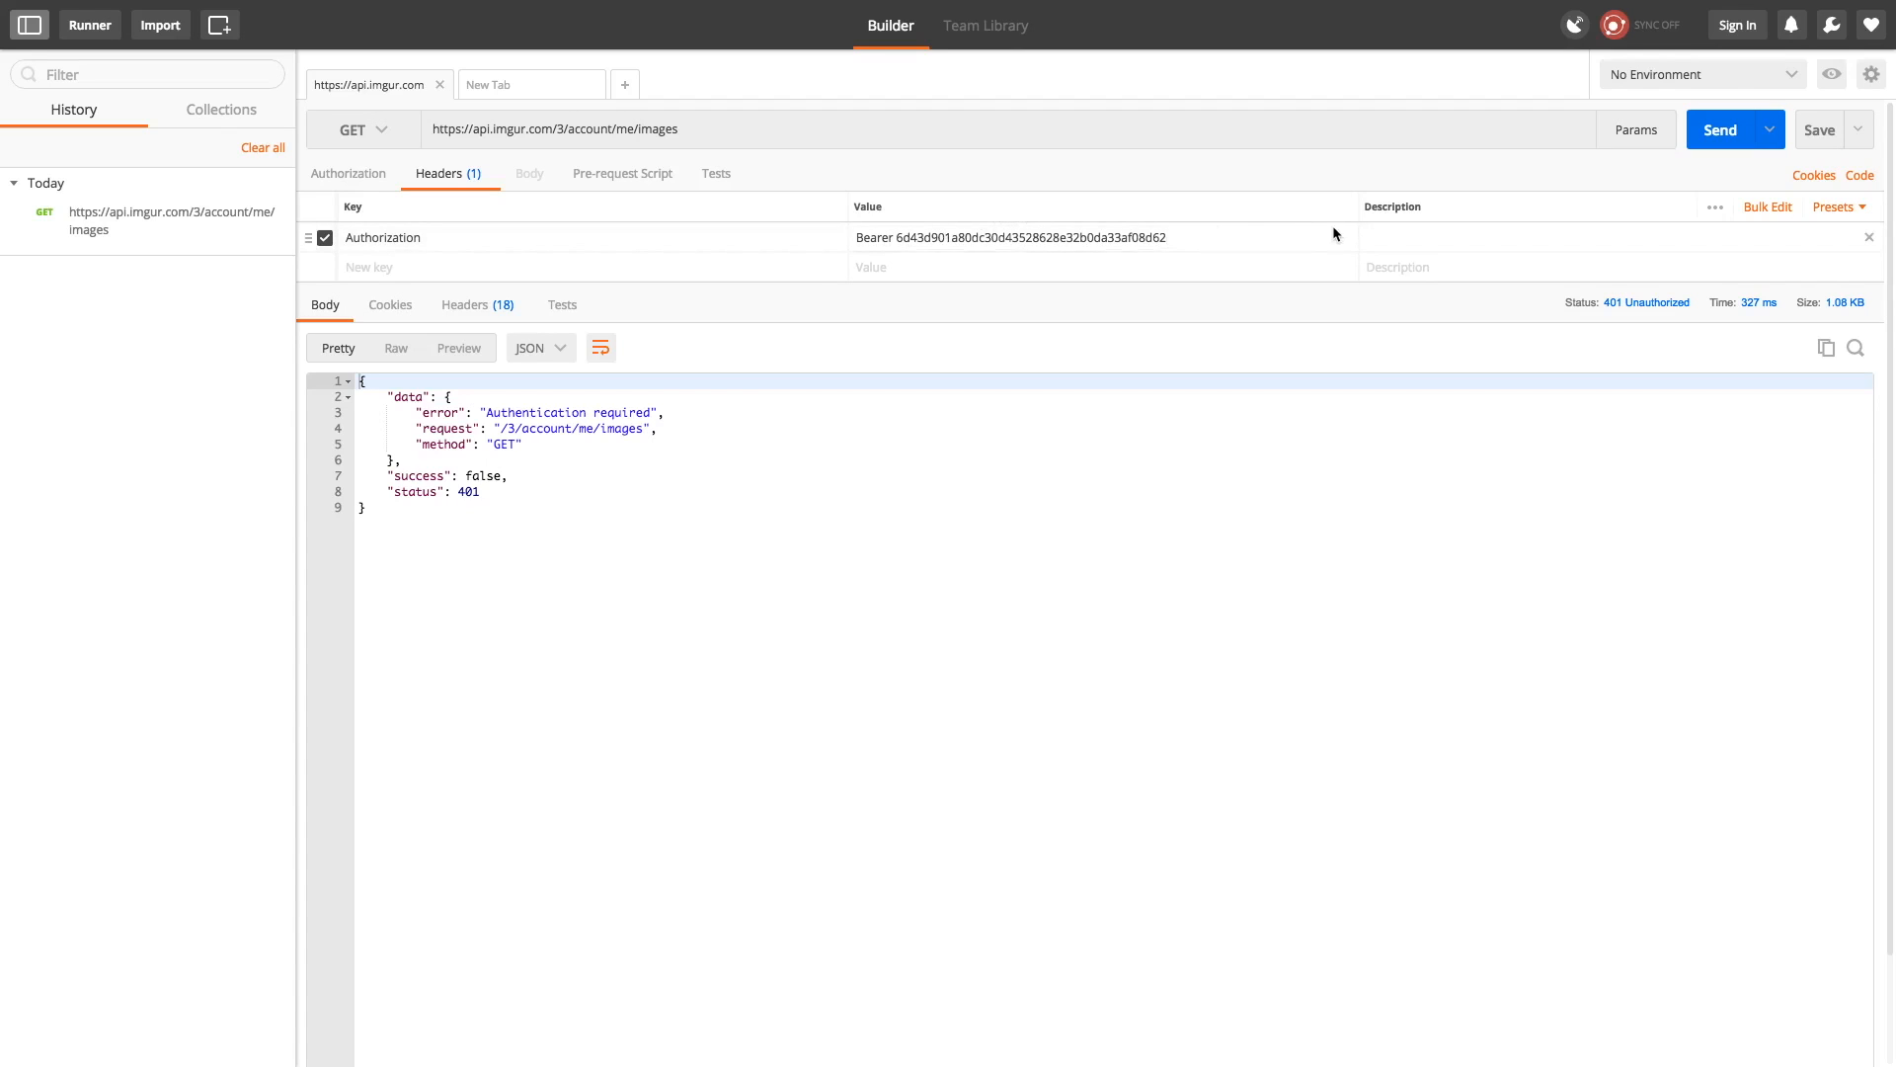
click(1720, 130)
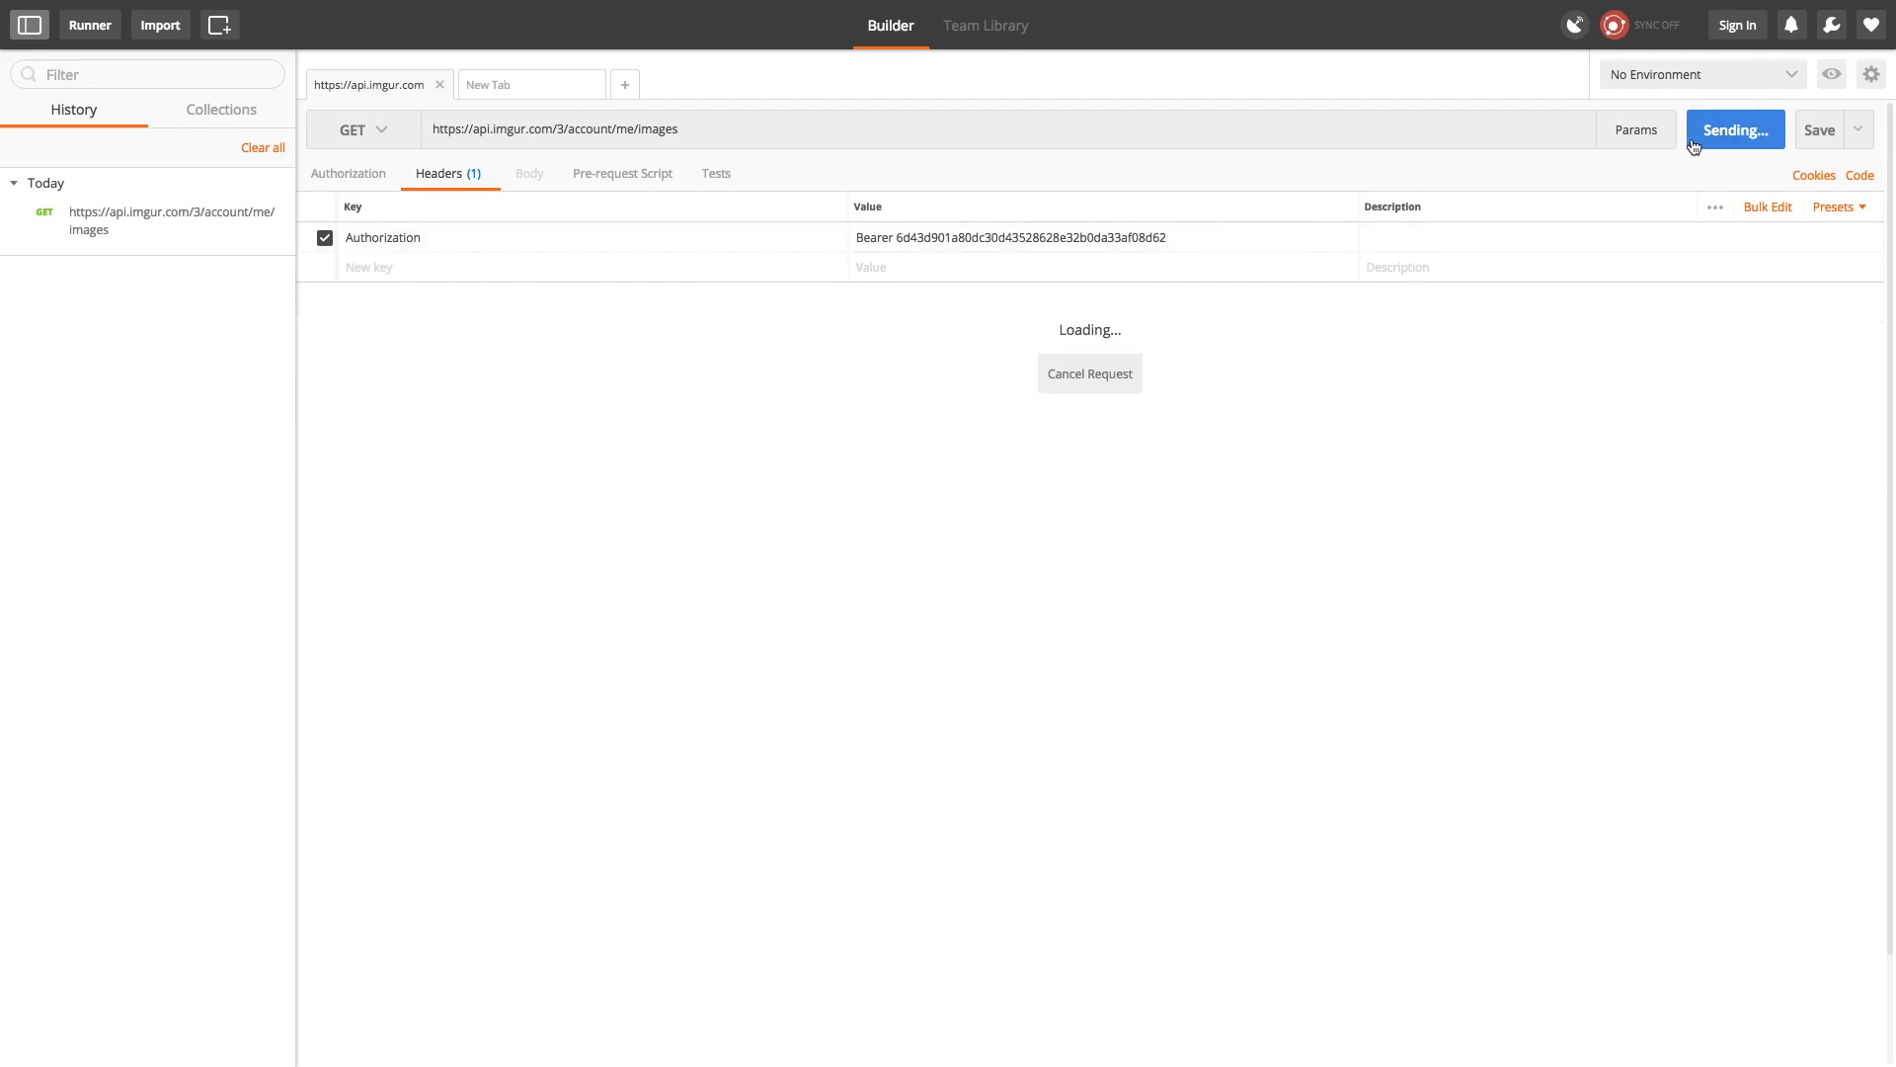
Resend with an altered Bearer token to get 403, then remove the extra character.
click(1734, 130)
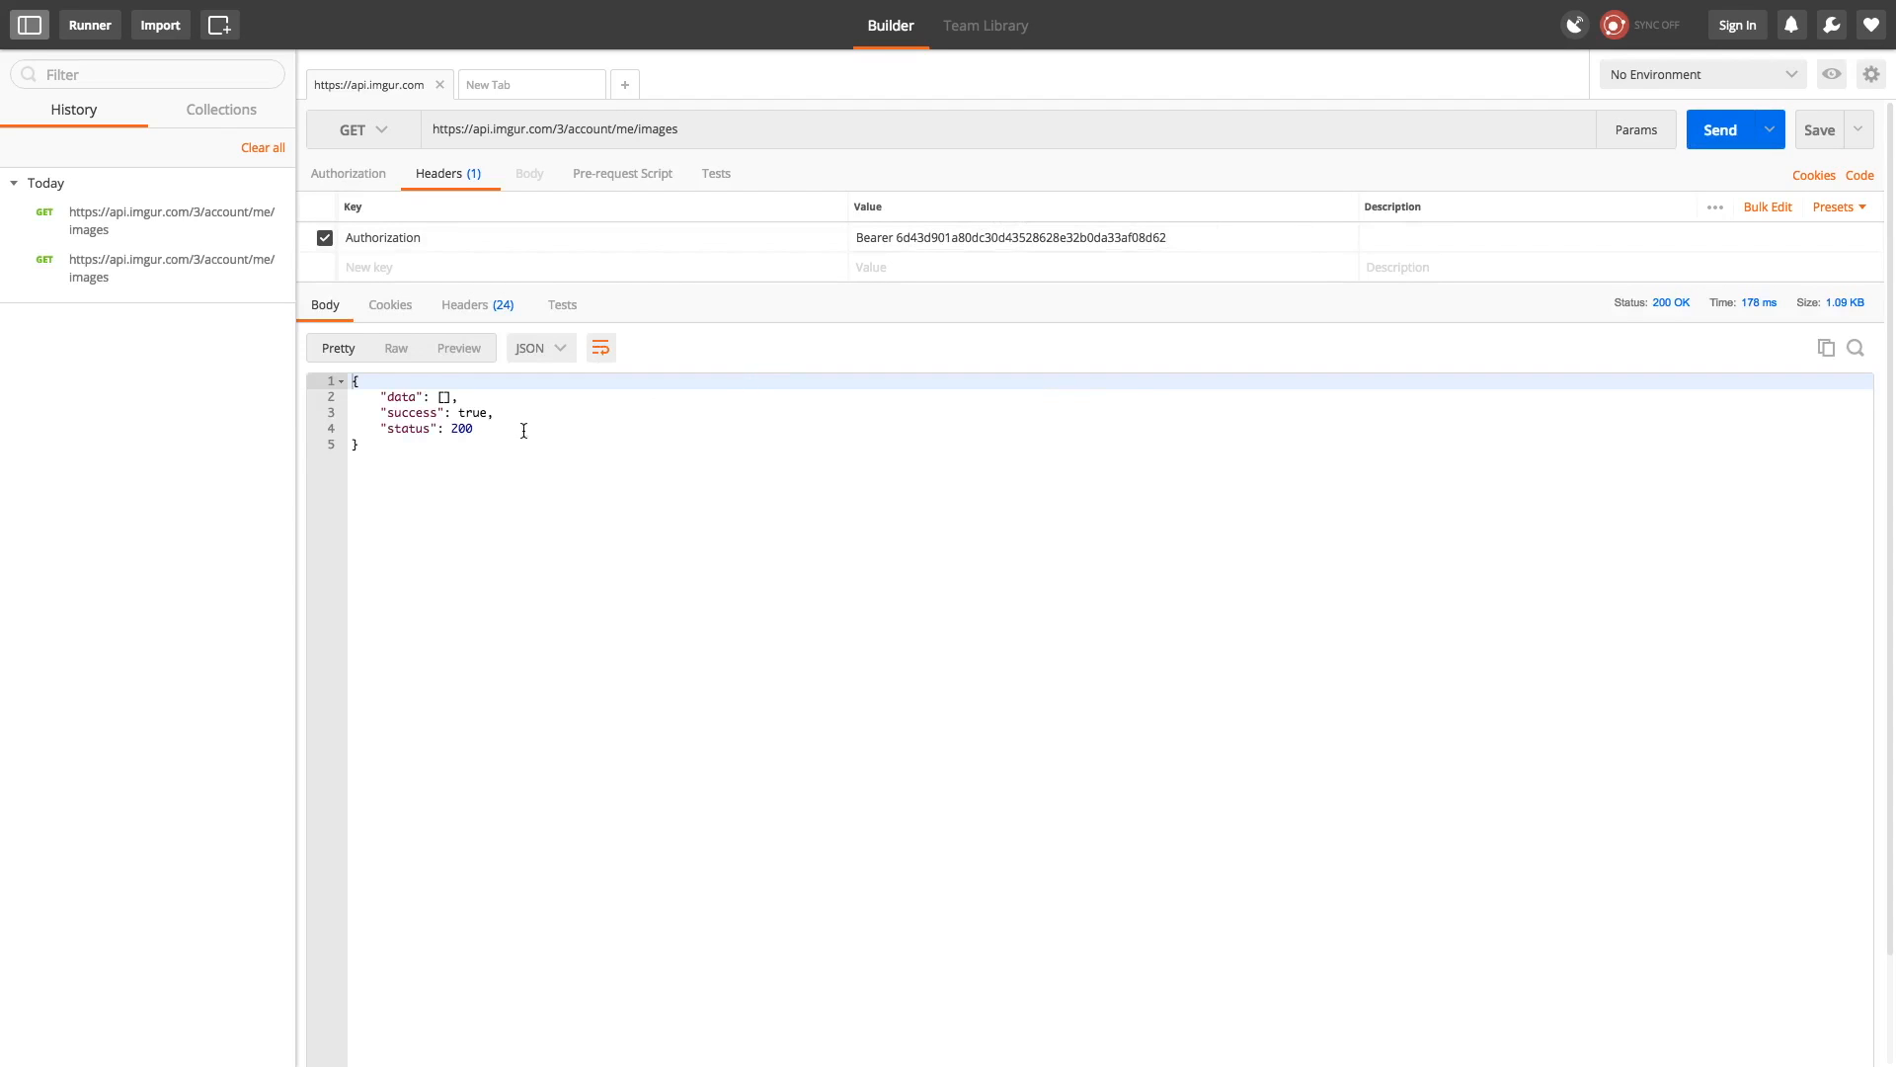
mouse_move(1557, 362)
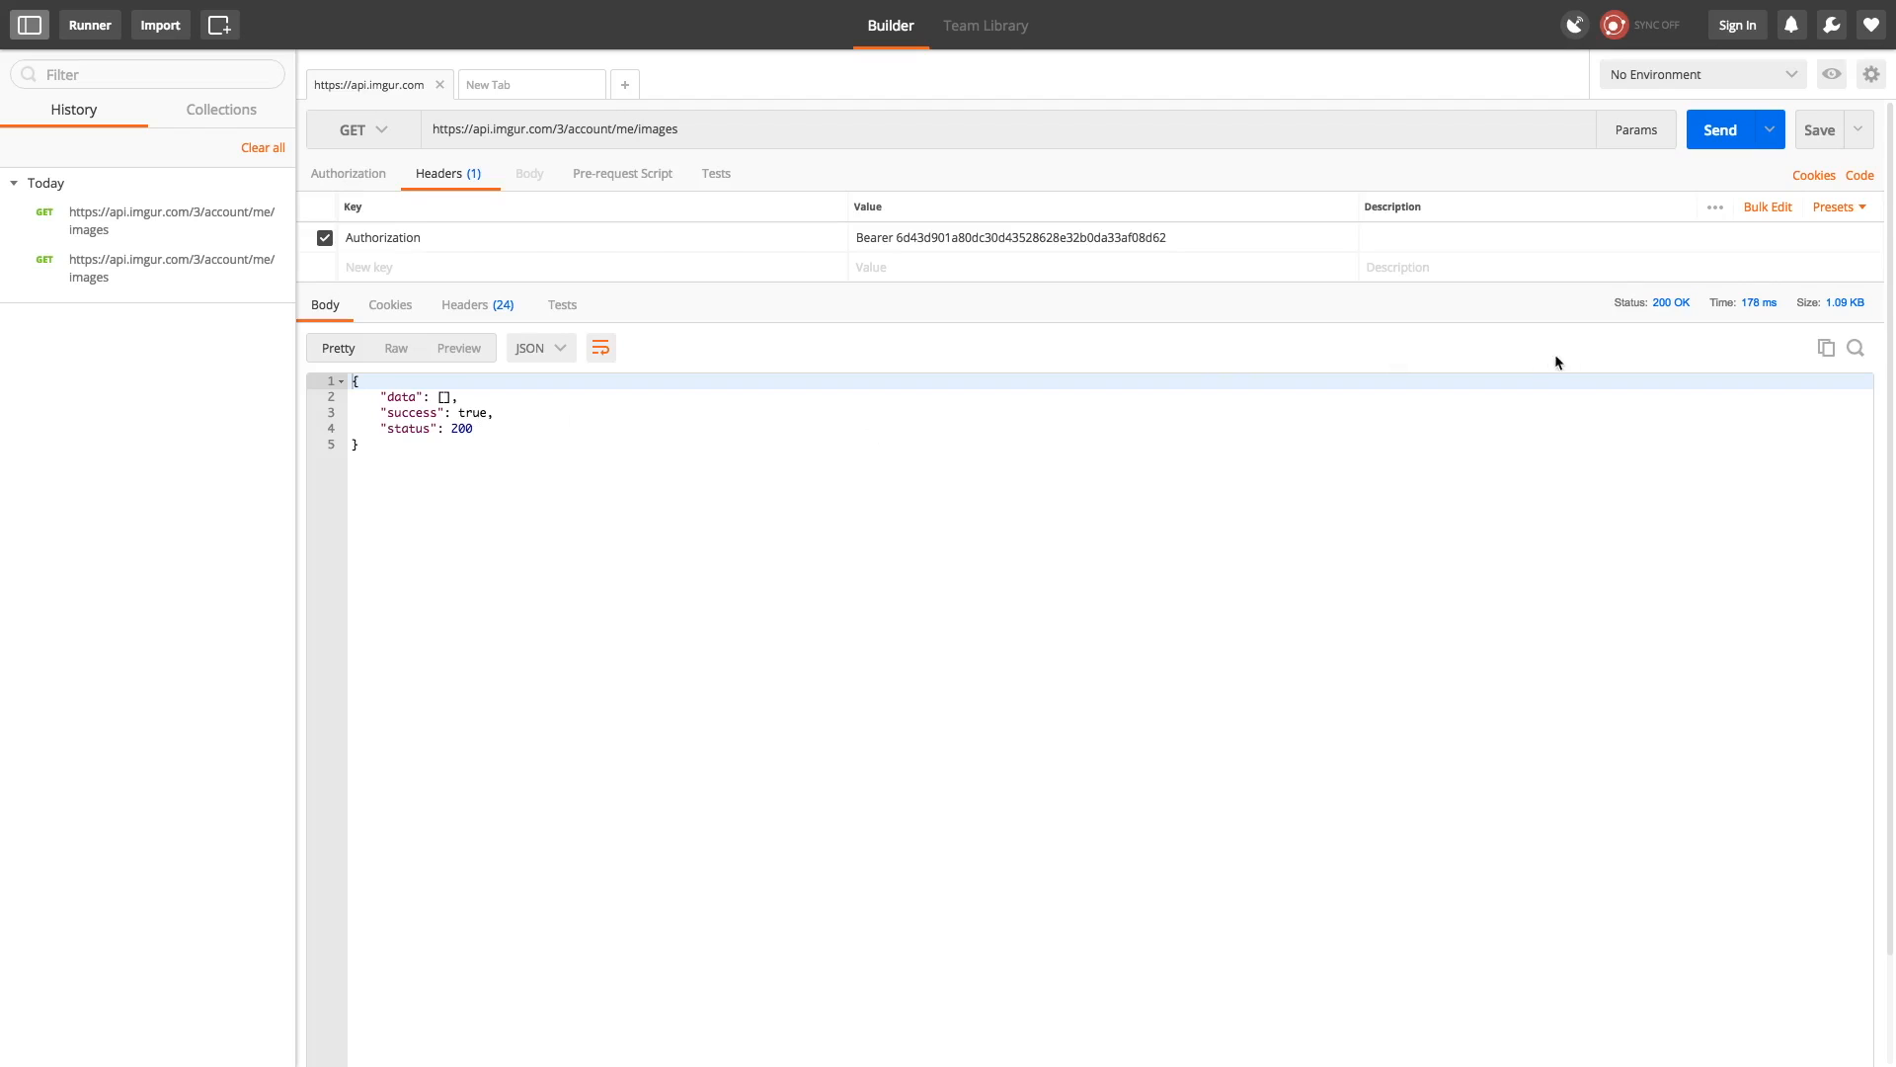
mouse_move(557, 415)
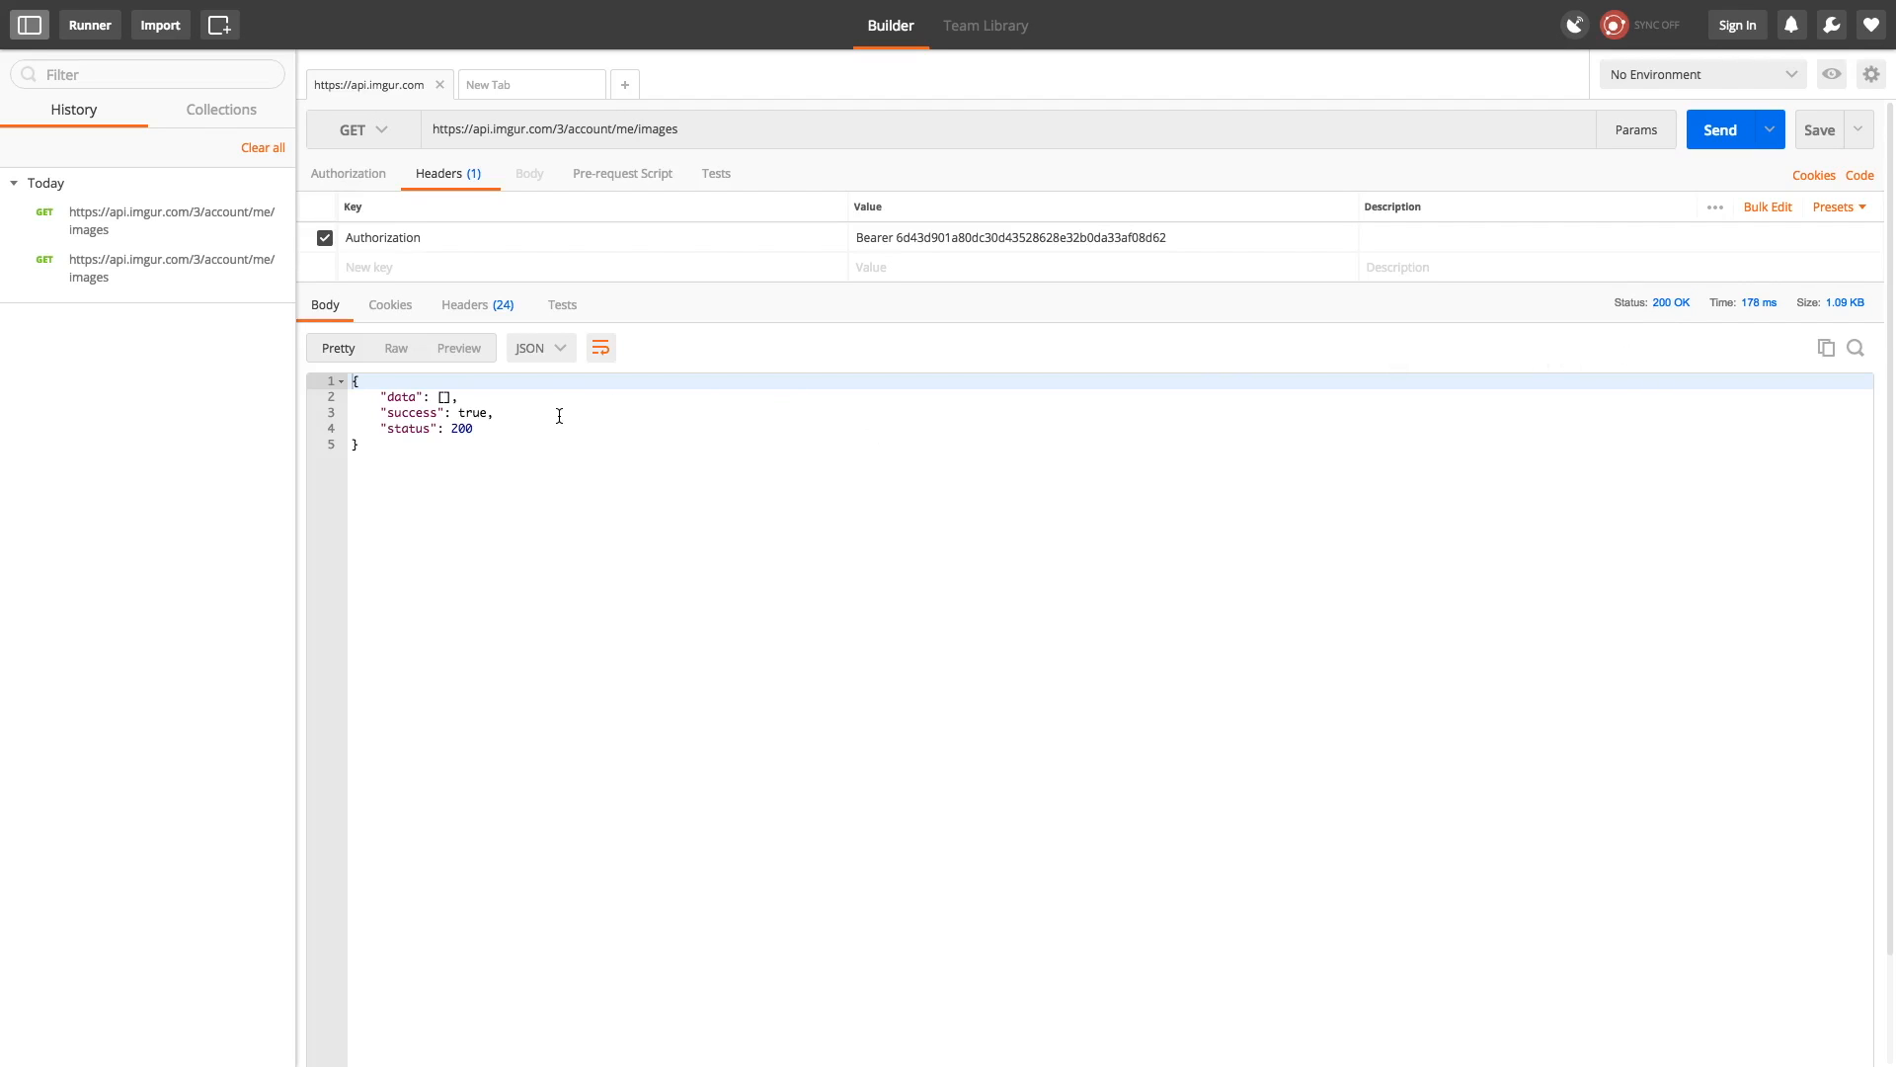
mouse_move(532, 414)
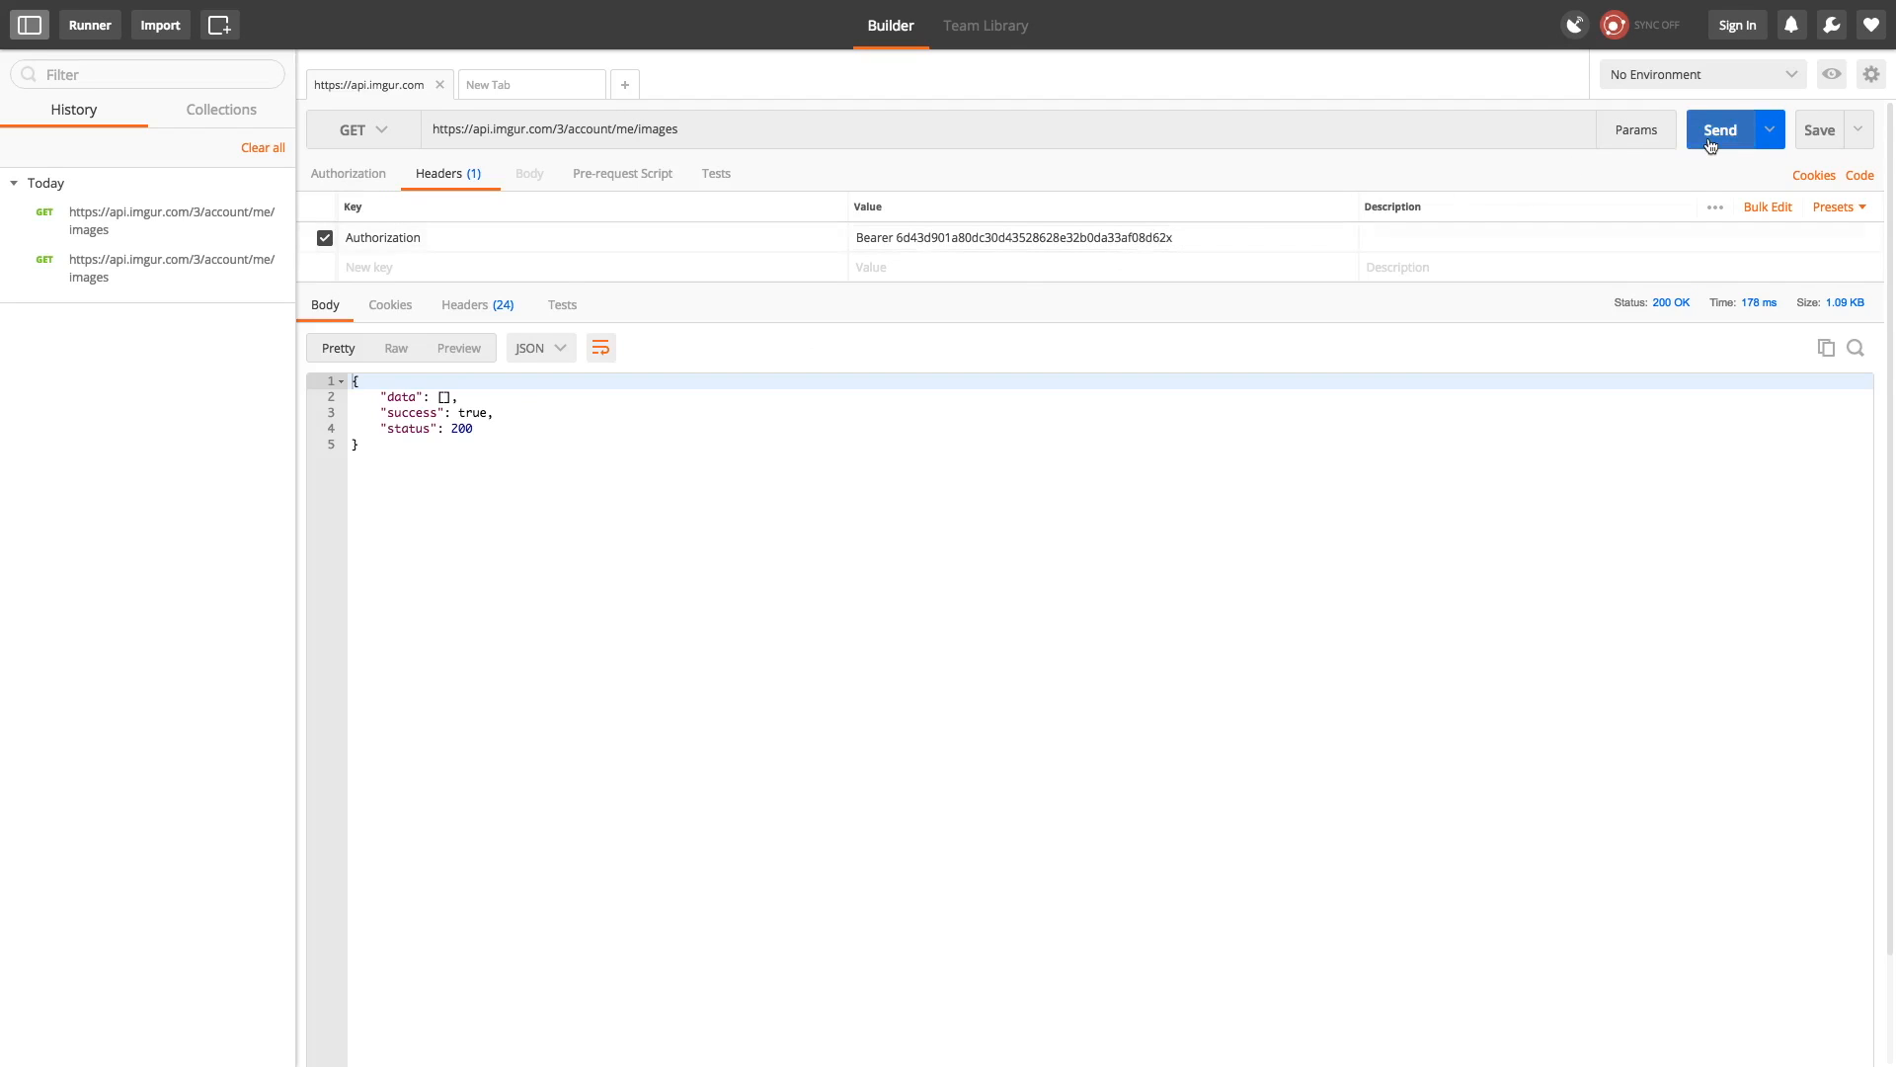
click(1719, 129)
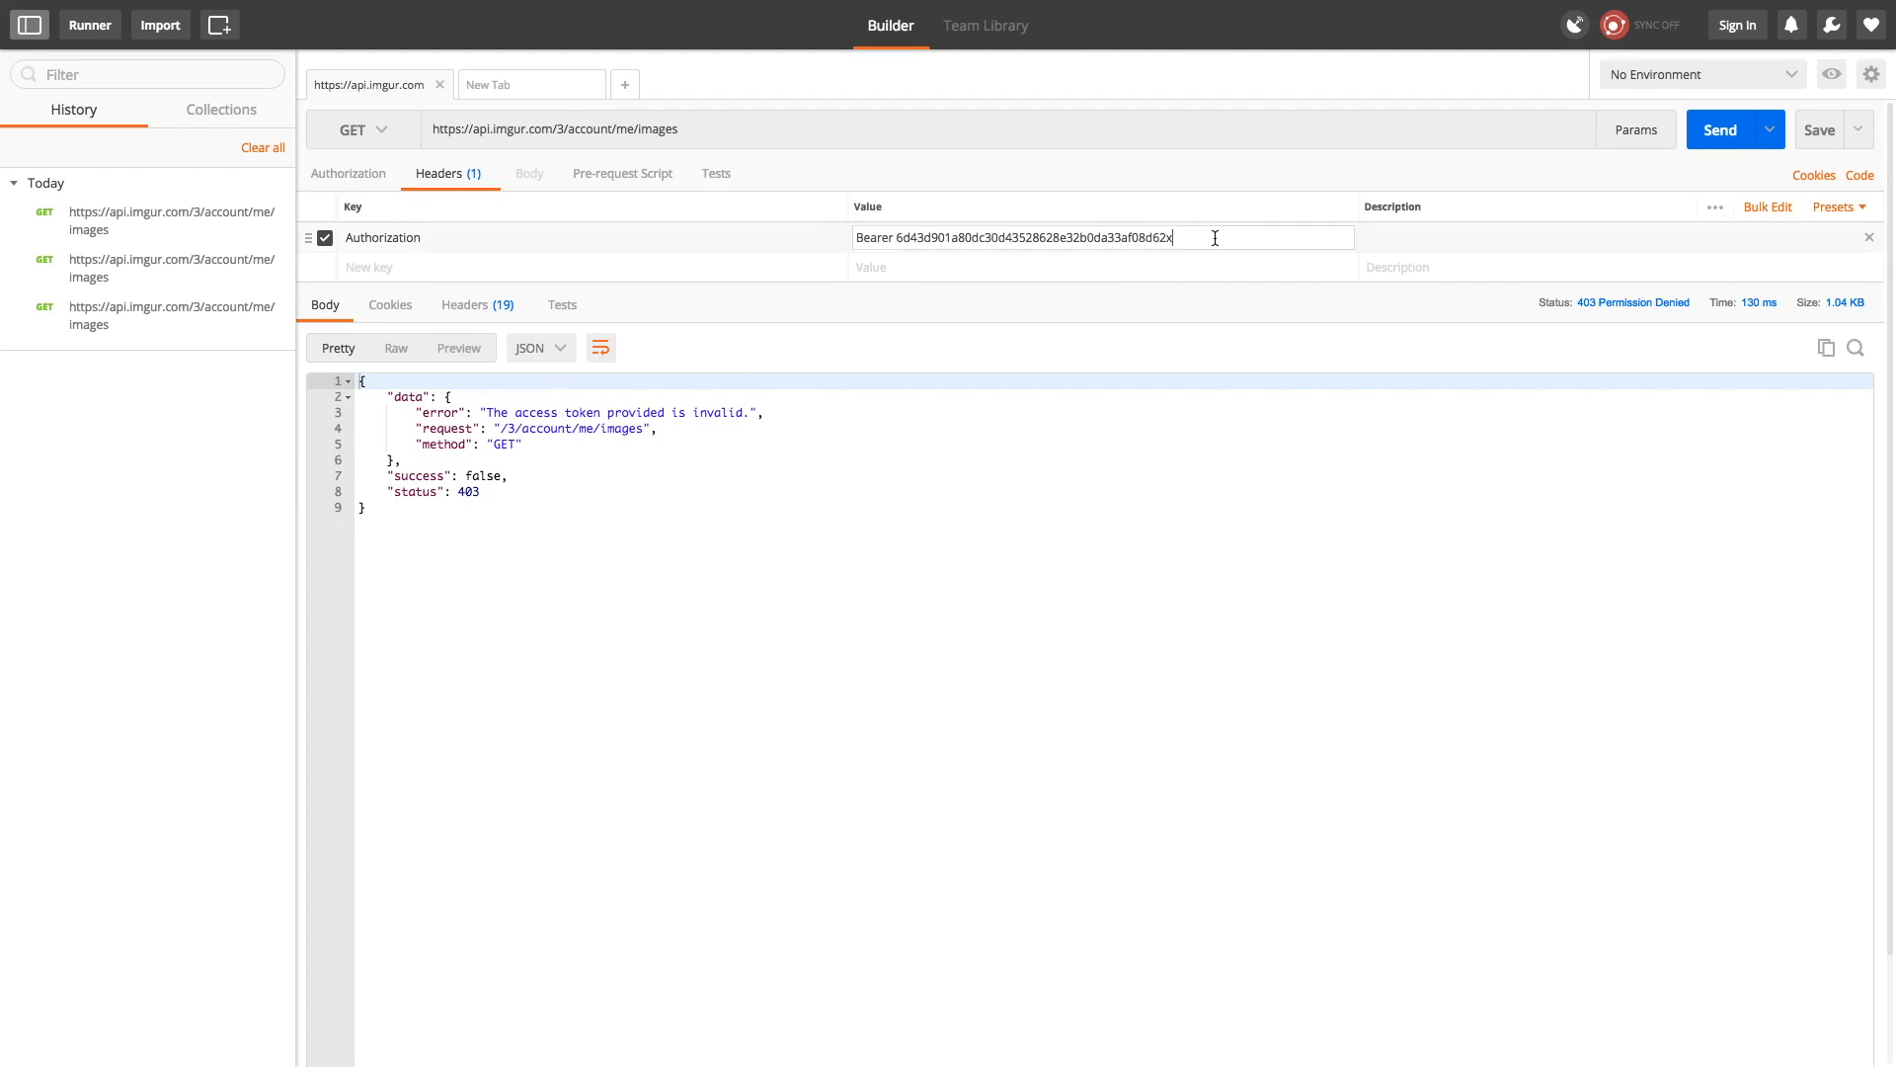
key(Backspace)
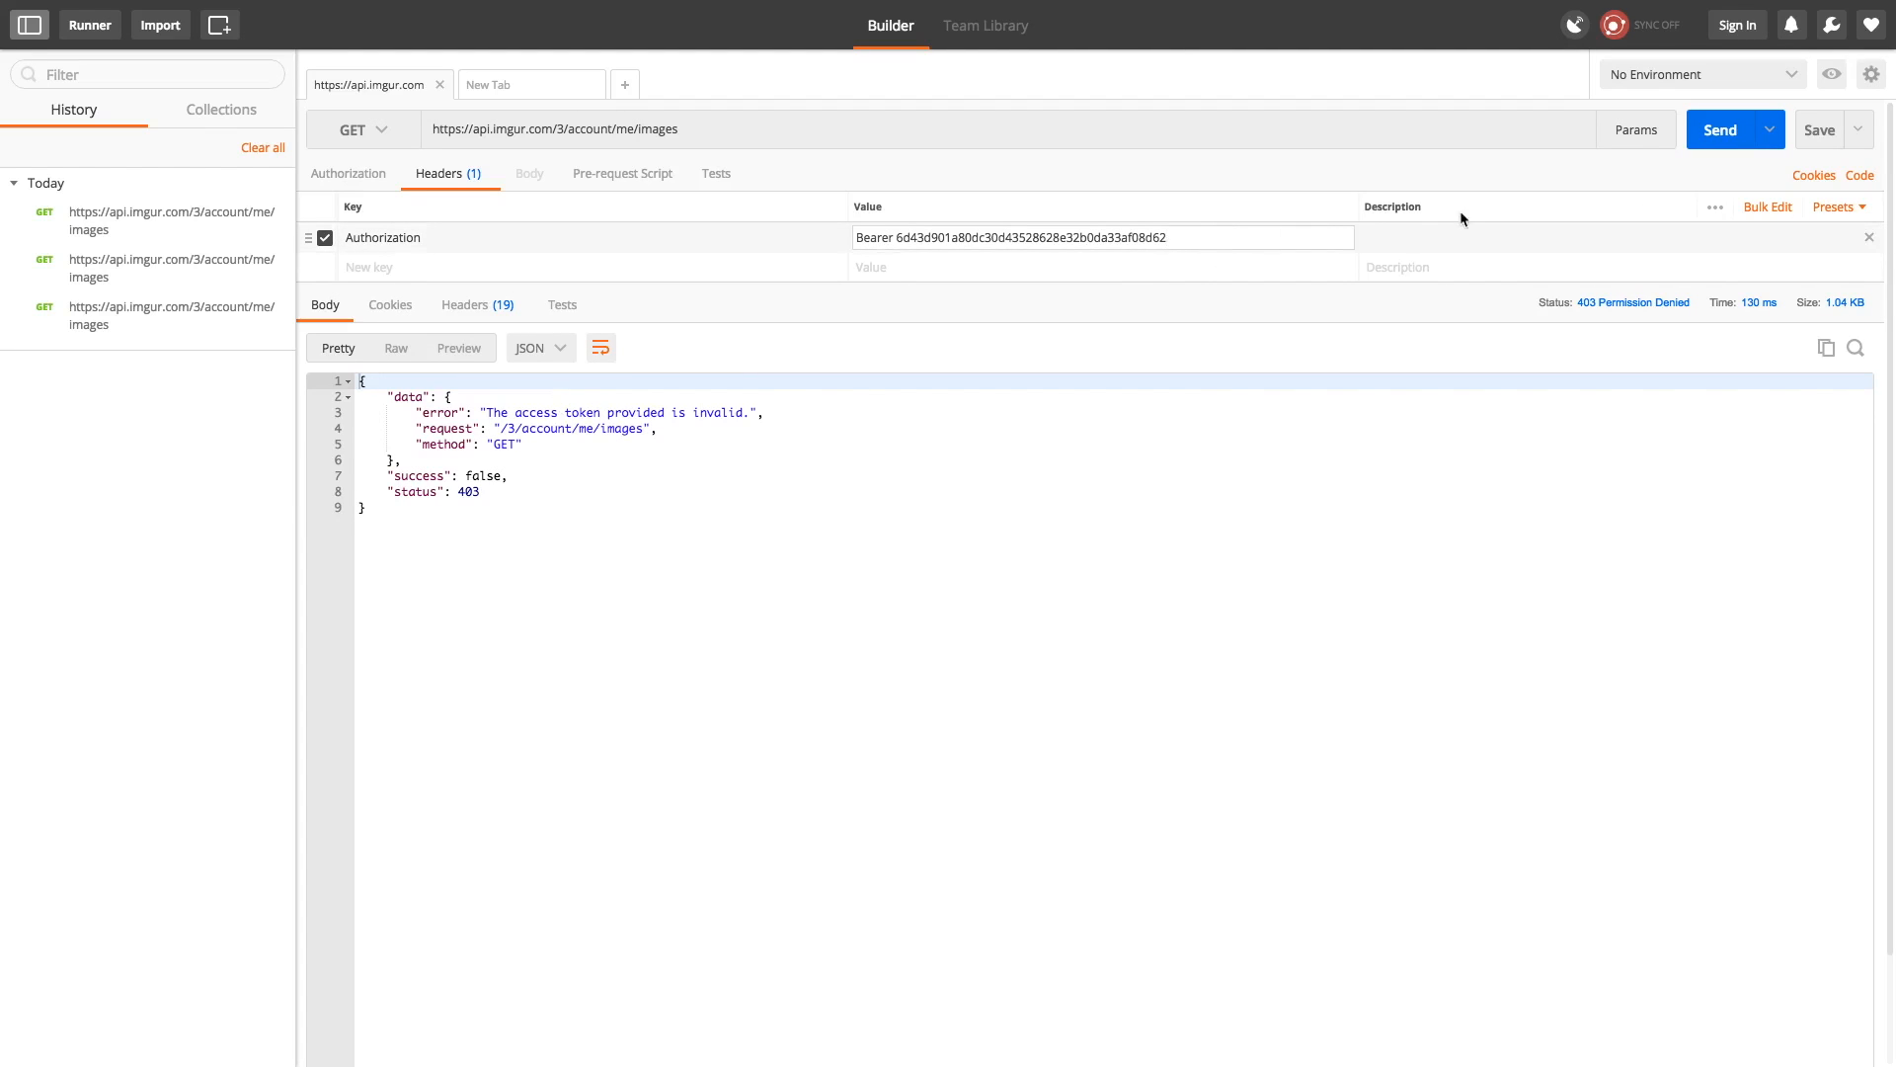
Apply the access token to the new tab's URL, then return to the 200 OK images request.
click(1719, 130)
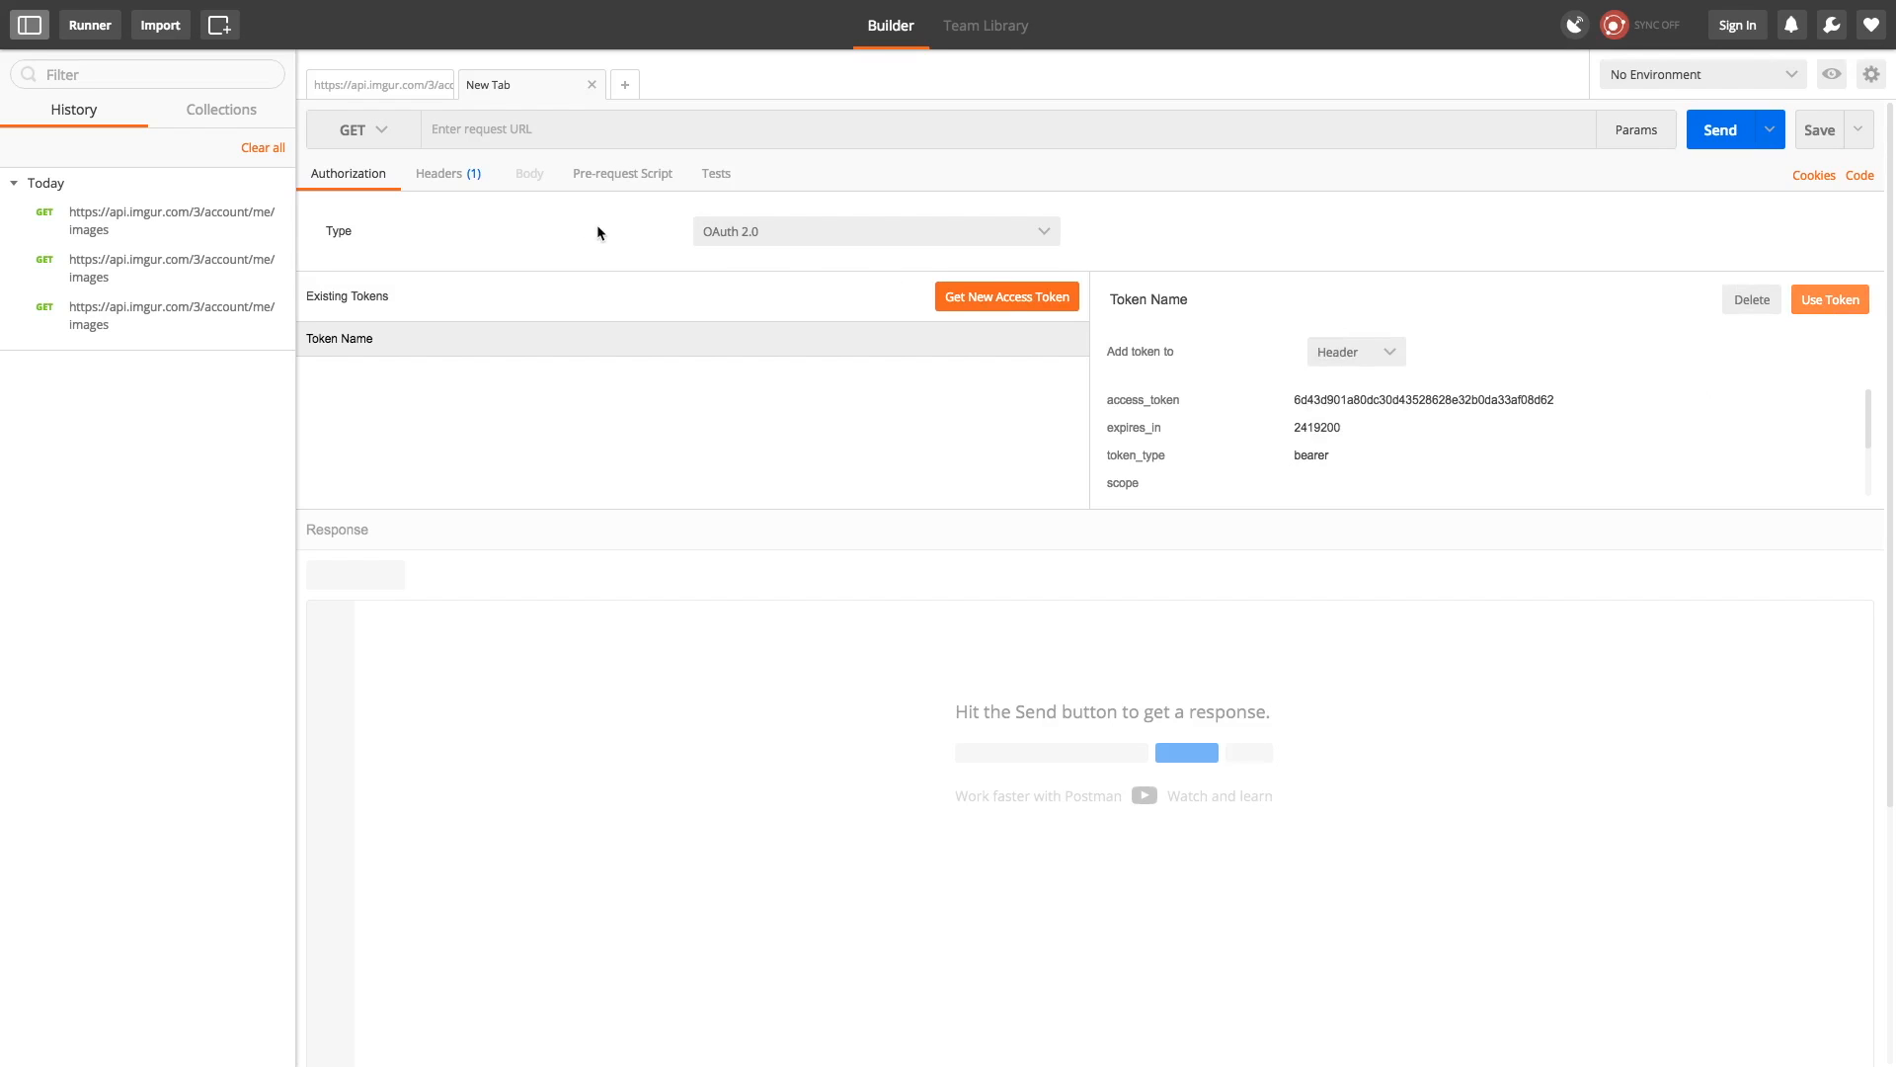
mouse_move(1270, 360)
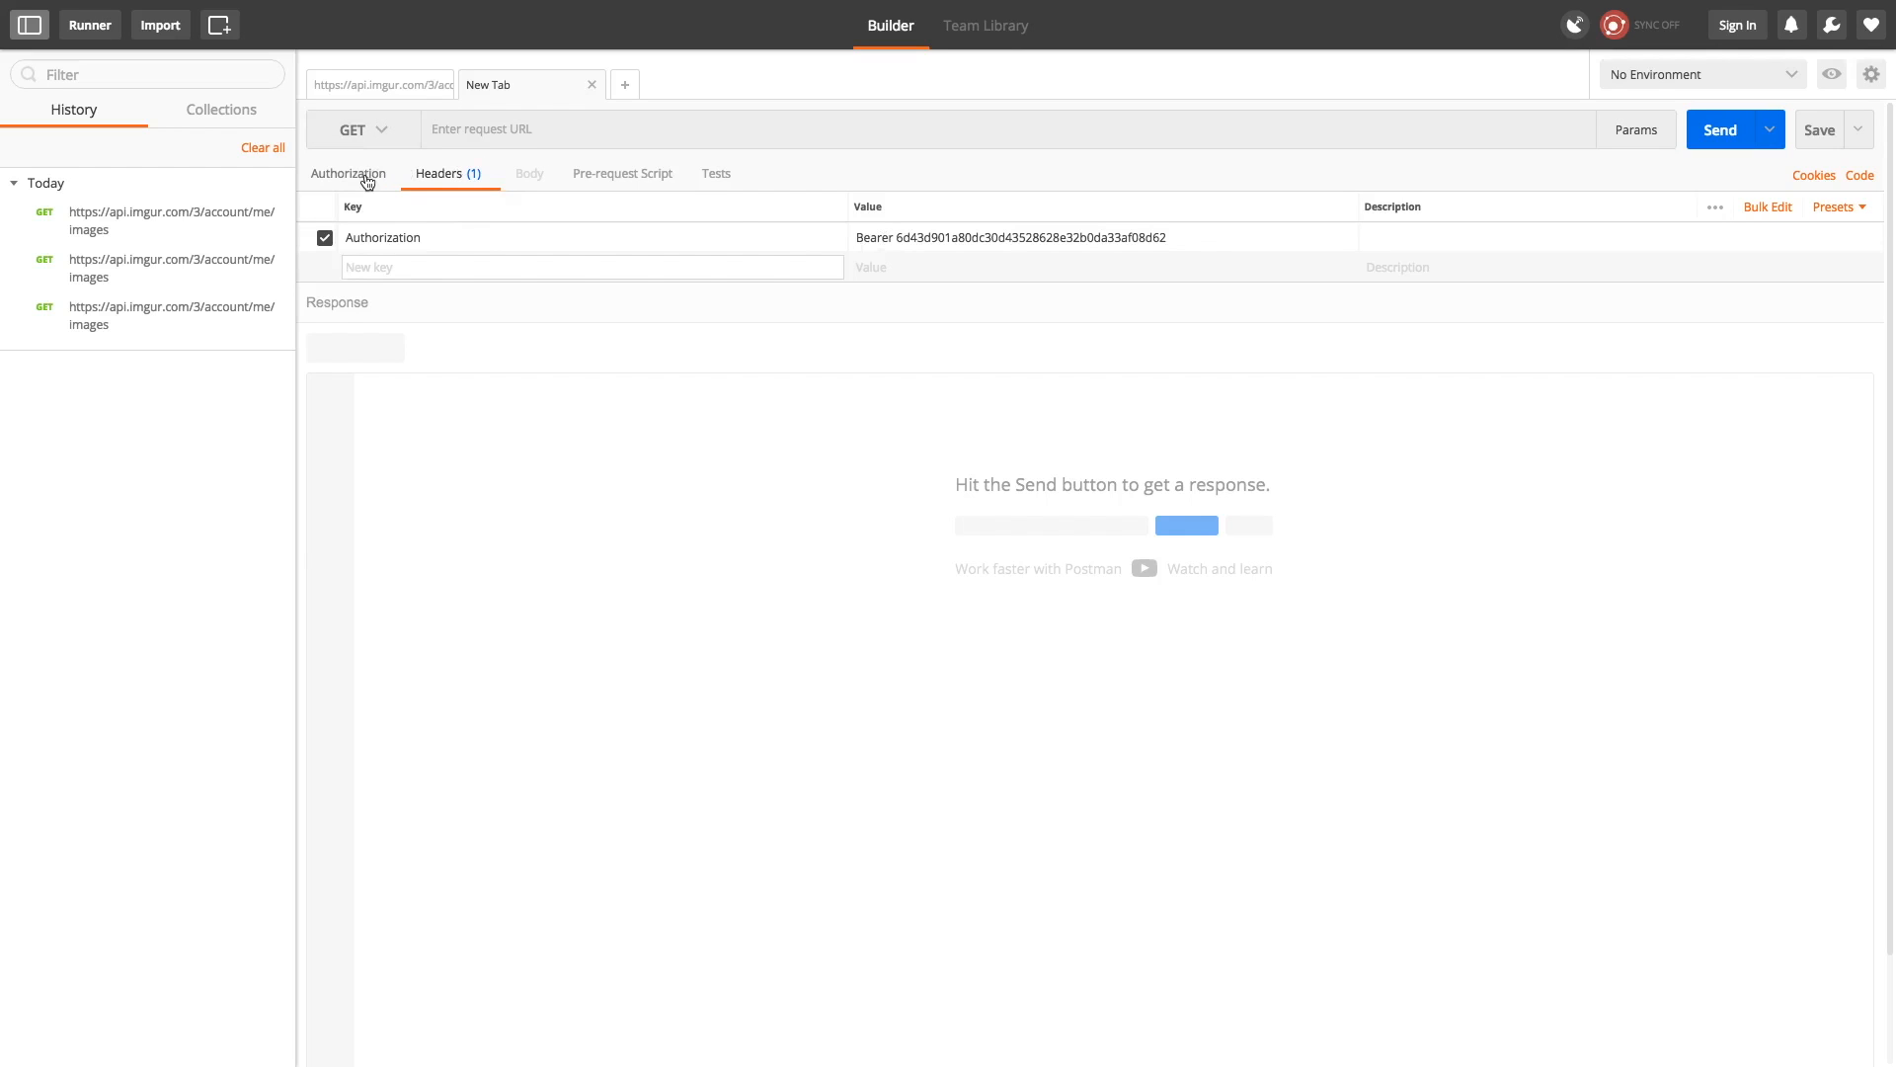
click(349, 173)
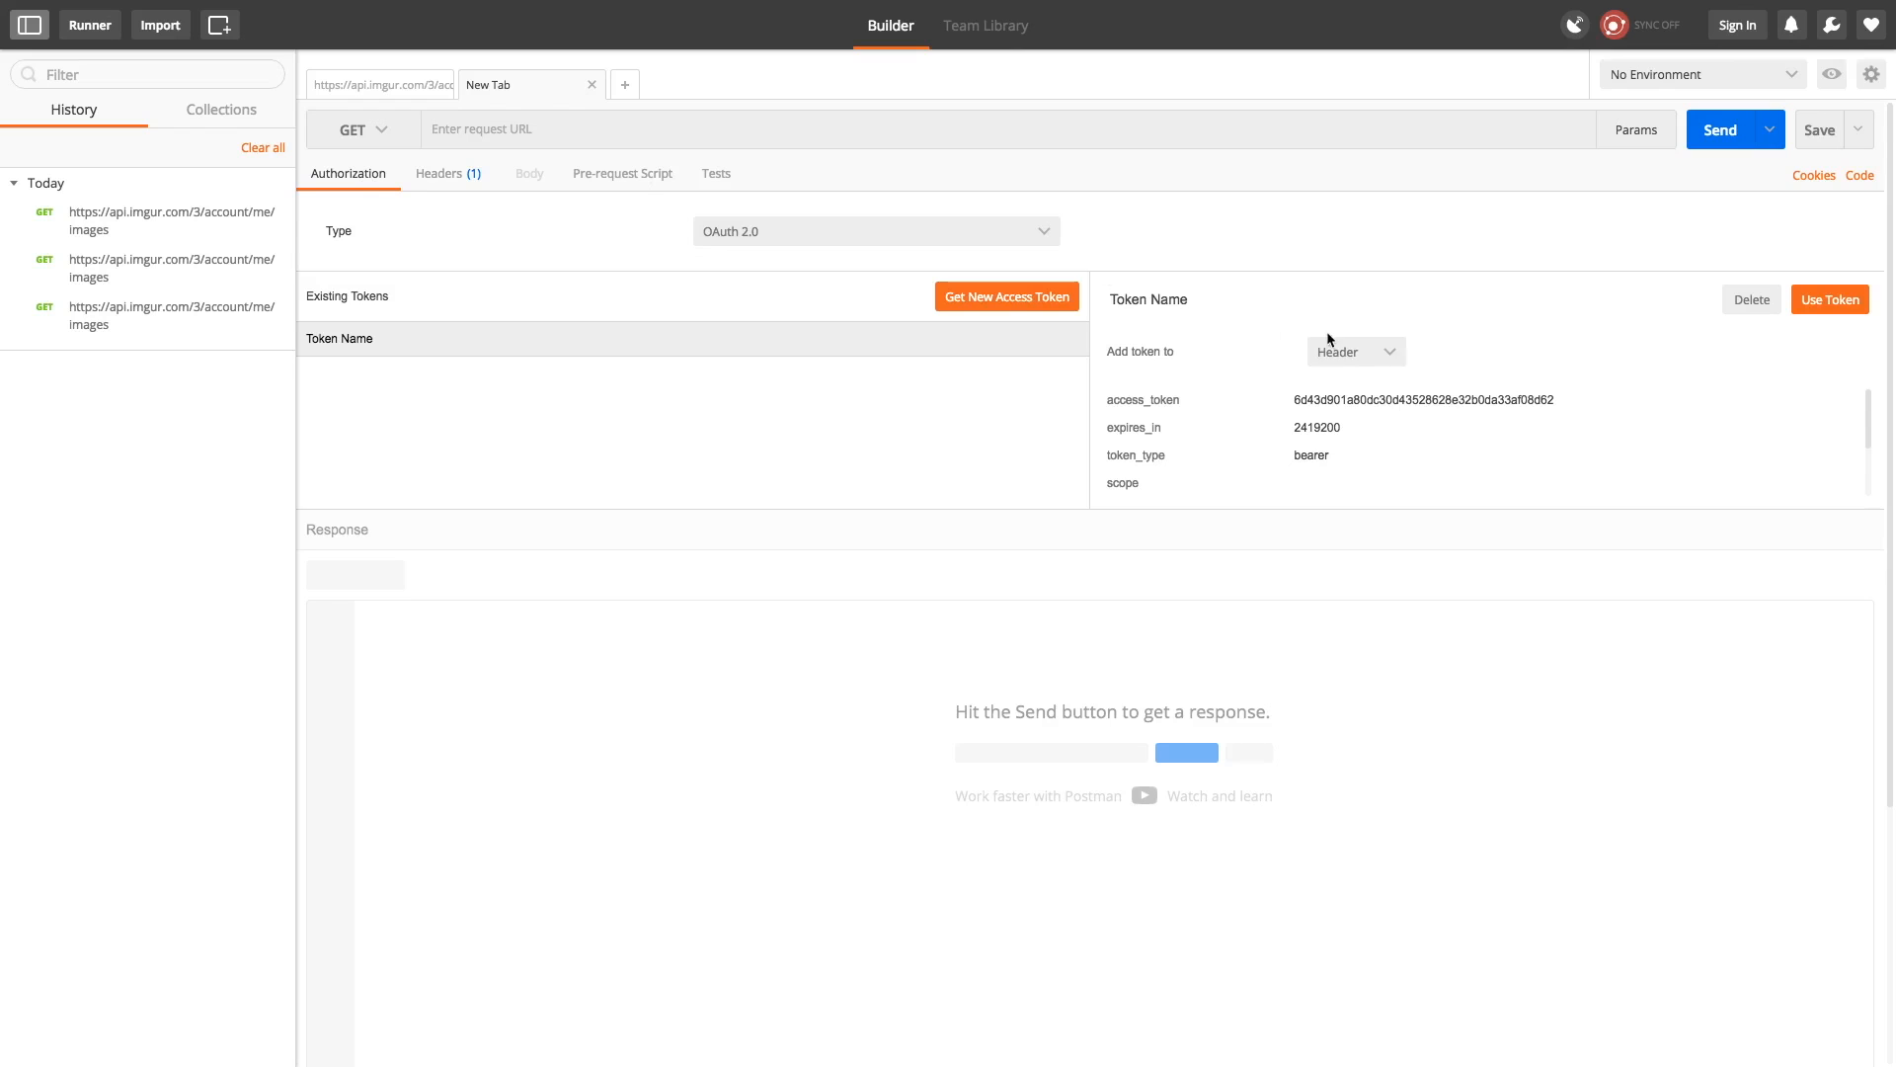
click(1354, 351)
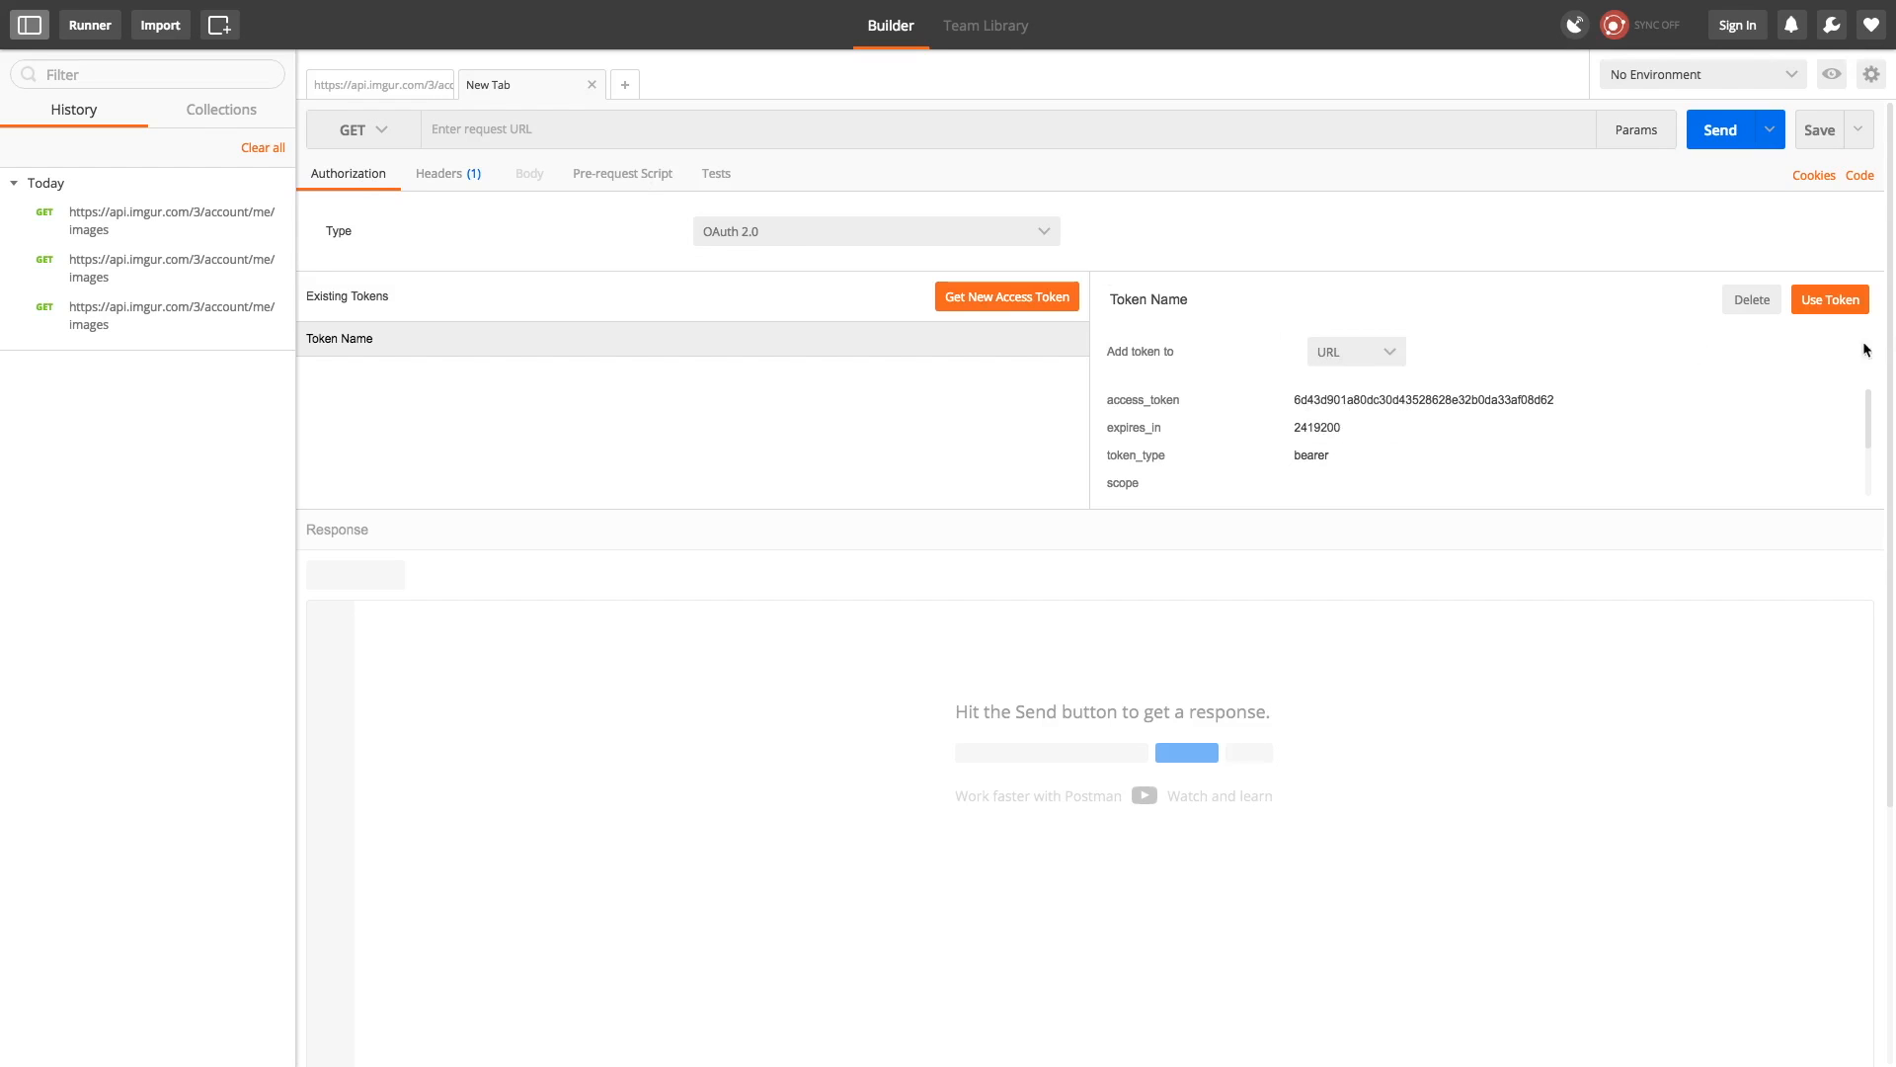
click(1828, 299)
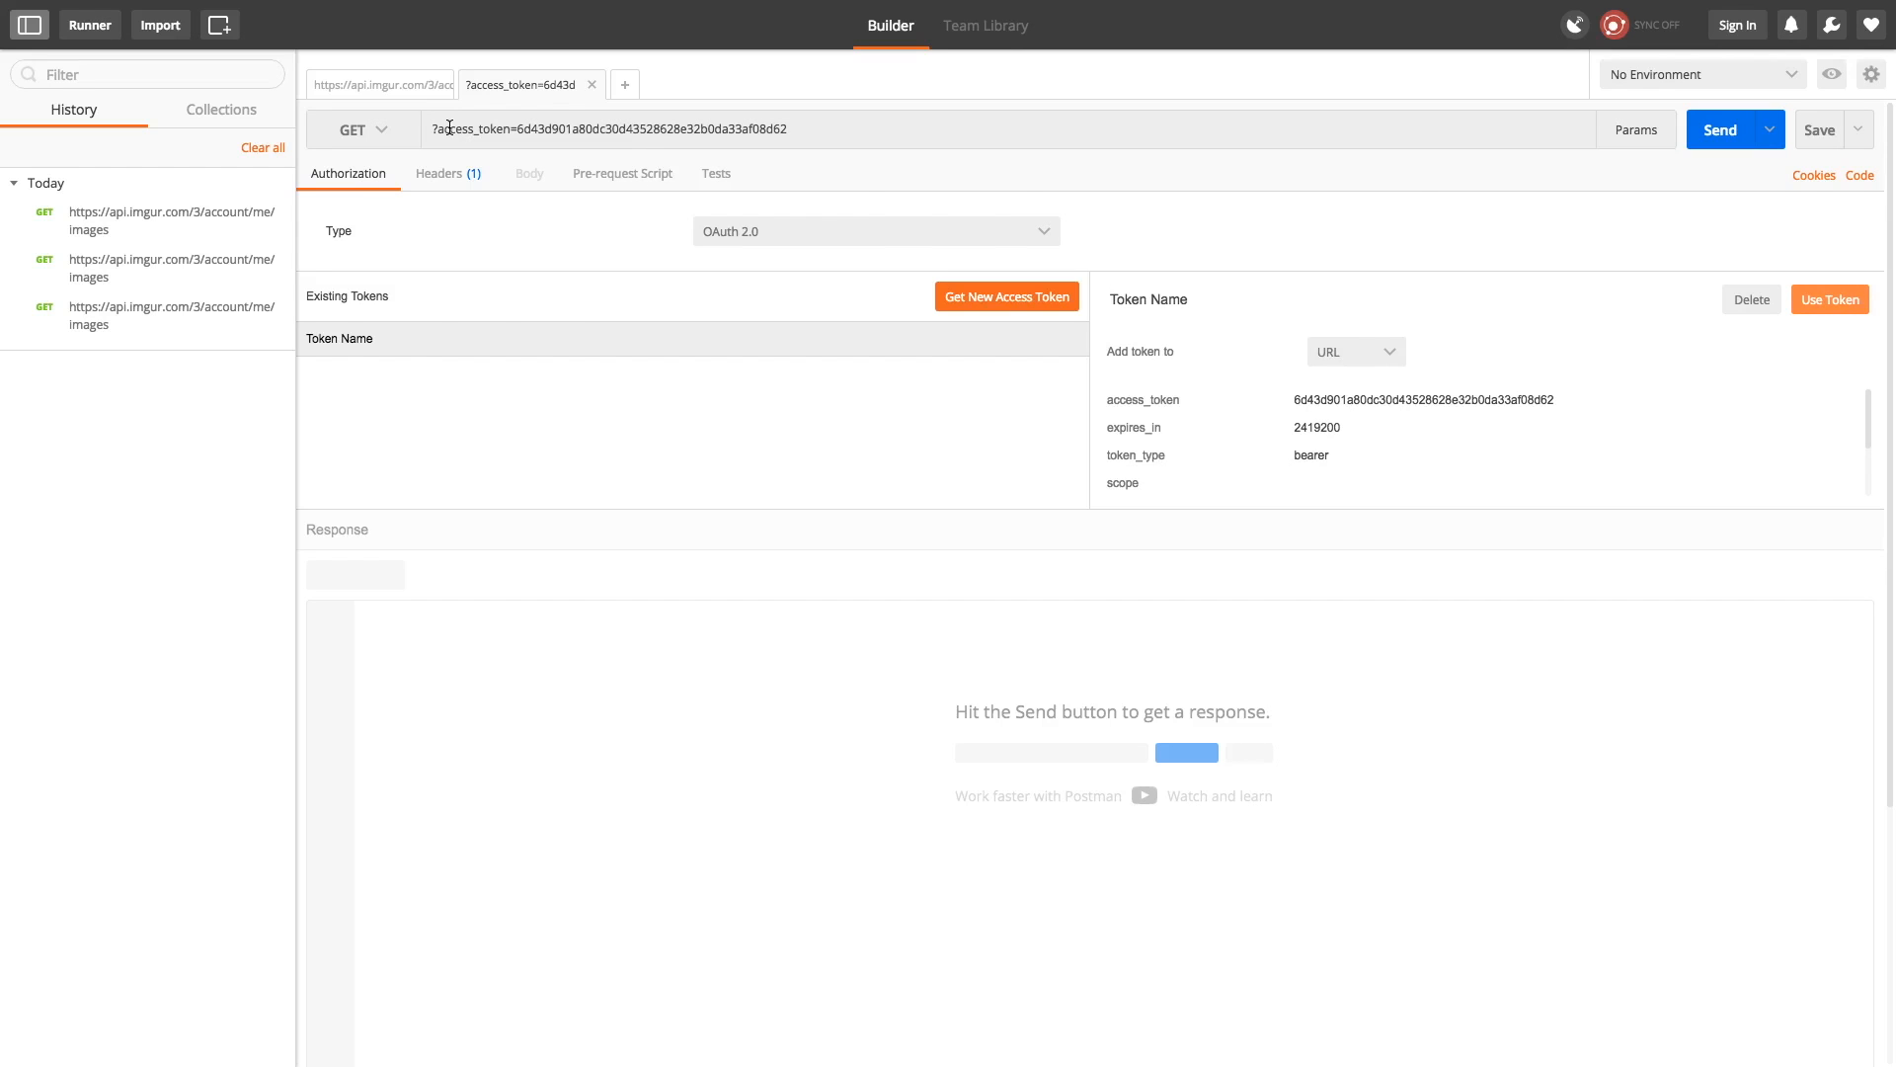
click(1718, 129)
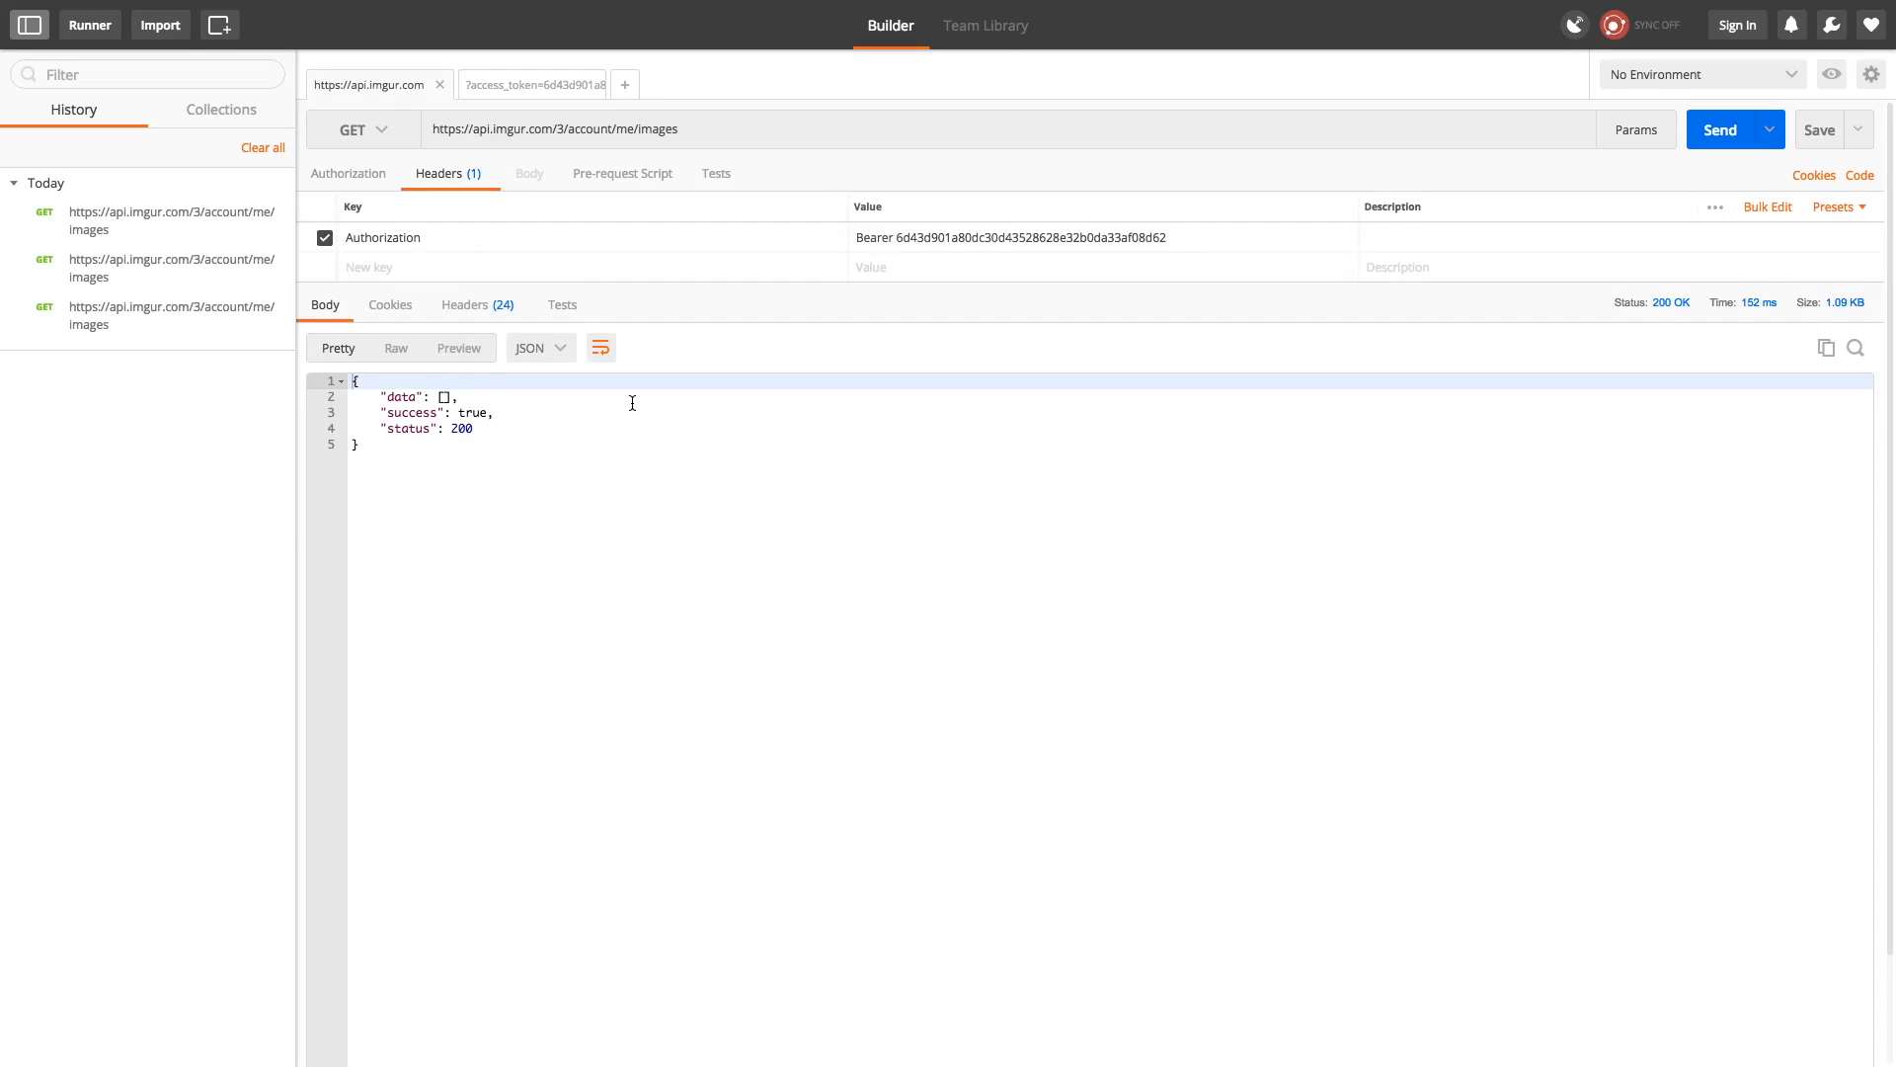